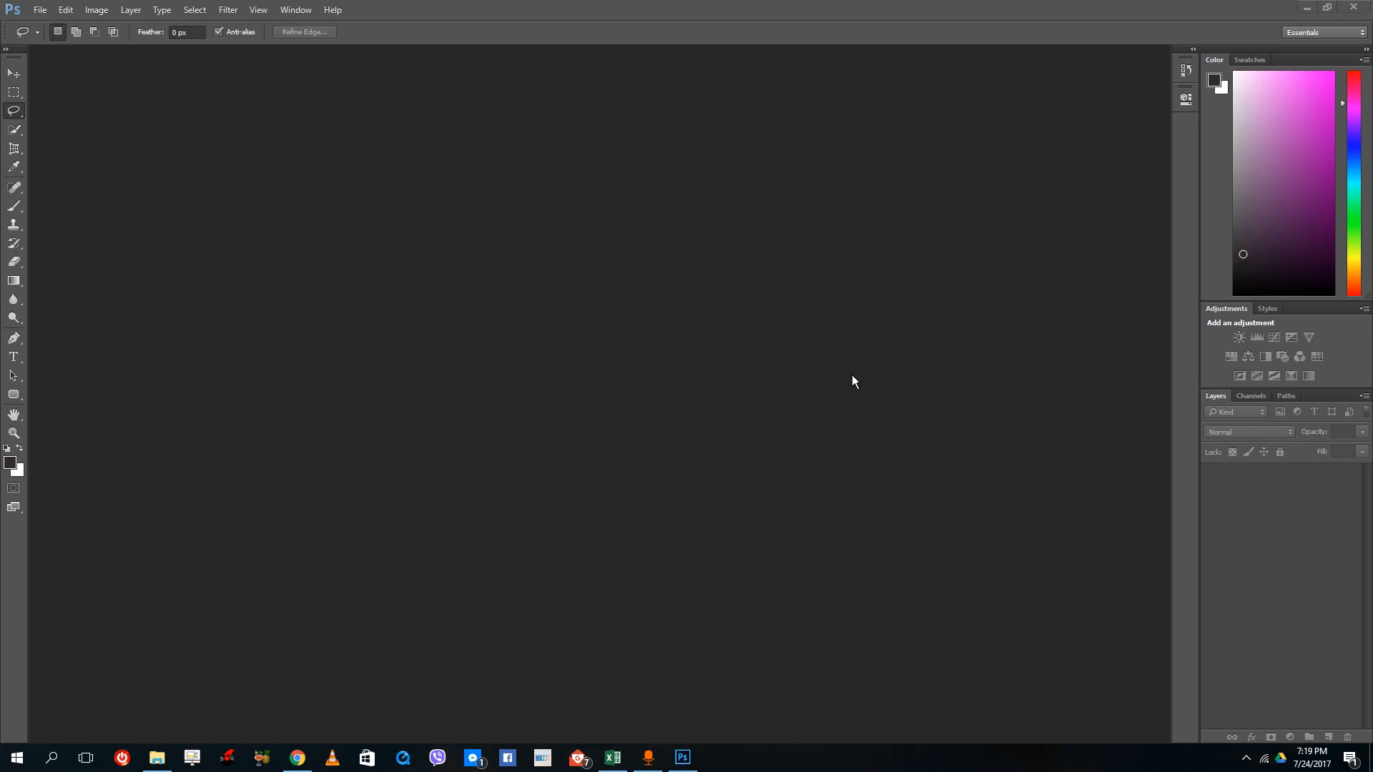
mouse_move(678, 323)
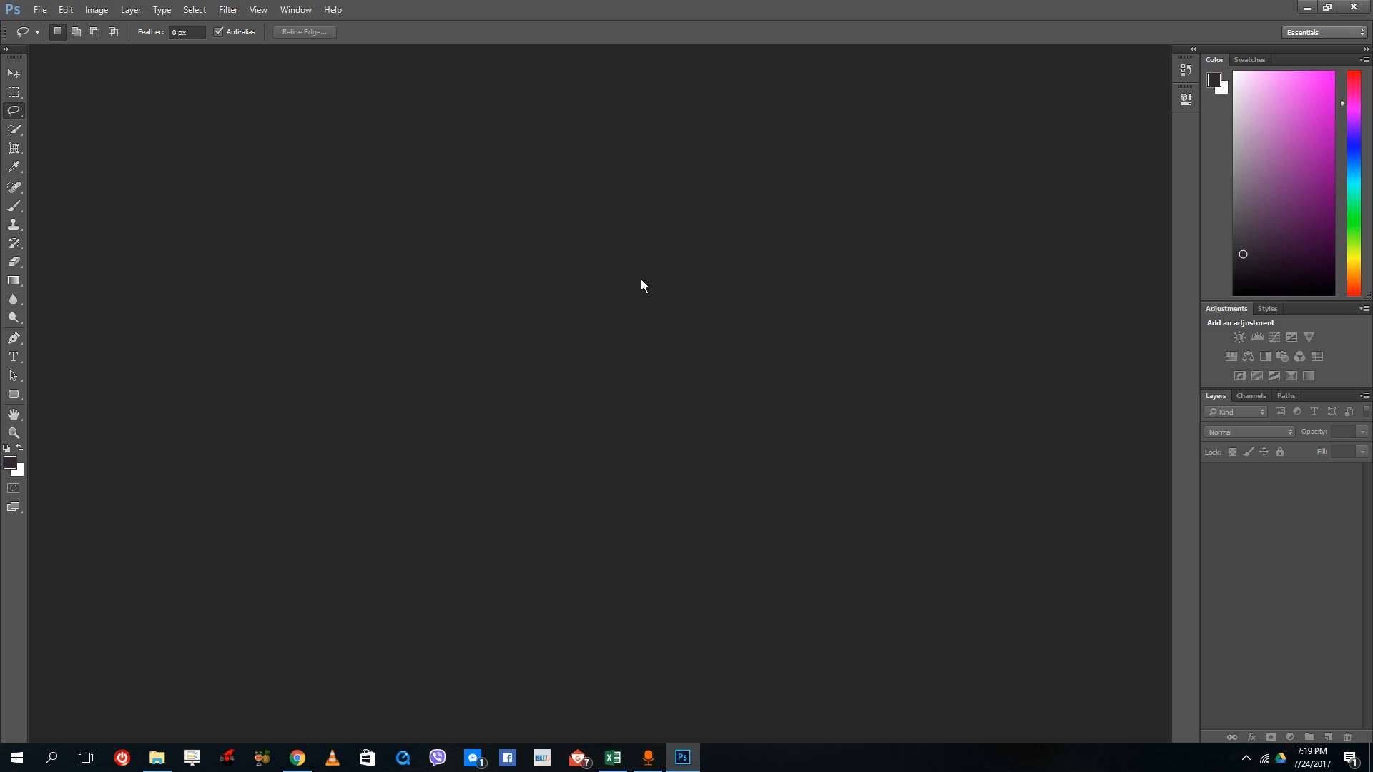
mouse_move(397, 286)
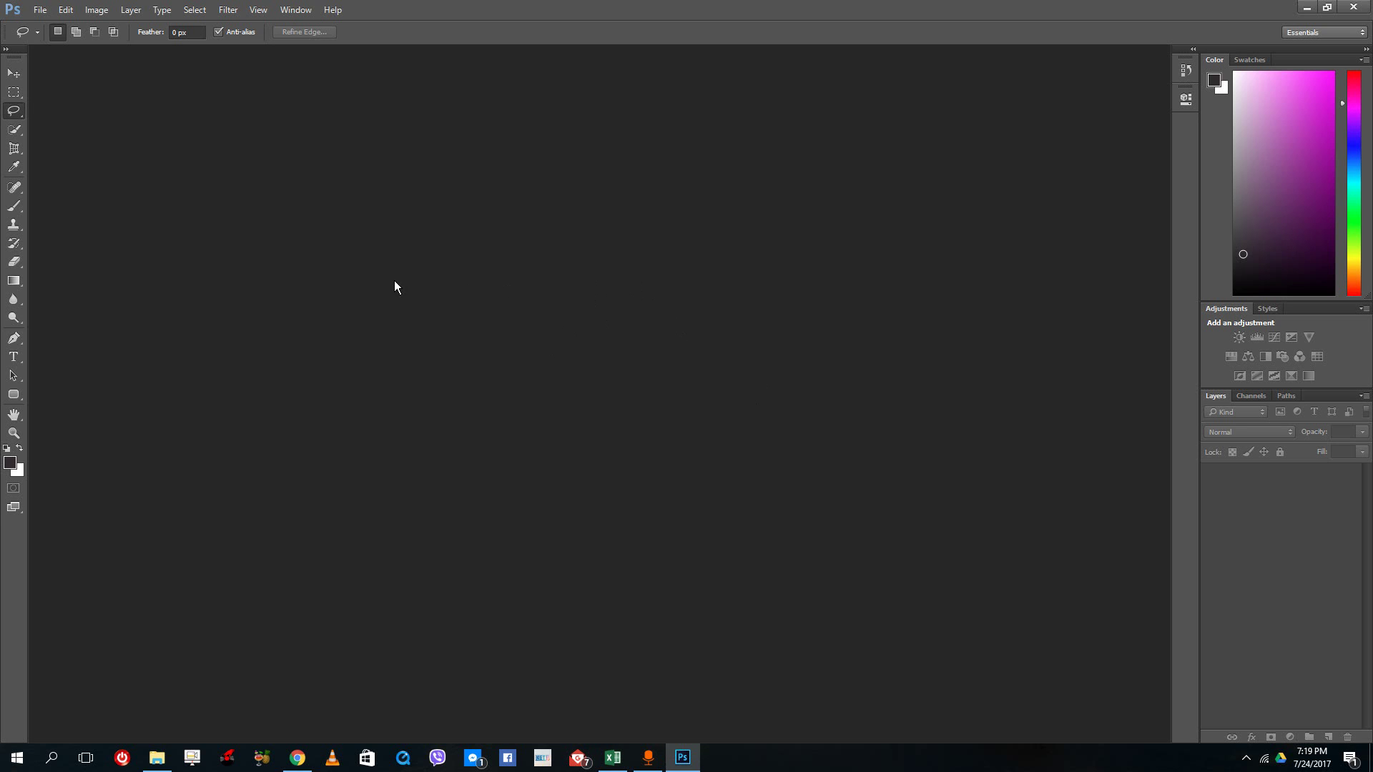
- Create a new blank white document from File > New, accepting the default settings
left_click(48, 11)
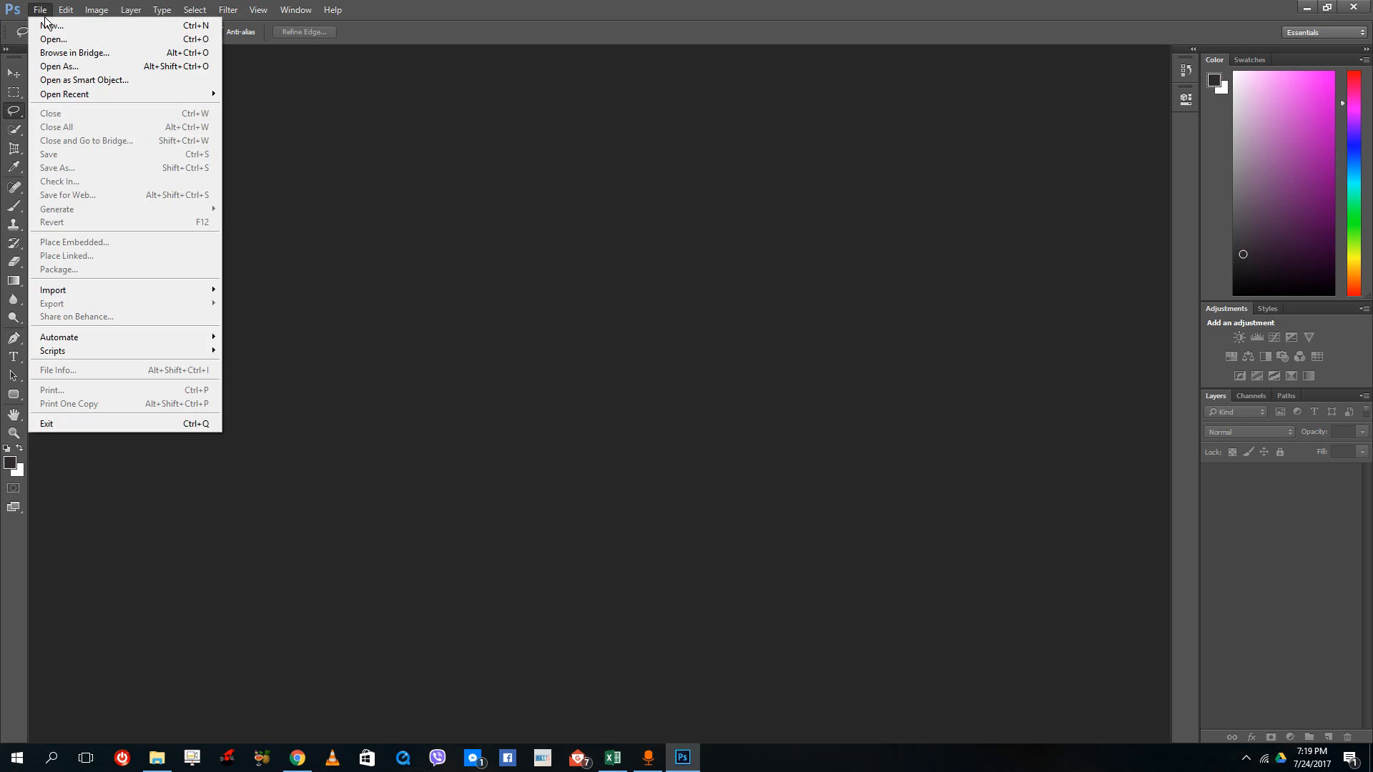
left_click(48, 26)
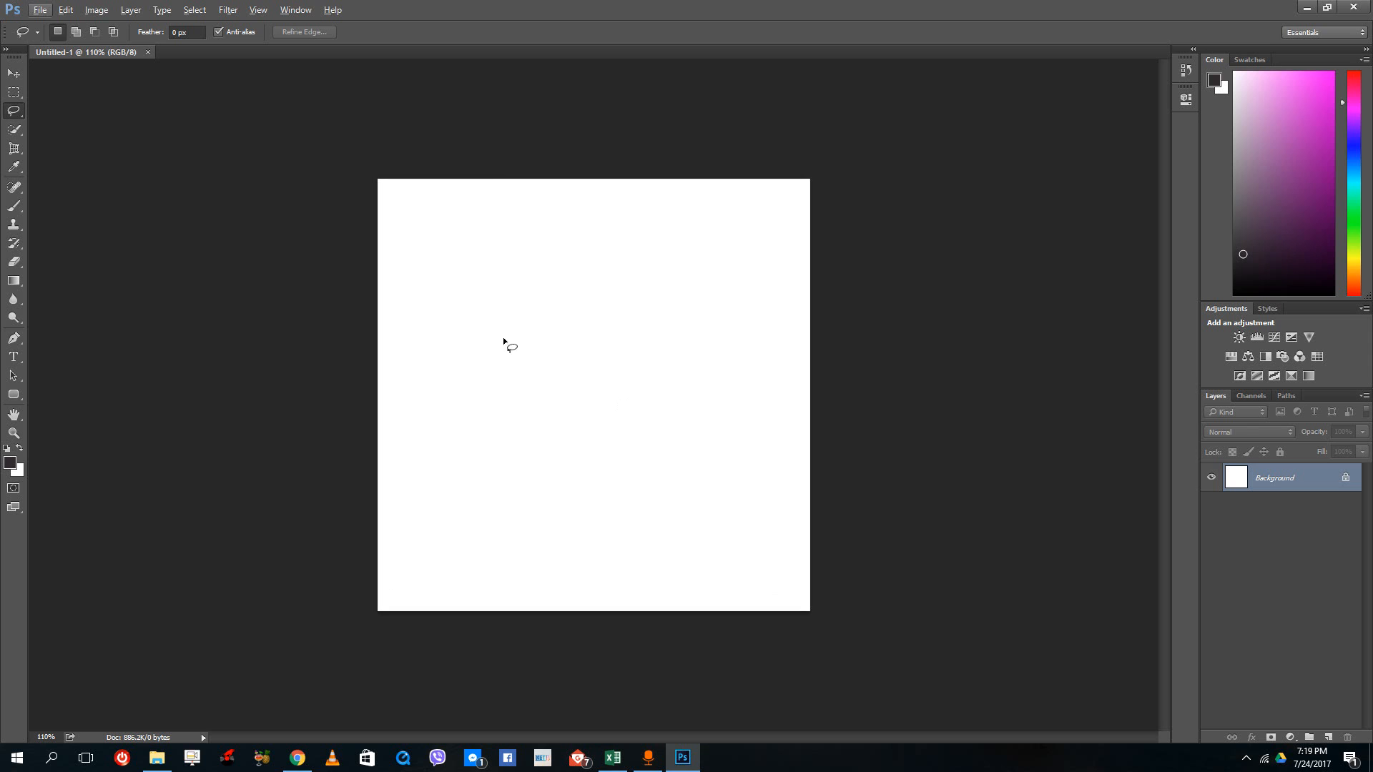
mouse_move(508, 232)
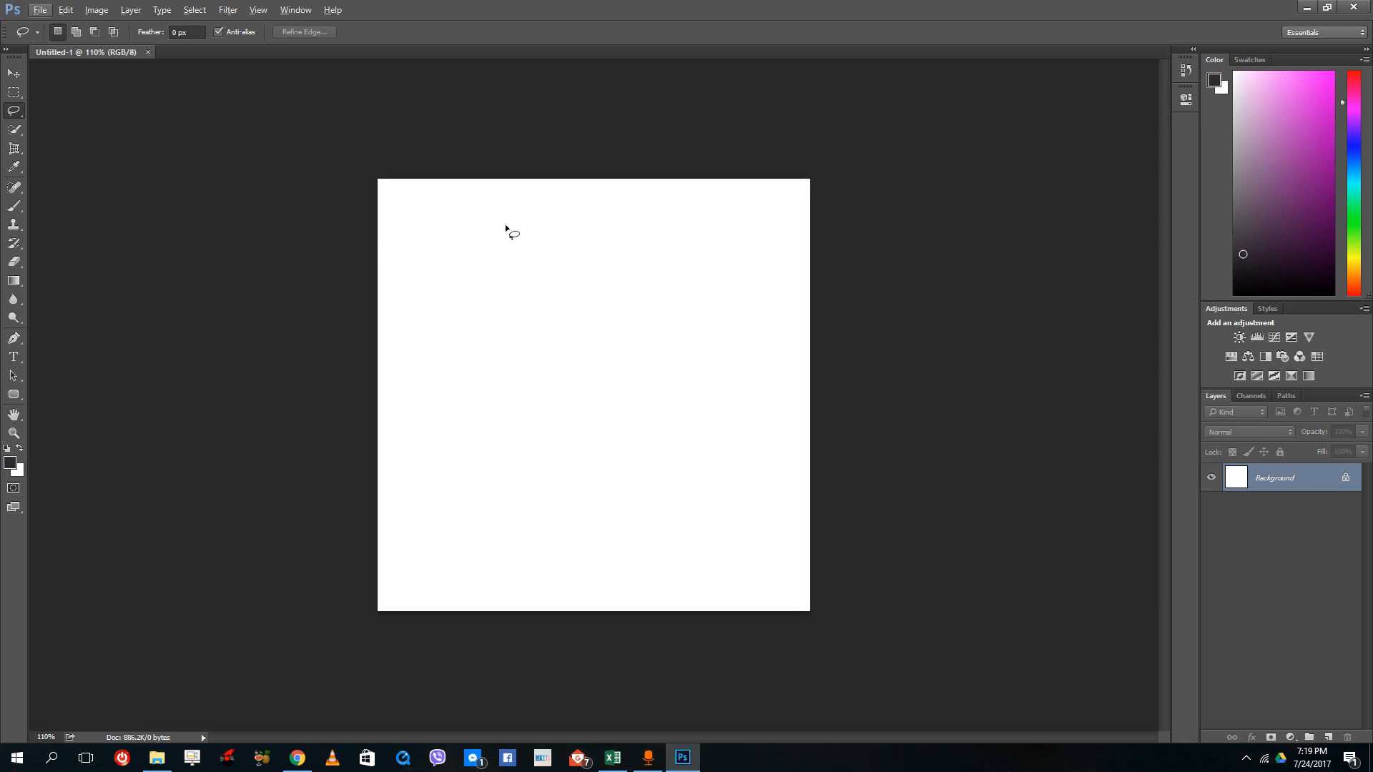
mouse_move(652, 396)
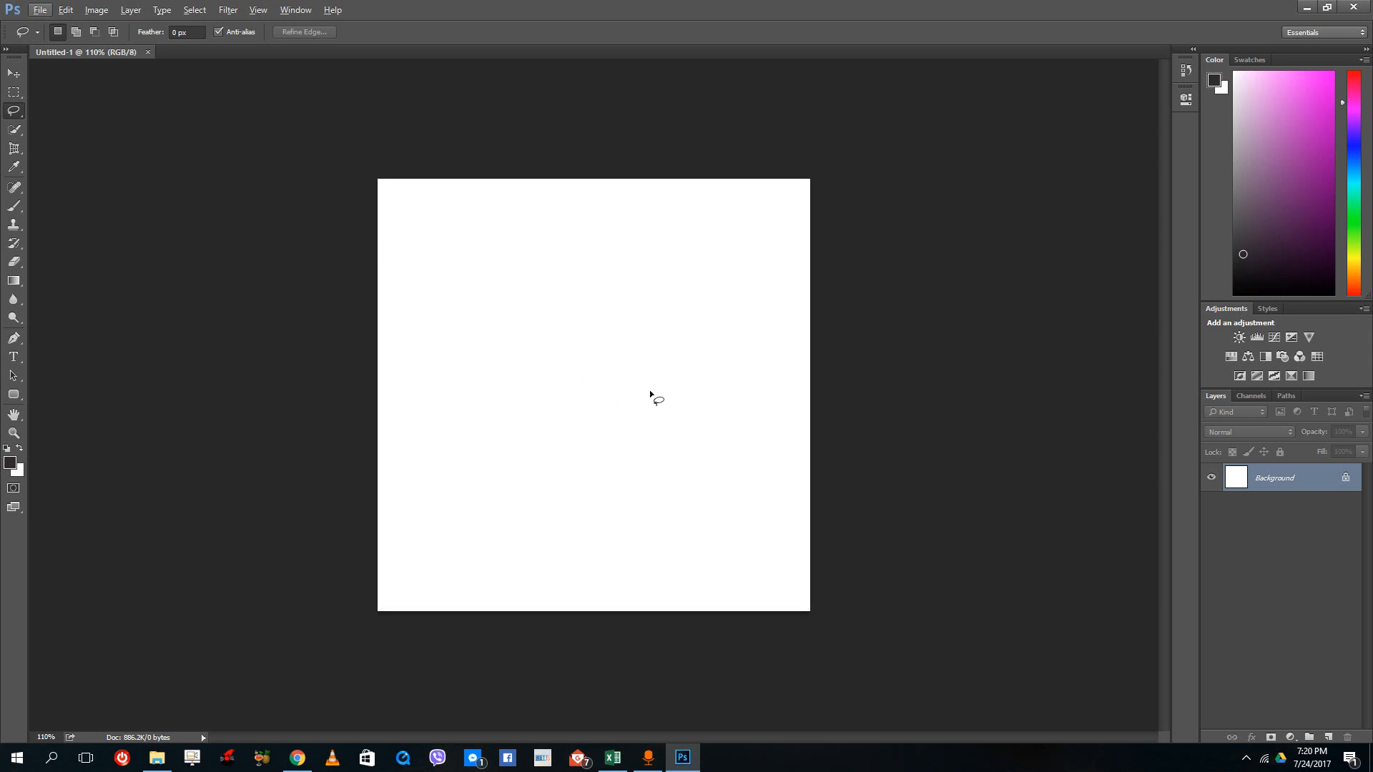
mouse_move(578, 246)
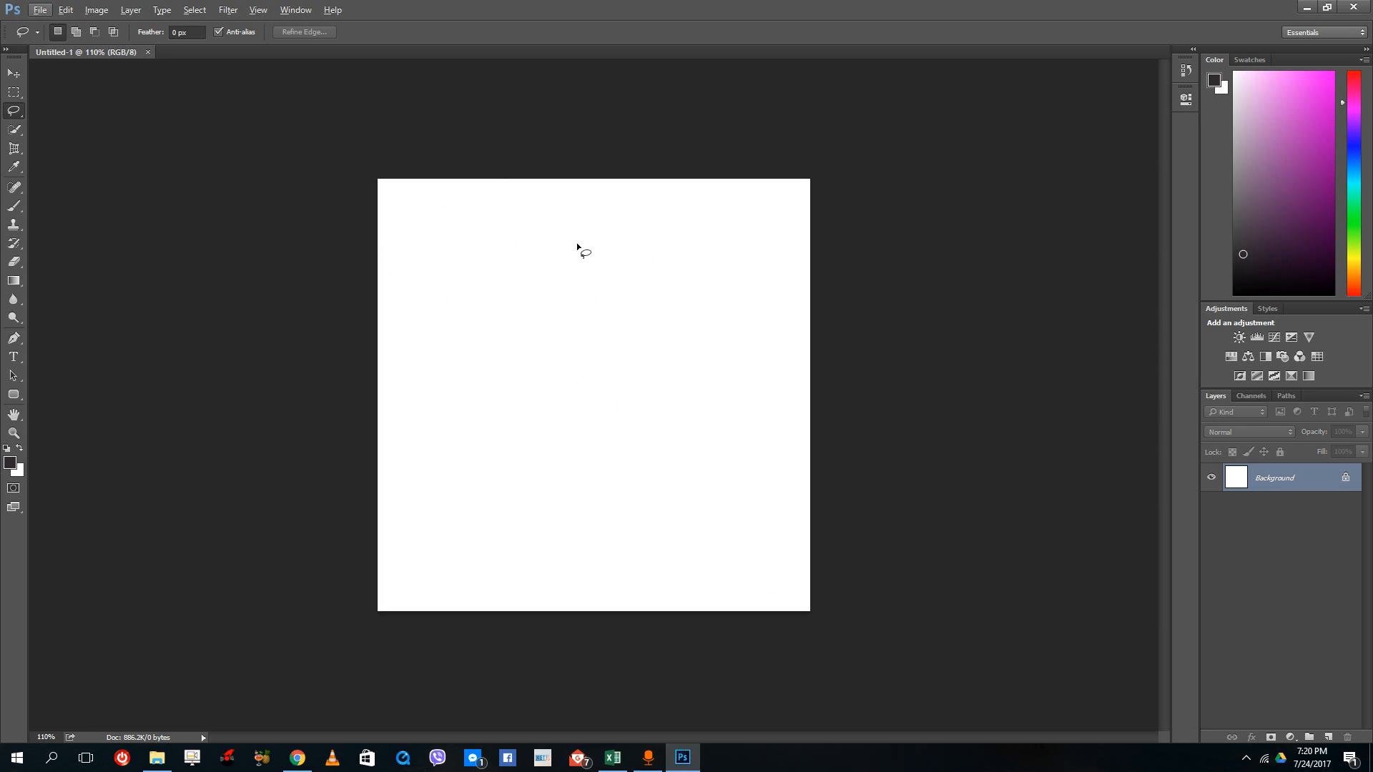
left_click(14, 73)
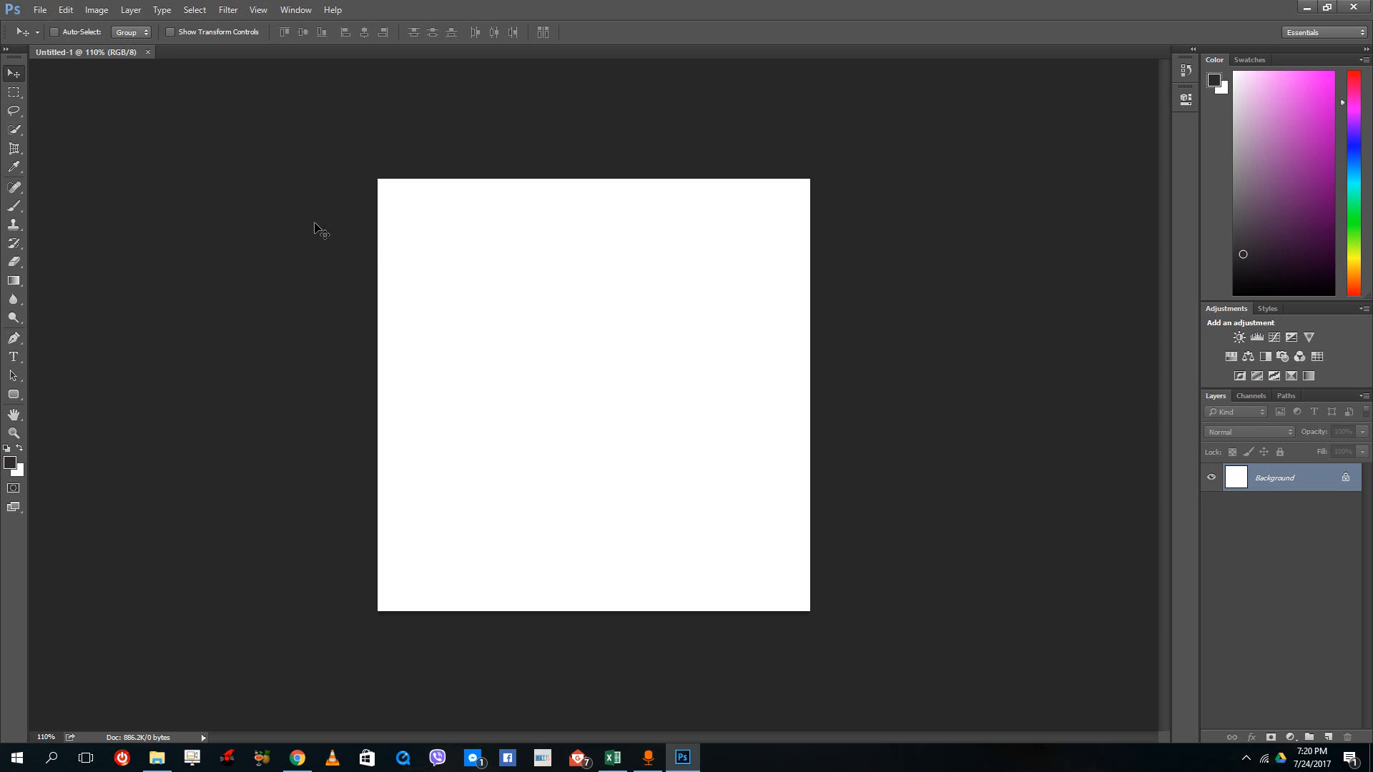
mouse_move(261, 49)
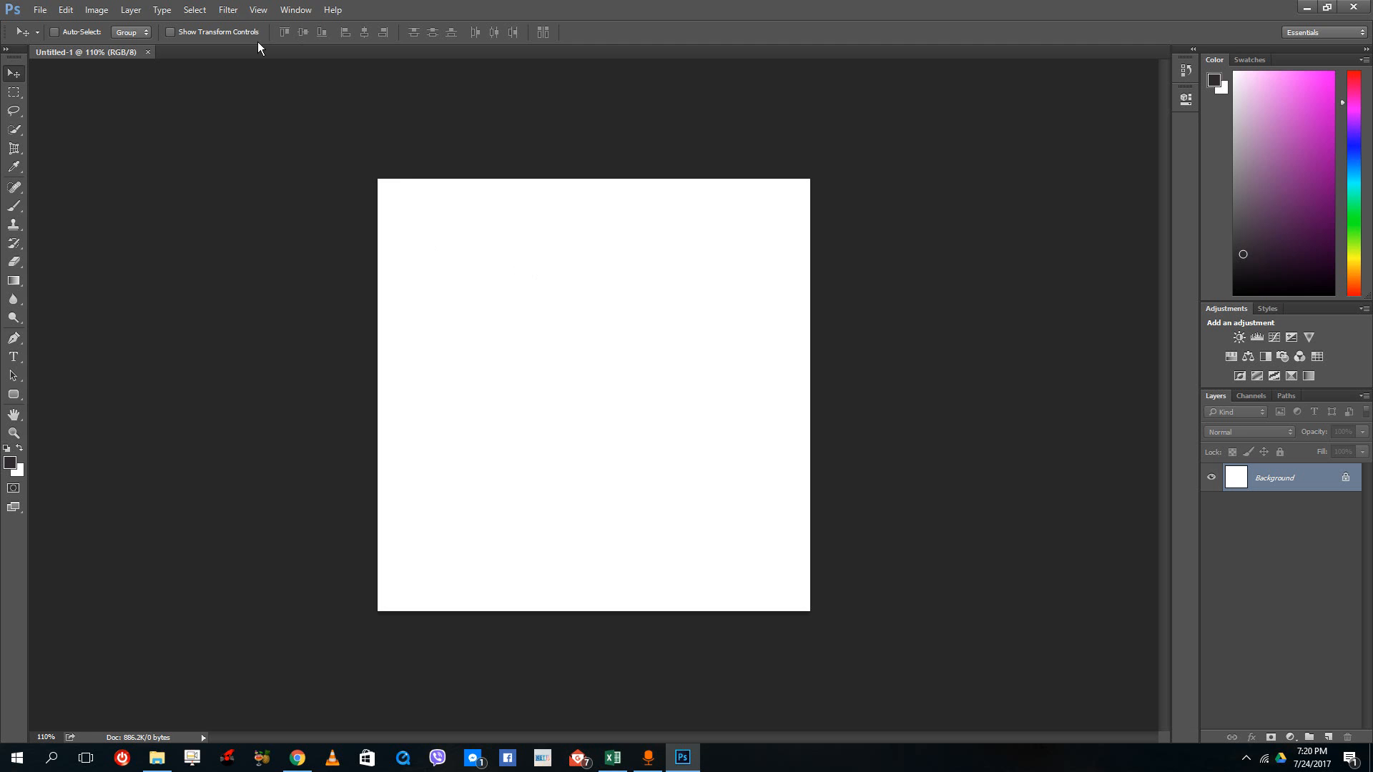
left_click(240, 9)
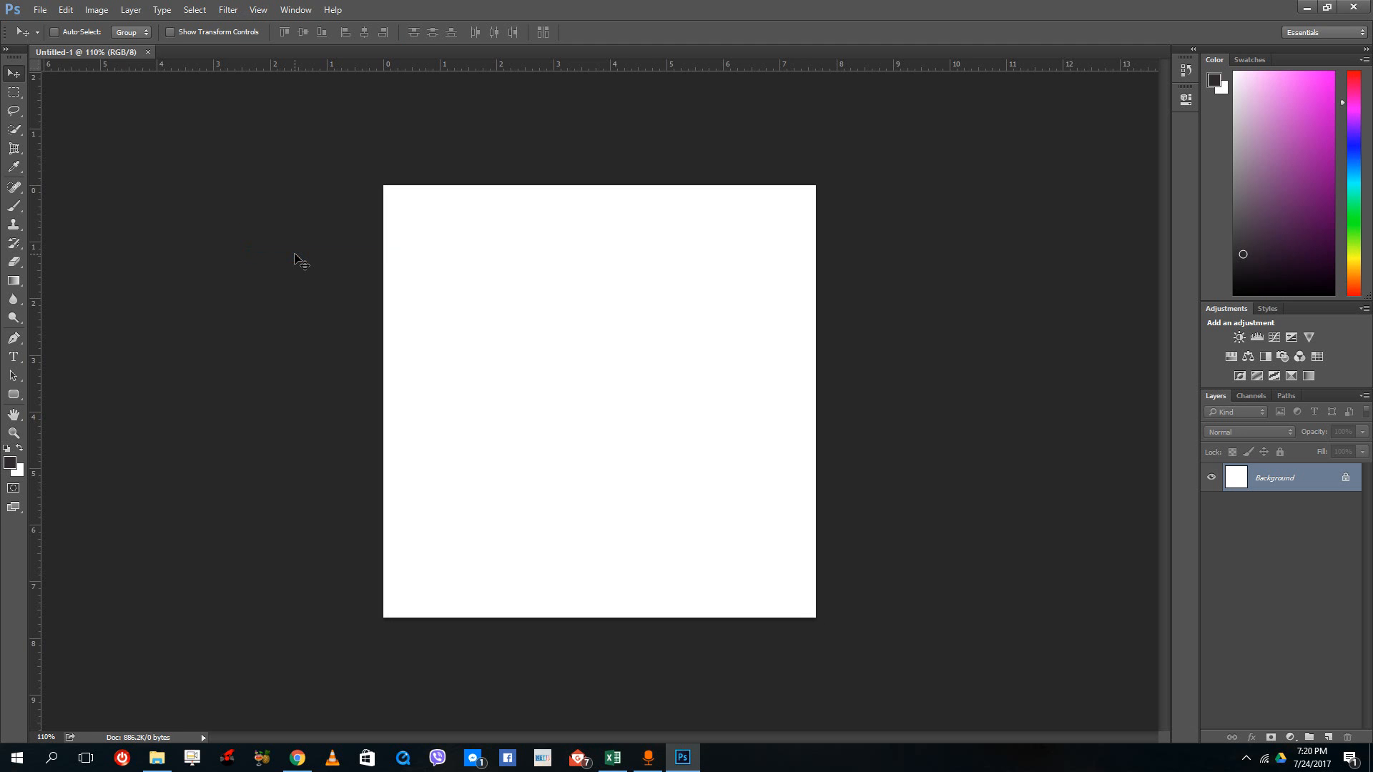
mouse_move(236, 129)
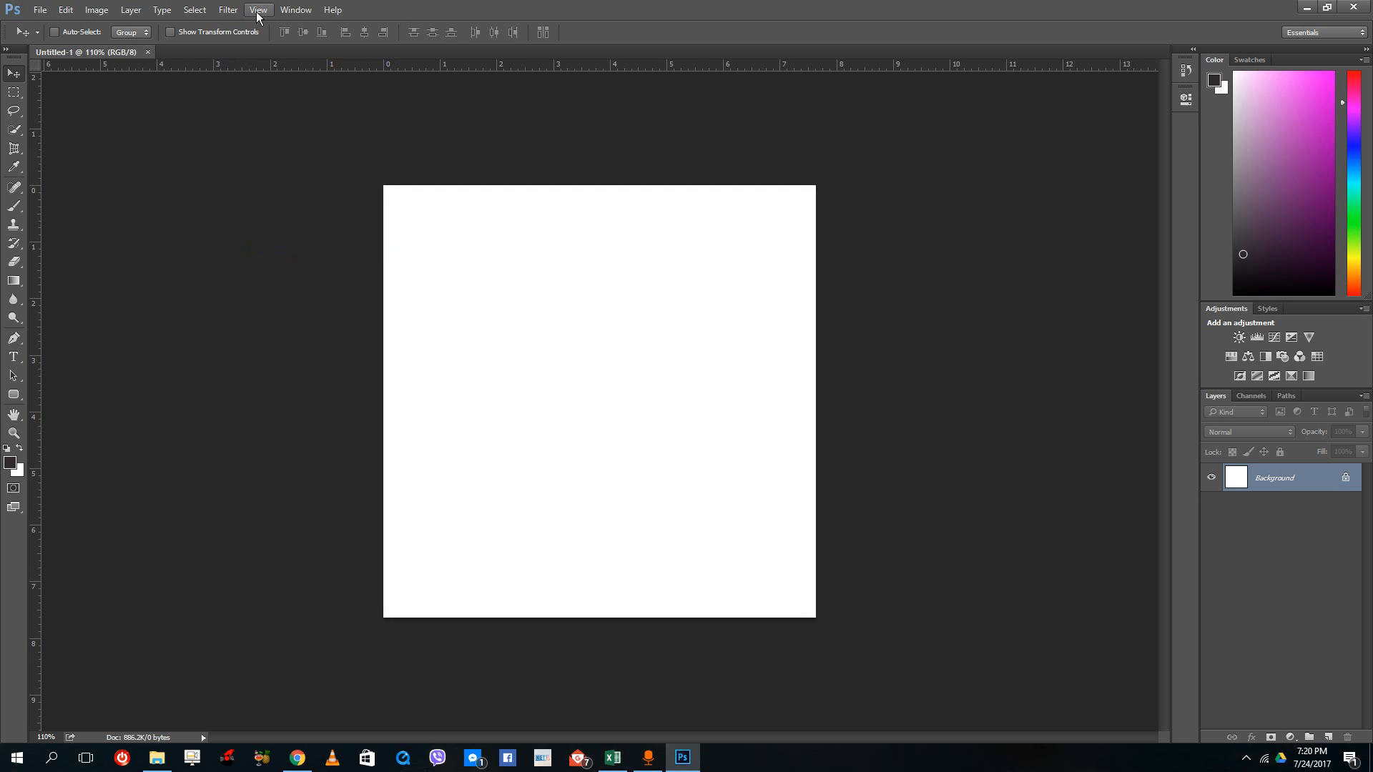
left_click(271, 9)
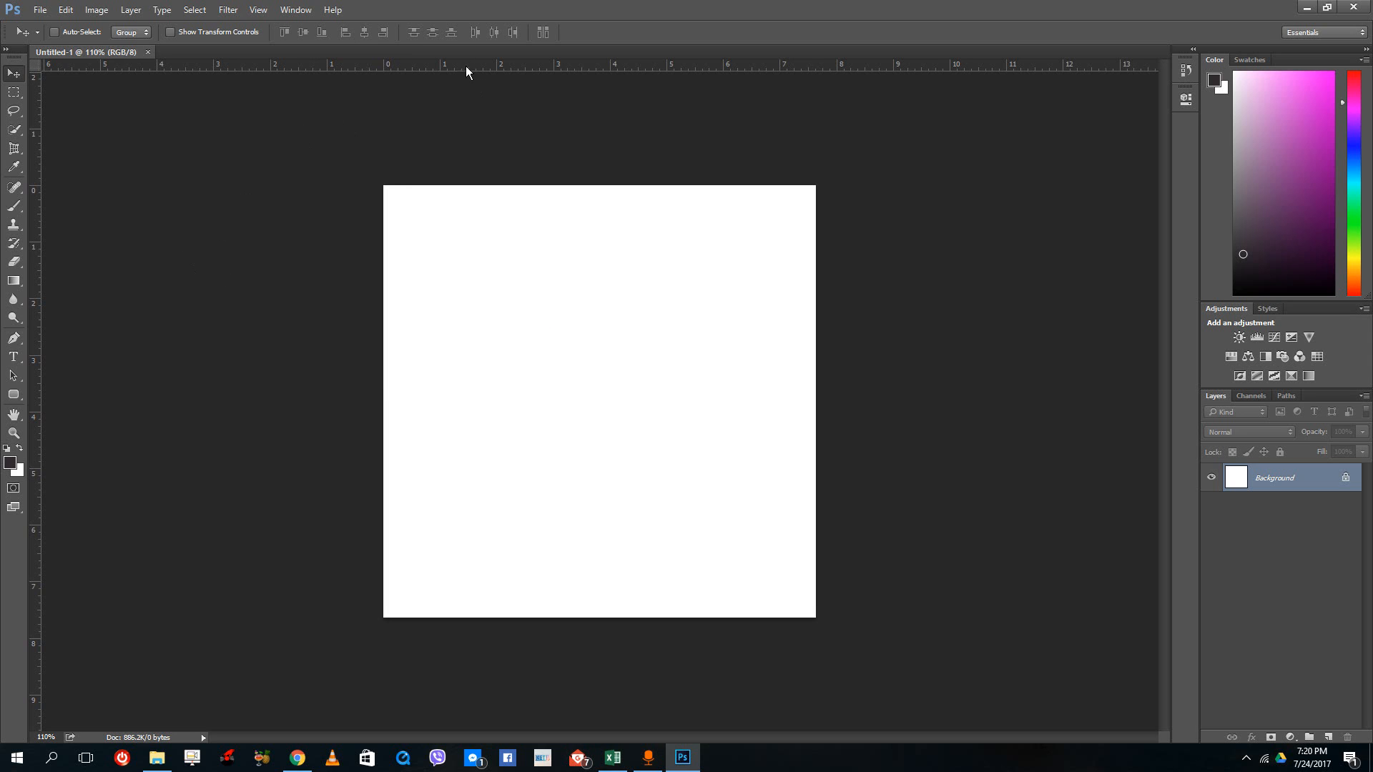
mouse_move(80, 72)
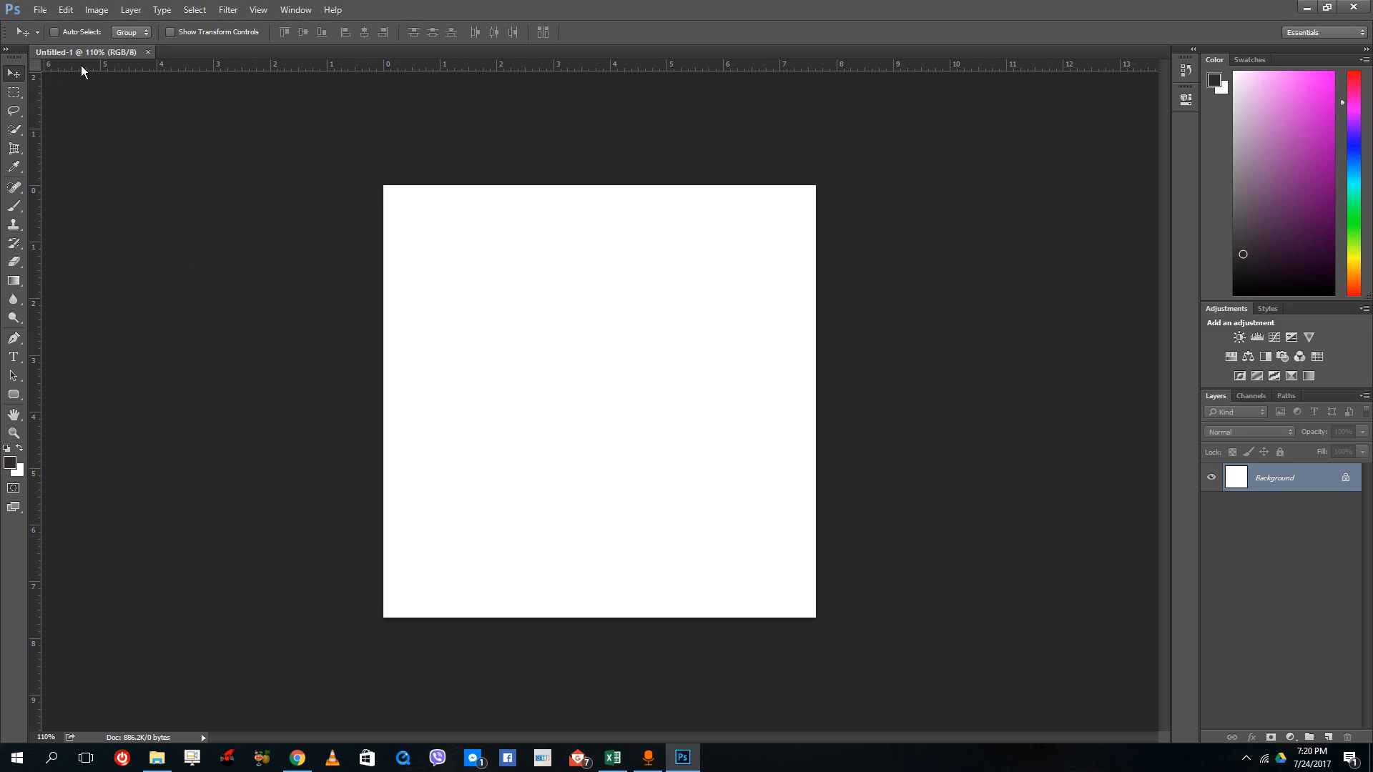
mouse_move(318, 227)
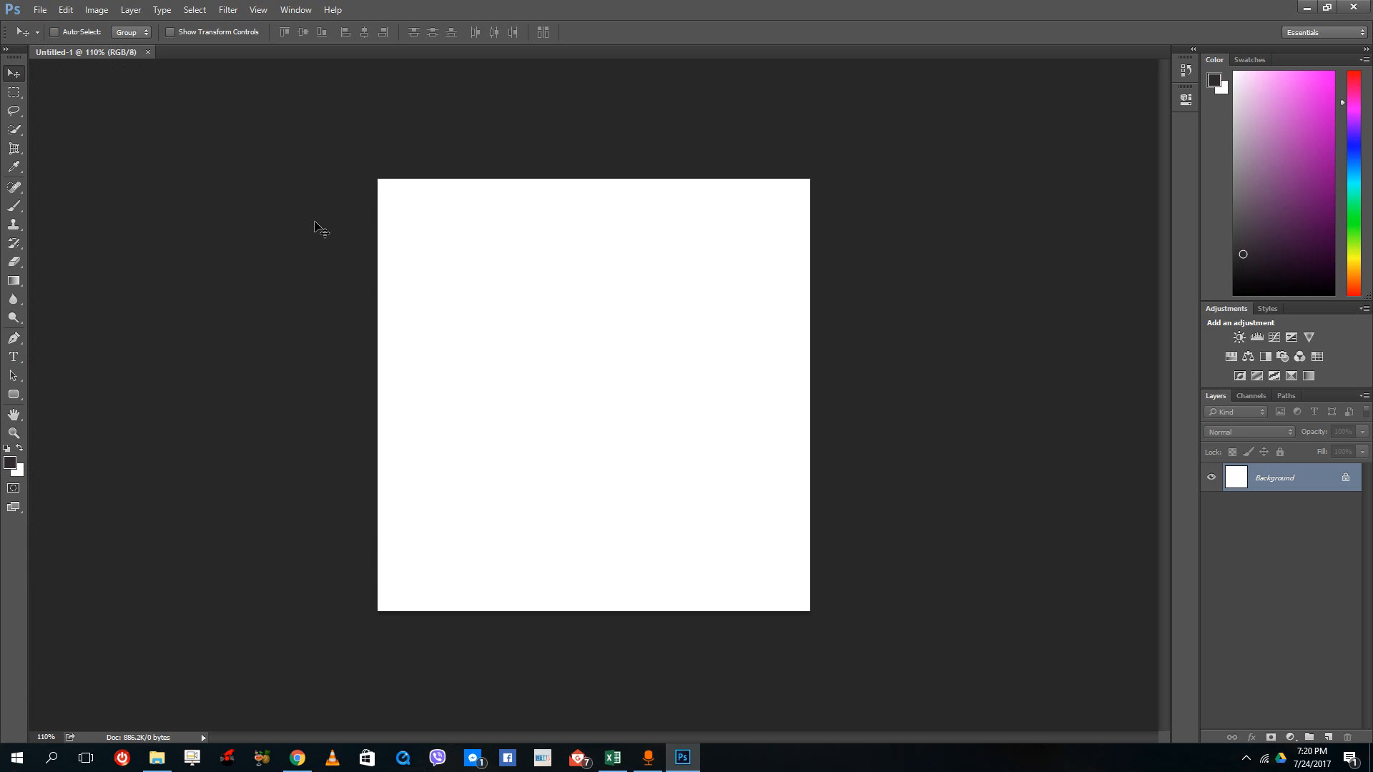
- Show the rulers and draw the first glossy red button rectangle snapped to the guide box
key("Ctrl+R")
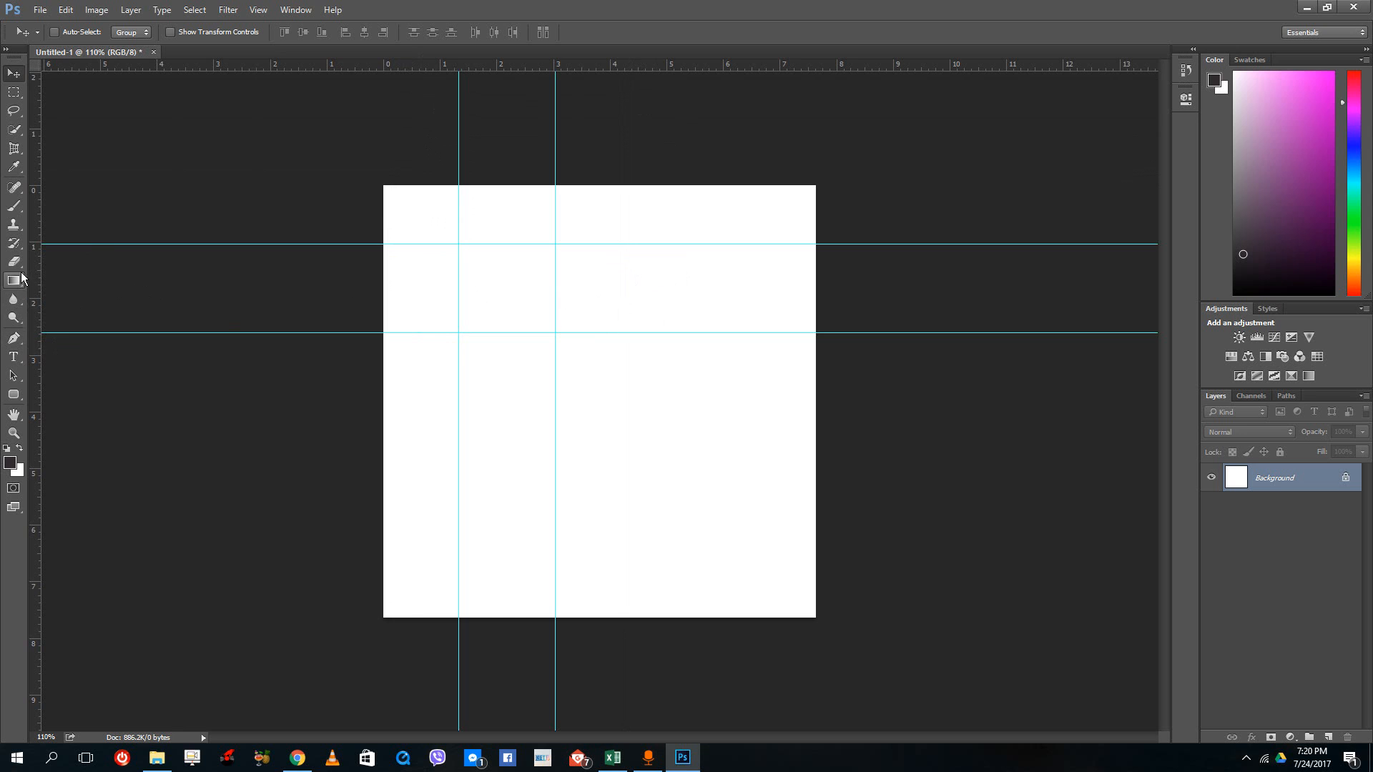
left_click(13, 281)
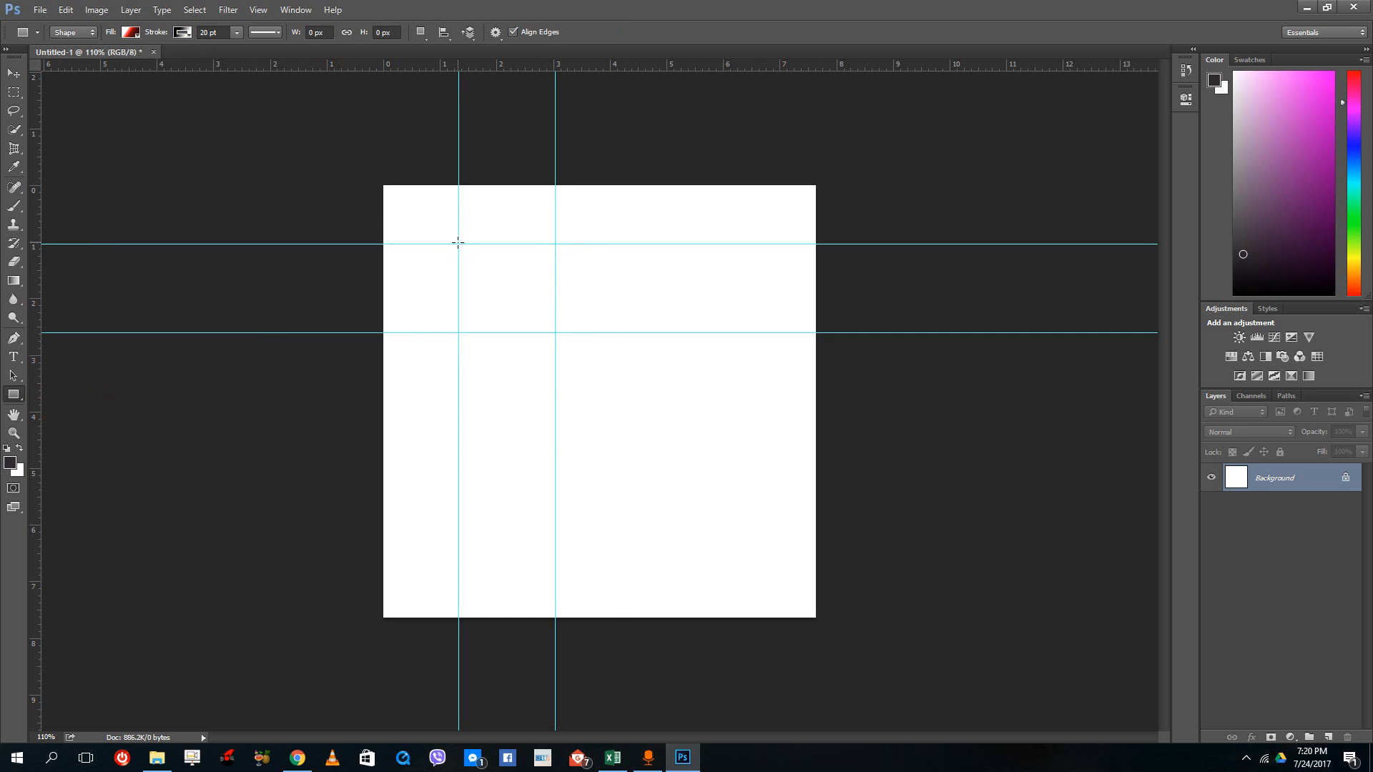
left_click_drag(457, 243, 552, 337)
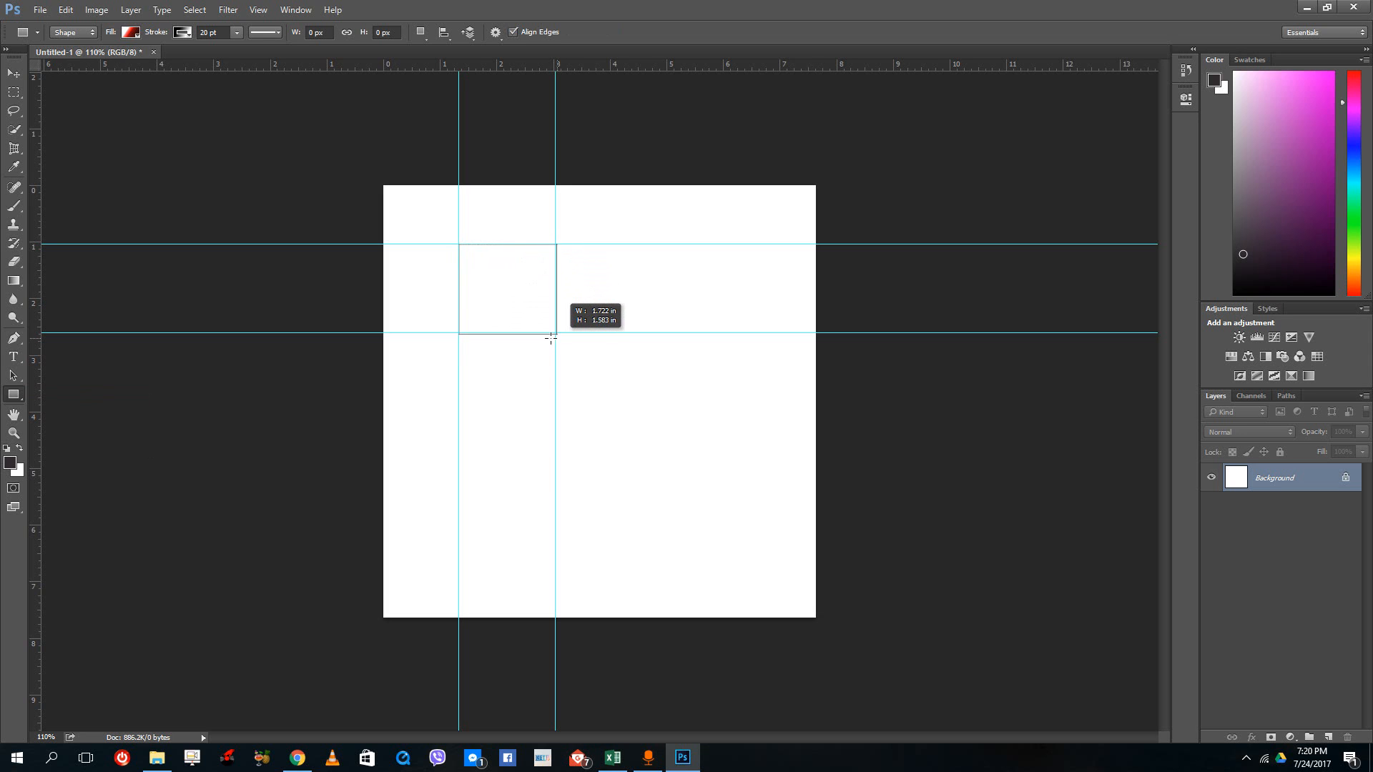
left_click_drag(552, 338, 539, 333)
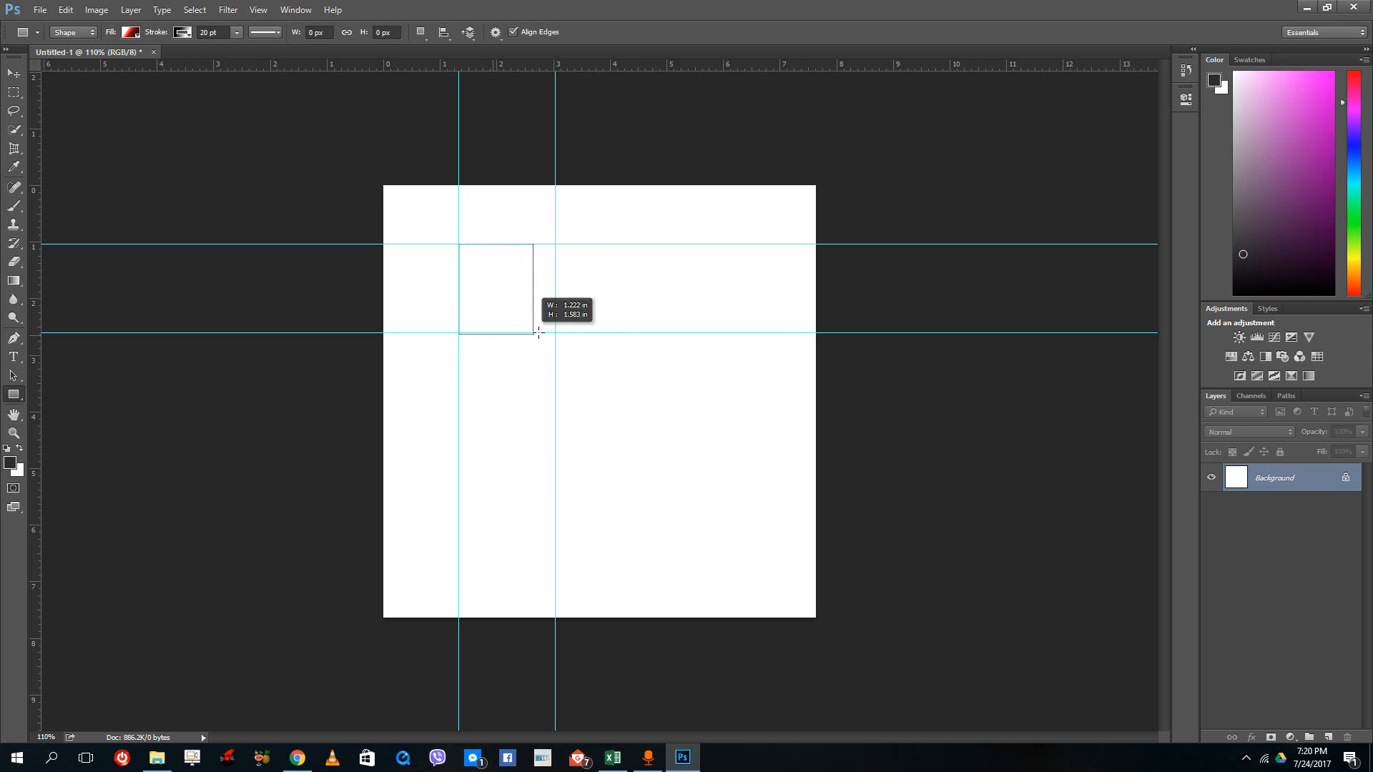
left_click_drag(459, 244, 557, 337)
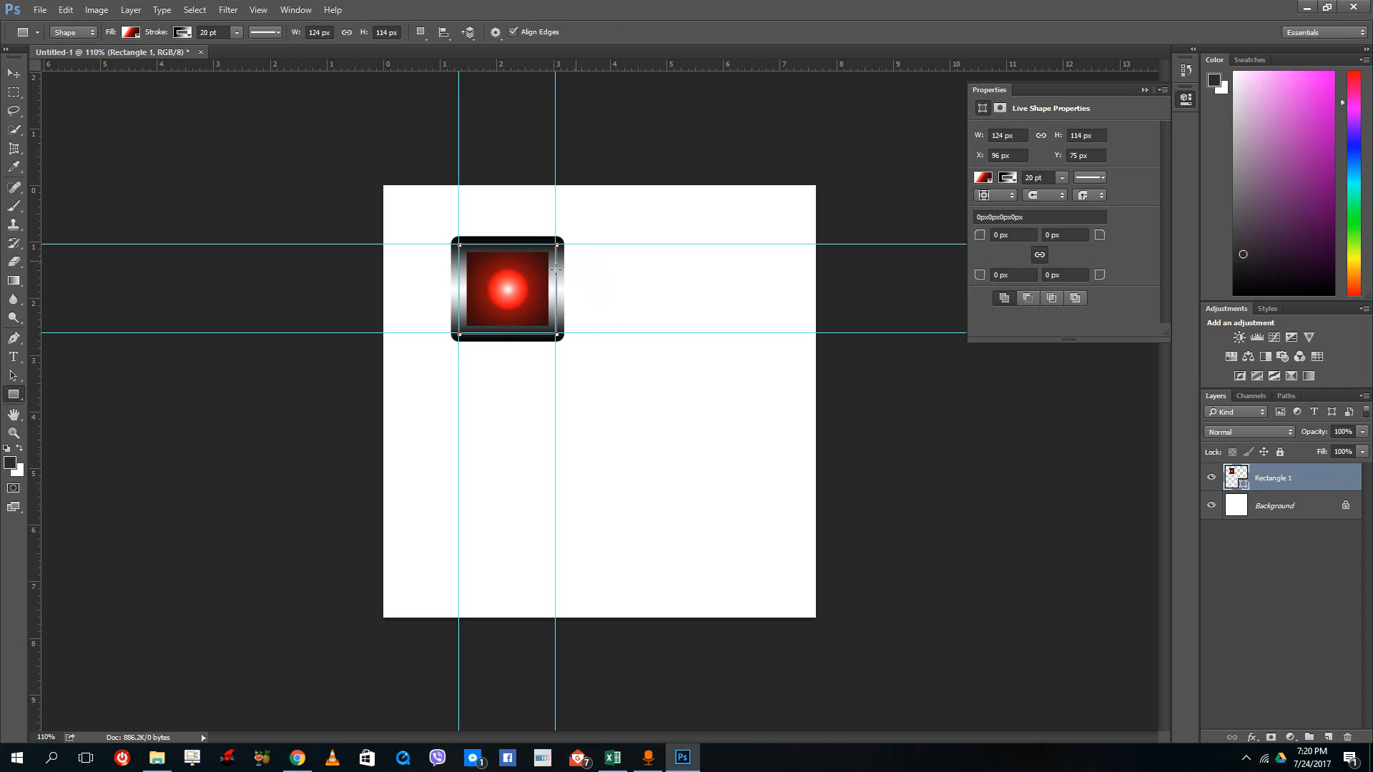
mouse_move(254, 413)
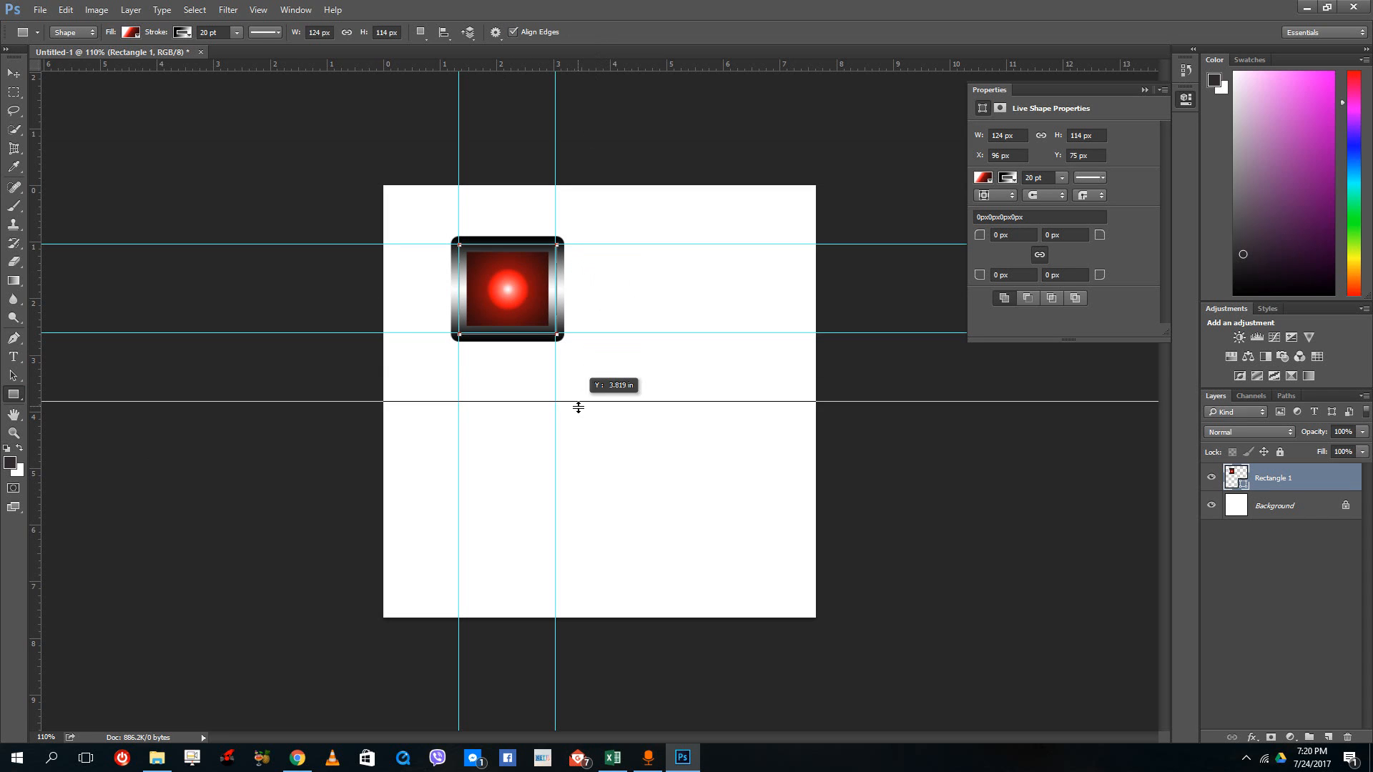
- Add two lower horizontal guides and draw a second button rectangle between them
left_click_drag(578, 404, 517, 479)
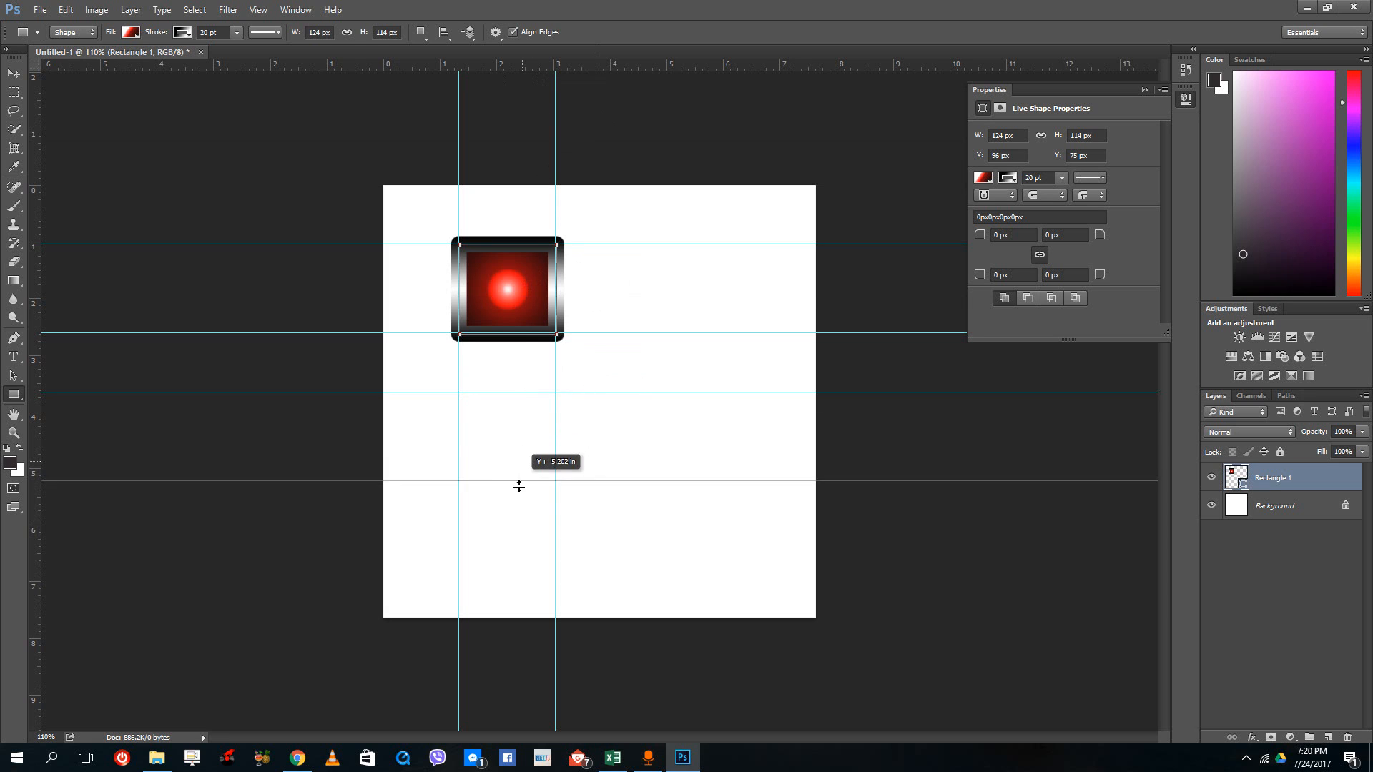
left_click_drag(458, 393, 517, 463)
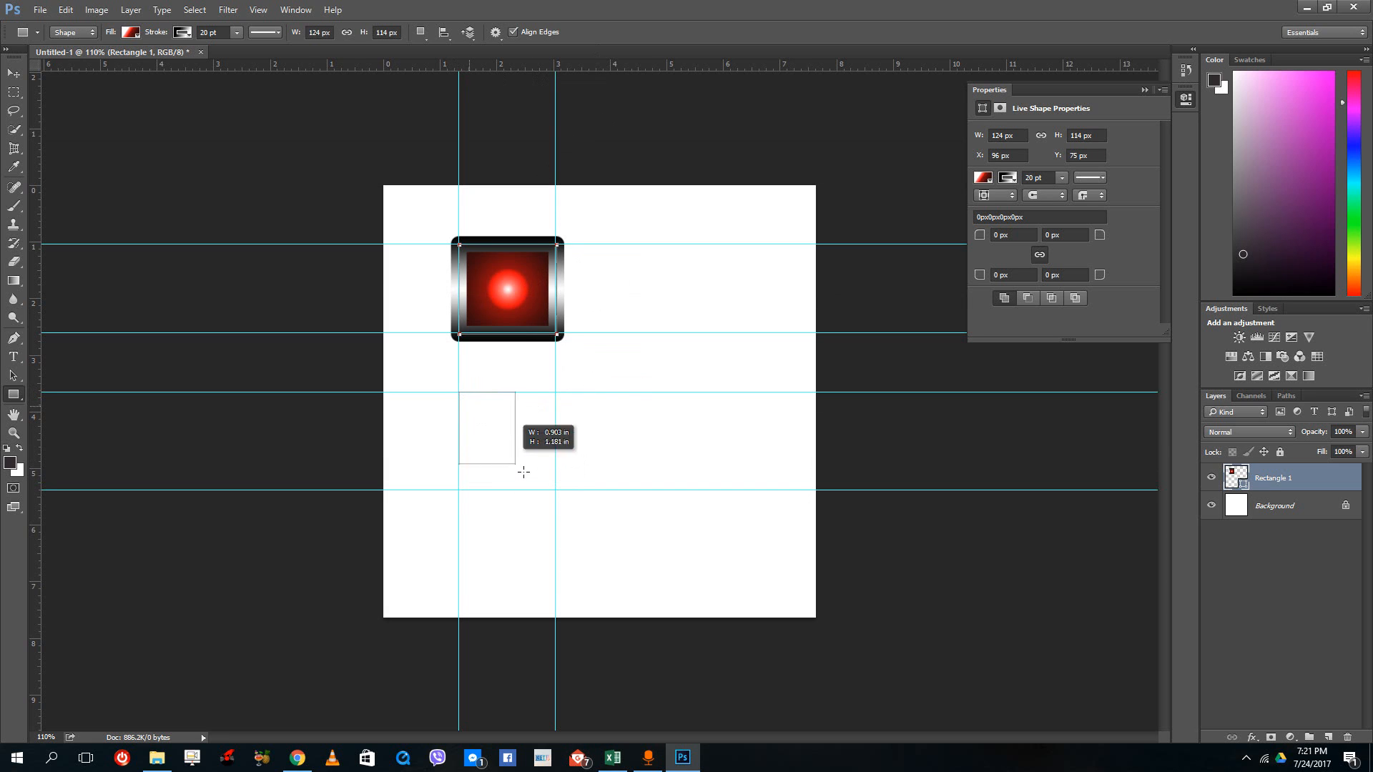
left_click_drag(456, 392, 555, 499)
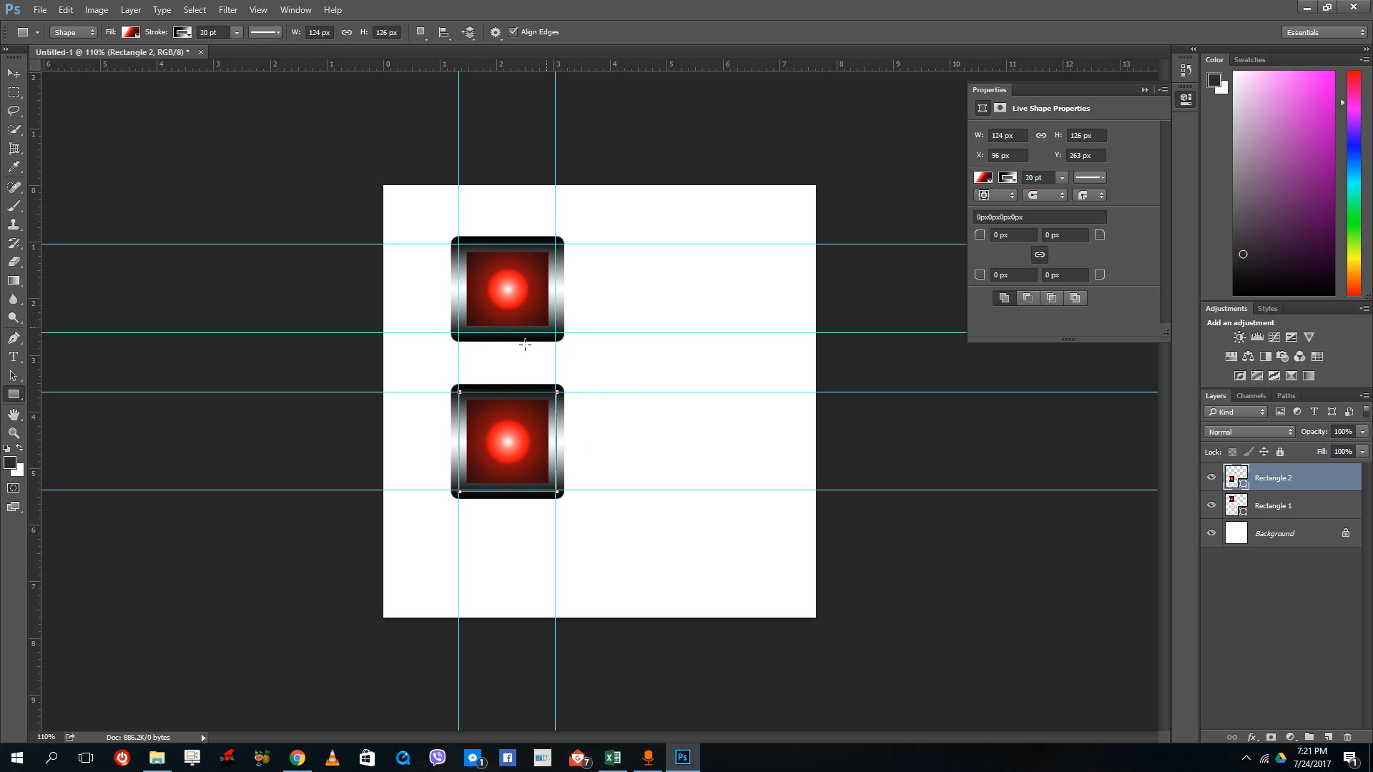
mouse_move(598, 350)
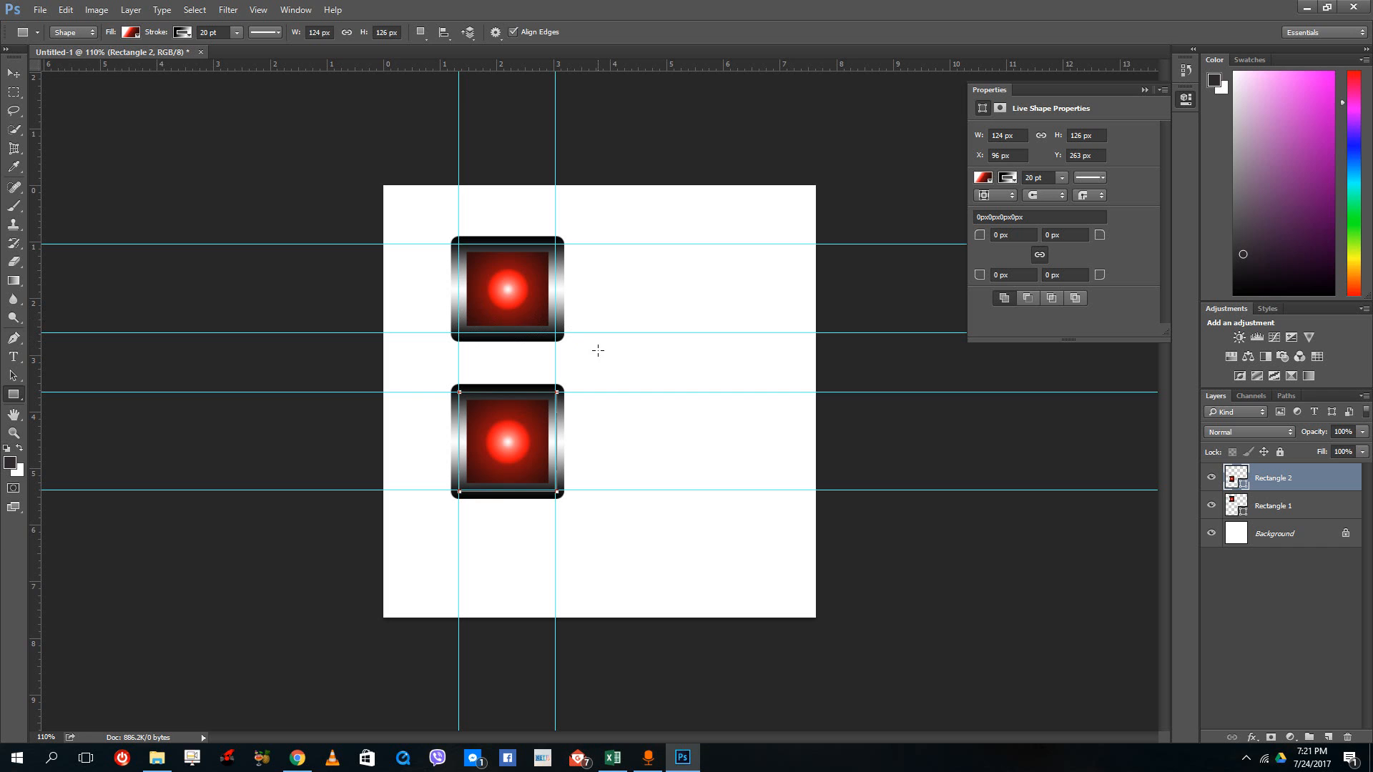
mouse_move(347, 102)
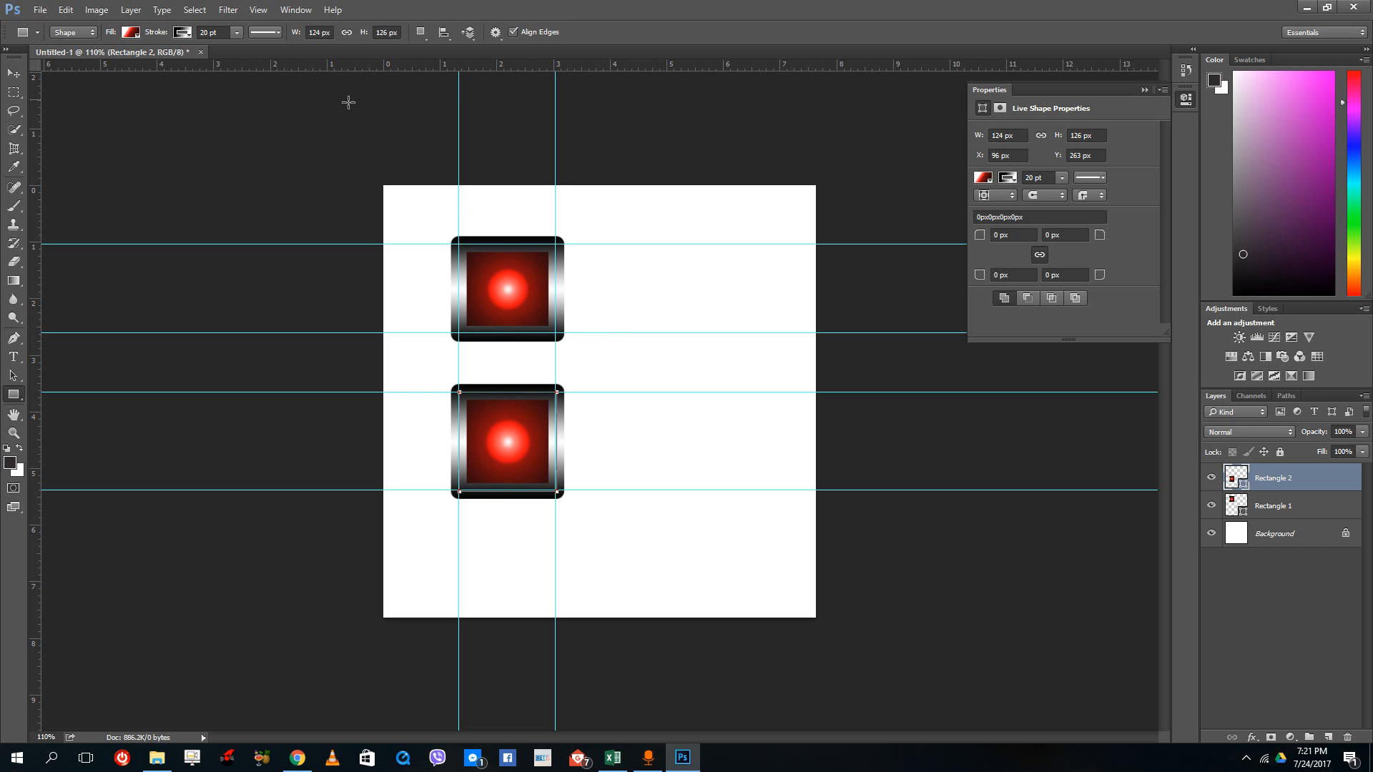
- Hide the guides, then toggle the grid on and back off from the View menu
left_click(277, 9)
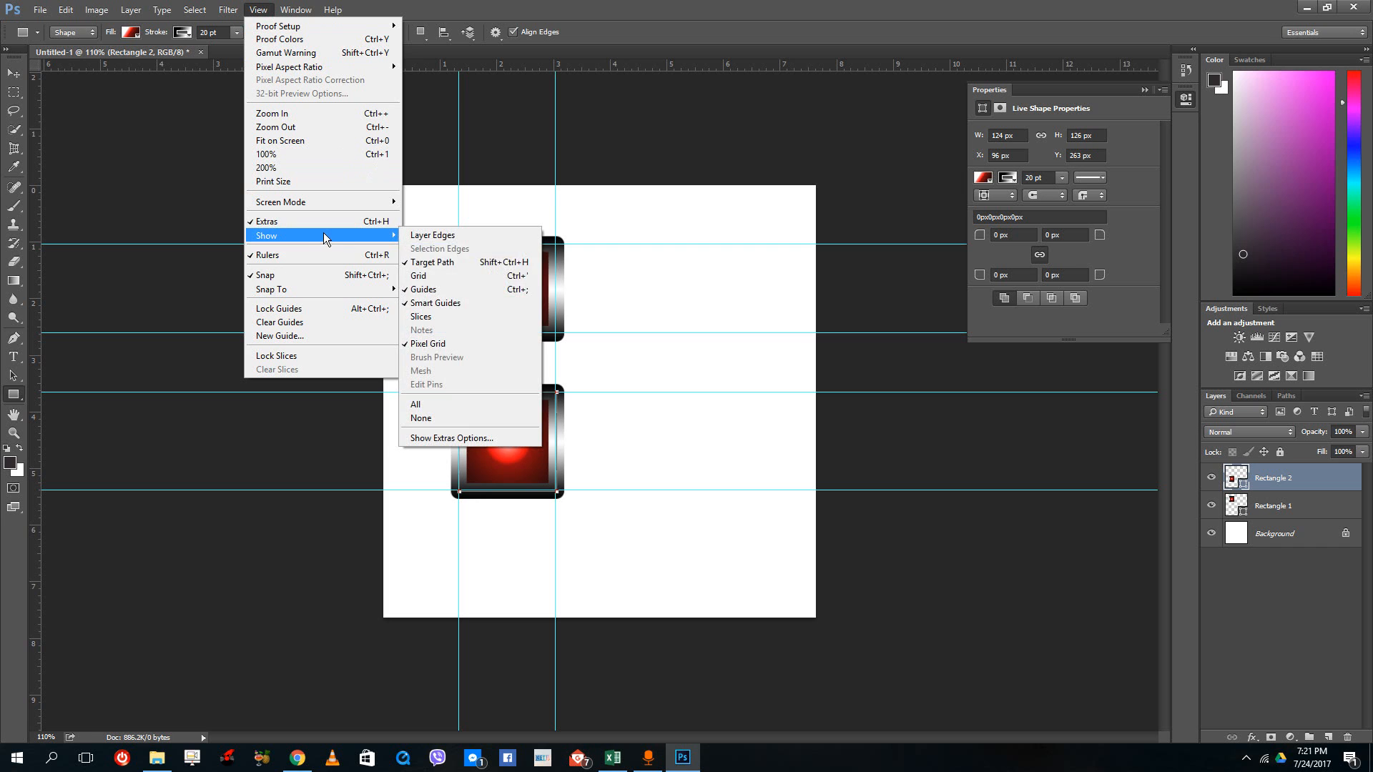
left_click(424, 418)
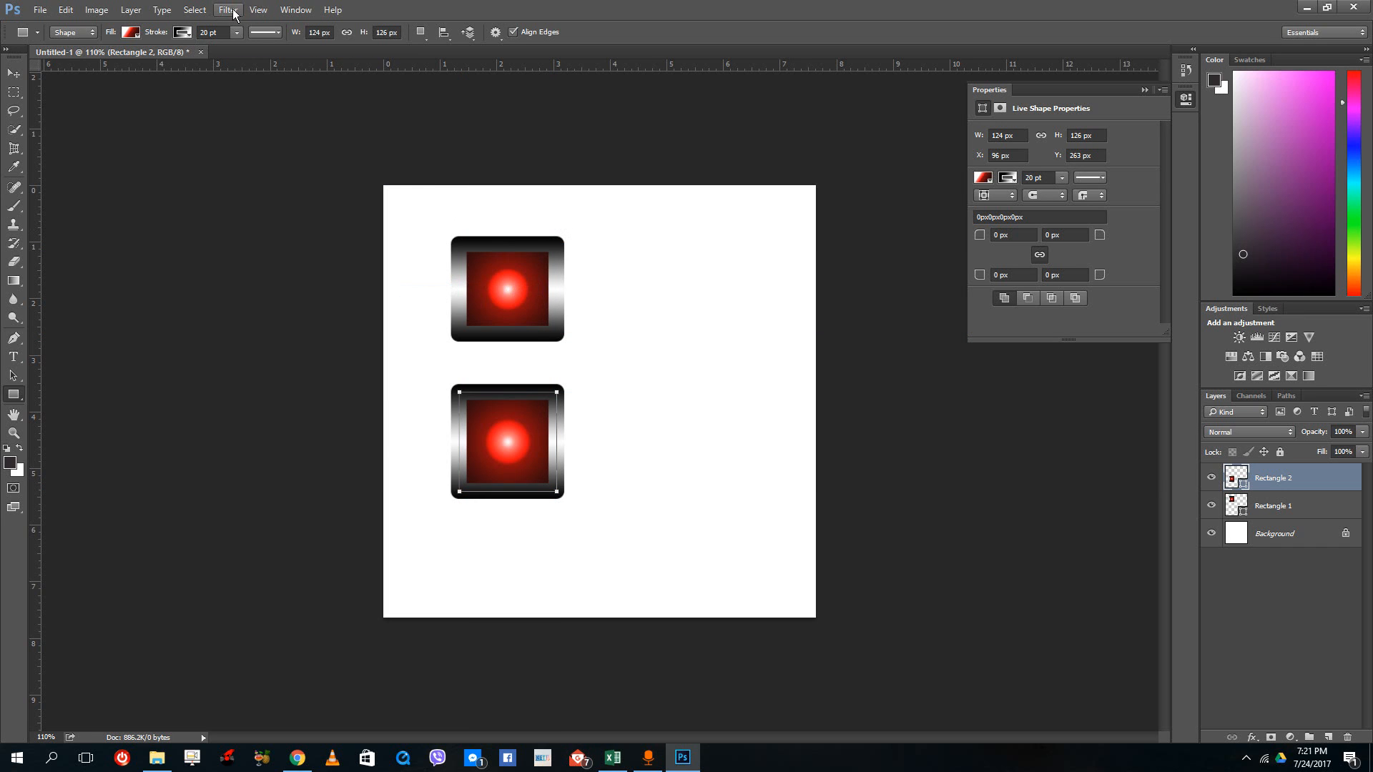
left_click(259, 9)
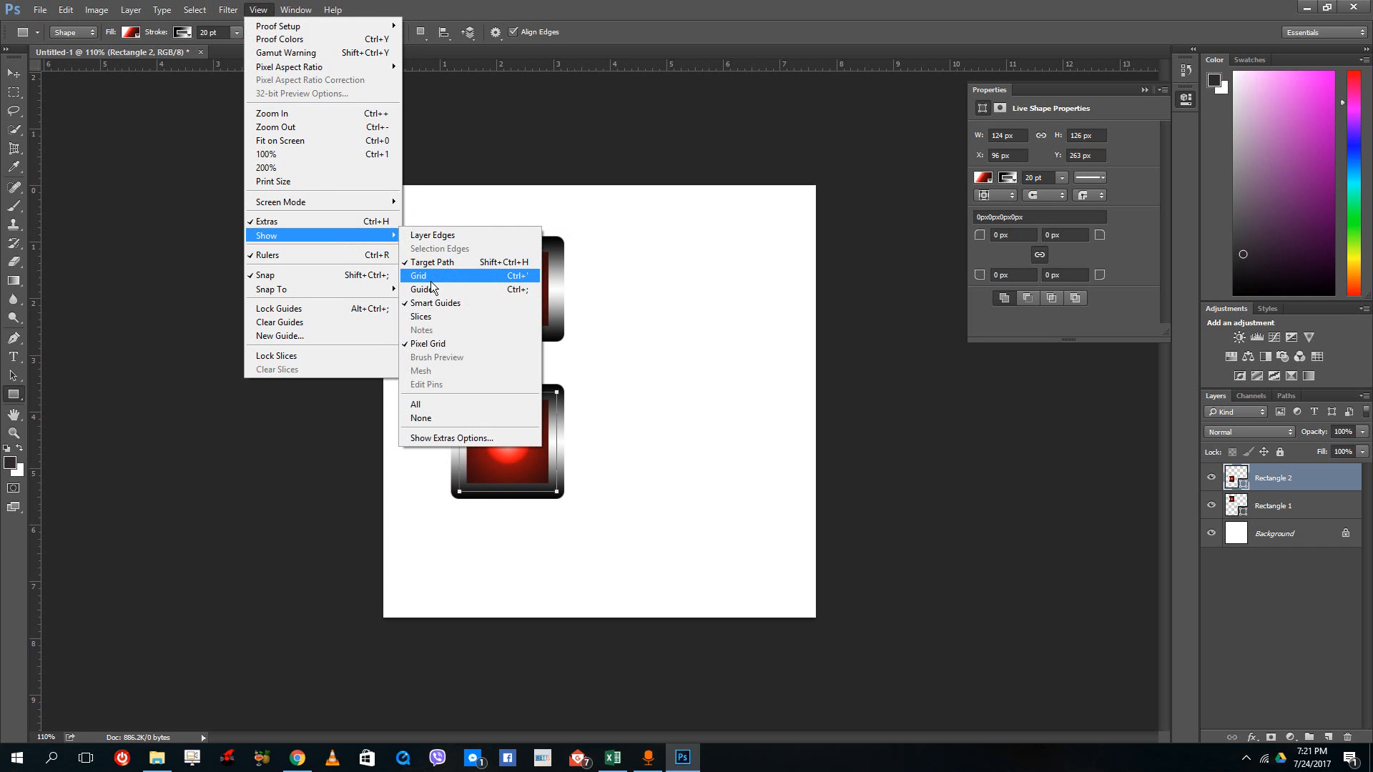
mouse_move(534, 280)
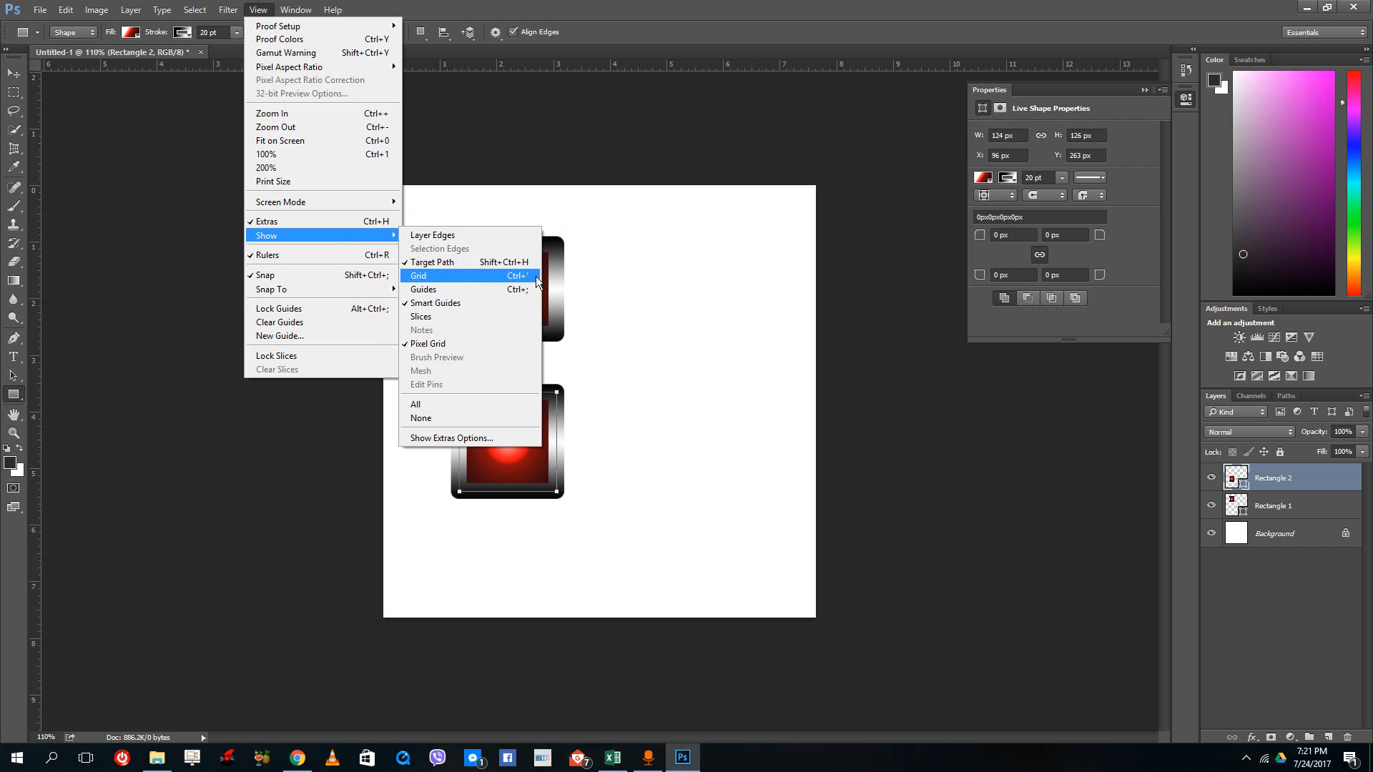
mouse_move(529, 280)
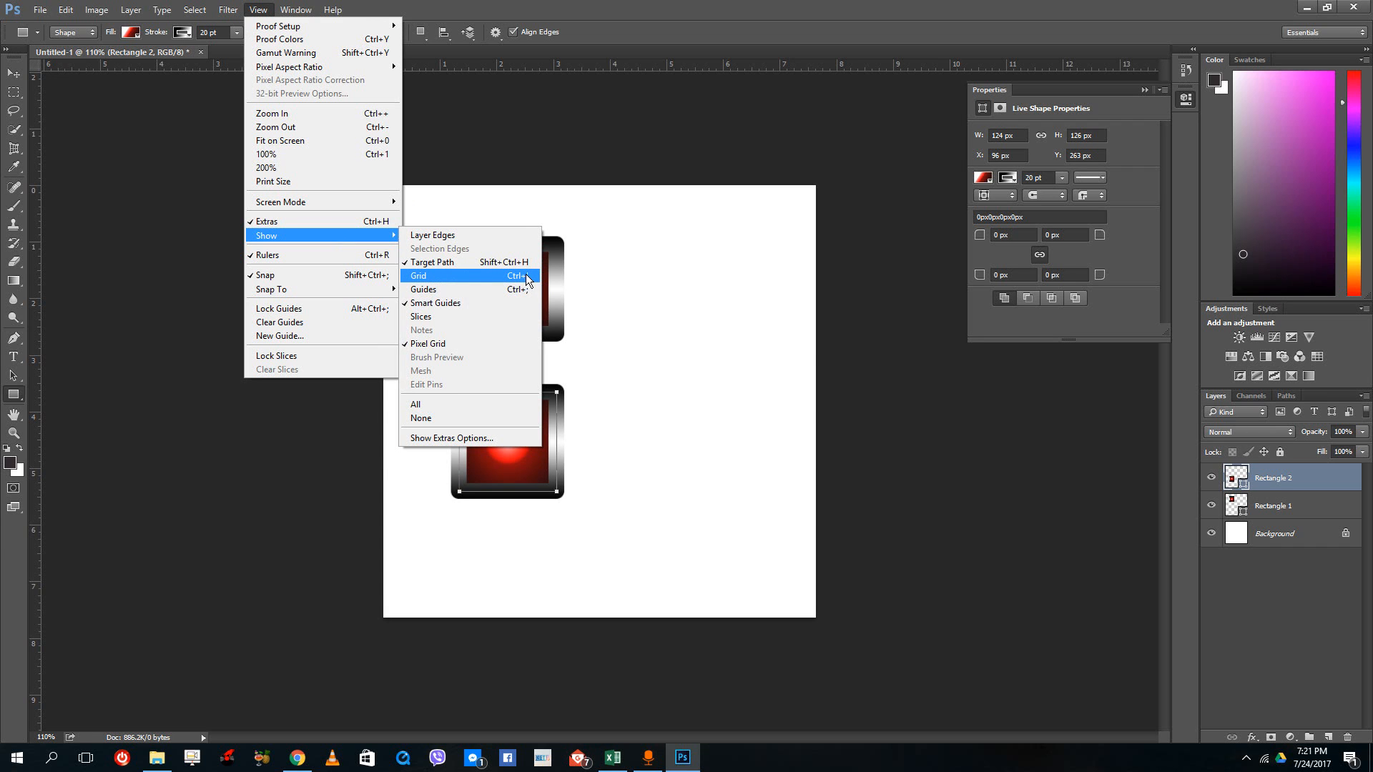
left_click(418, 276)
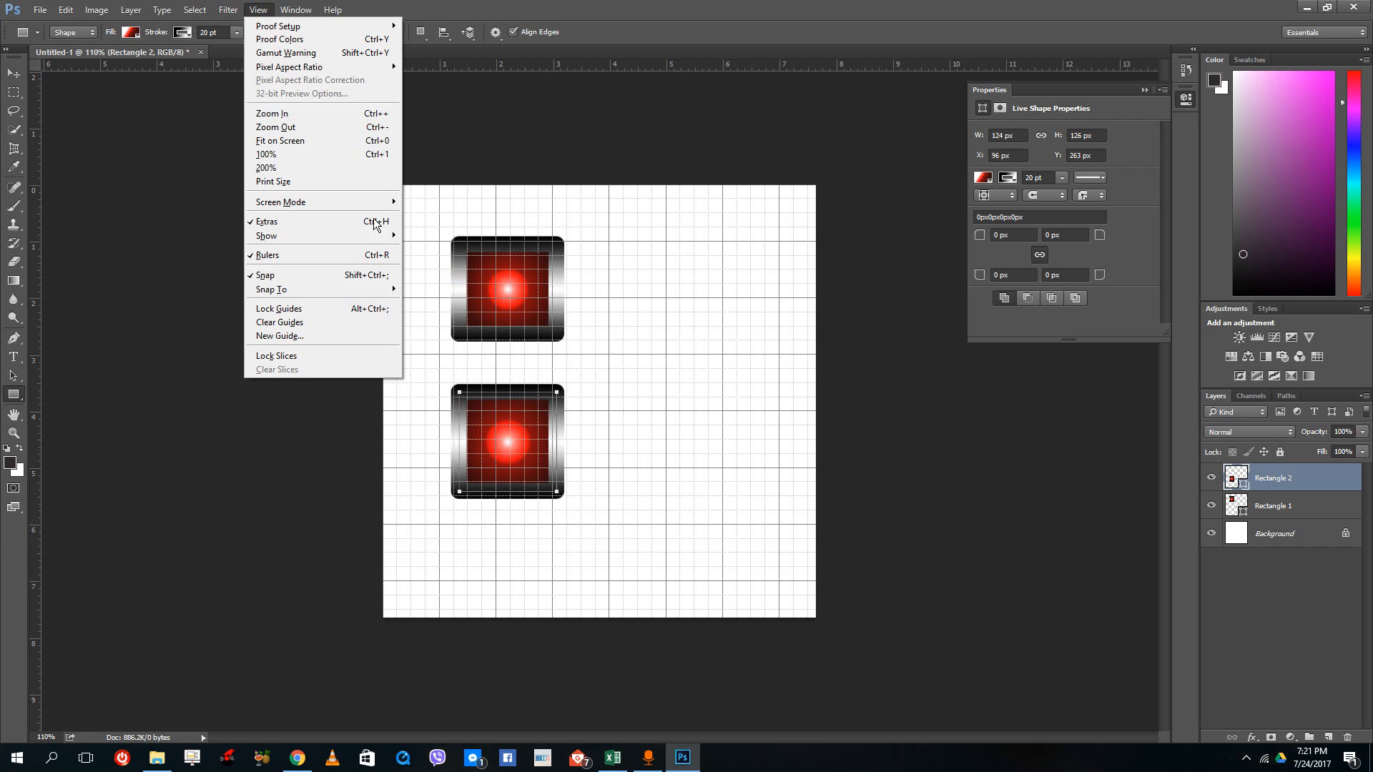
left_click(266, 221)
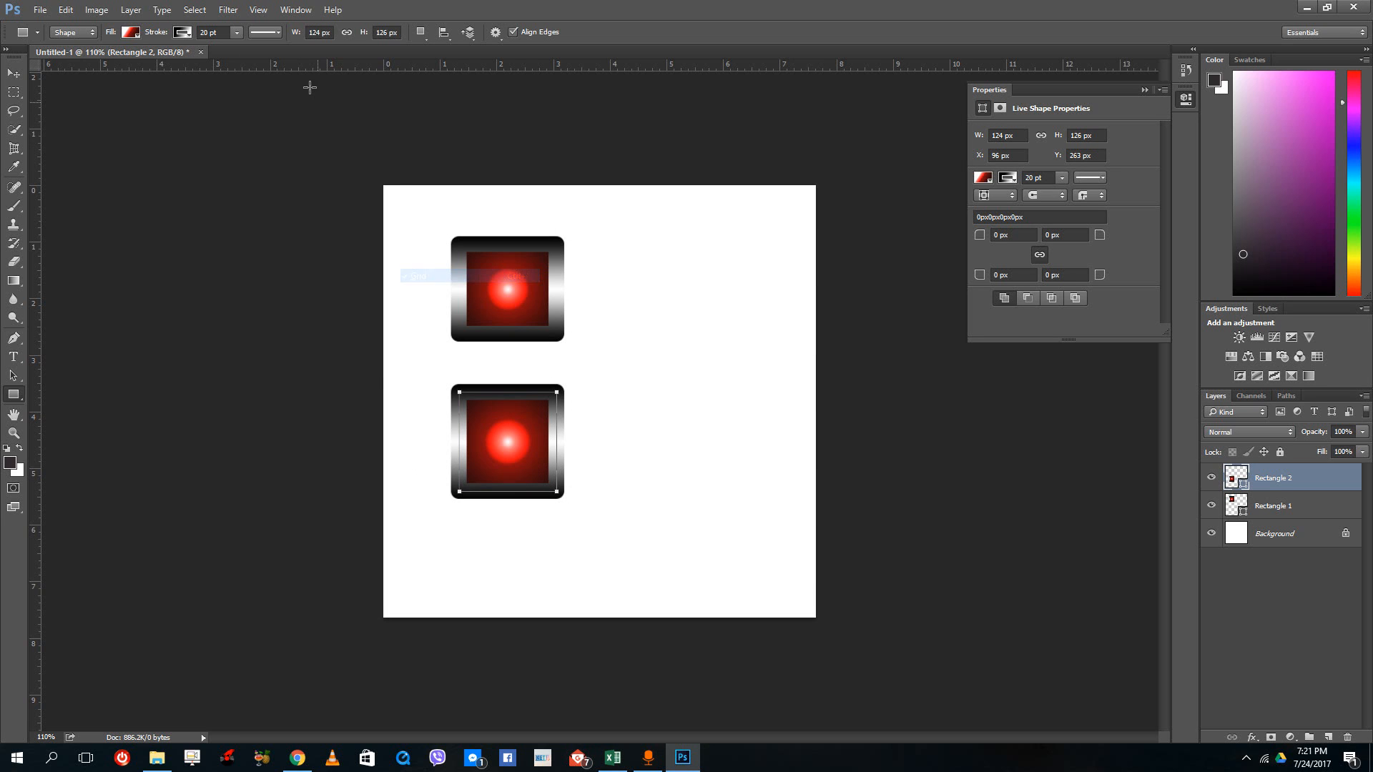
- Switch the guides off again, leaving the plain white canvas
left_click(255, 9)
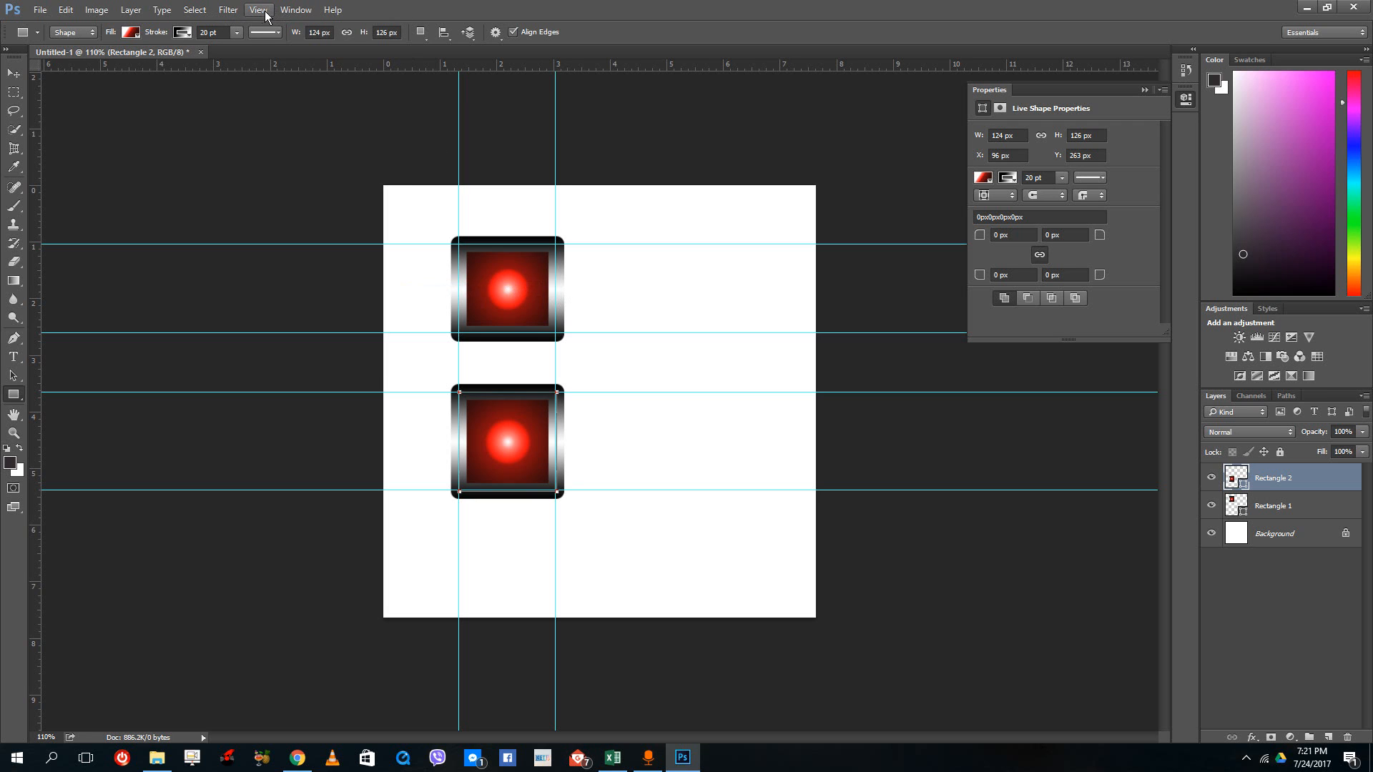
left_click(257, 10)
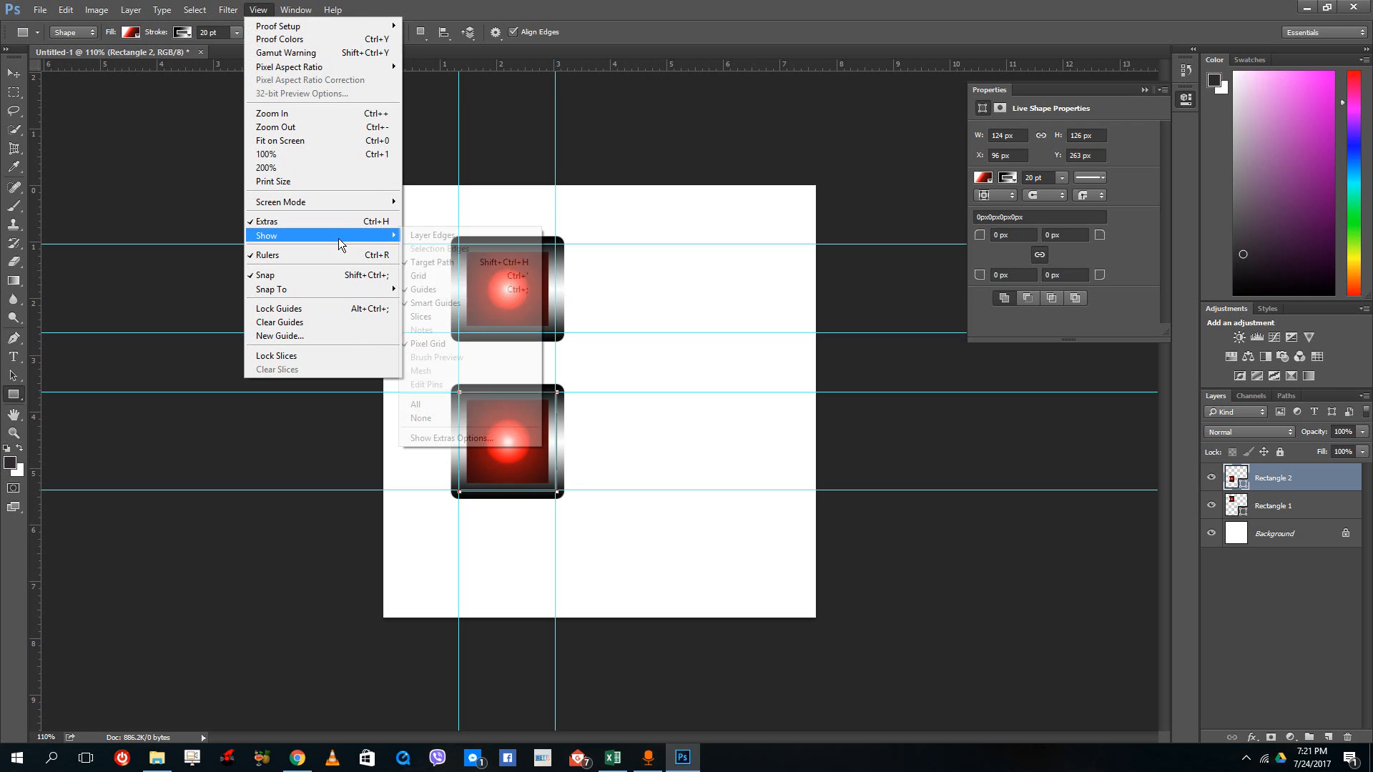
mouse_move(458, 295)
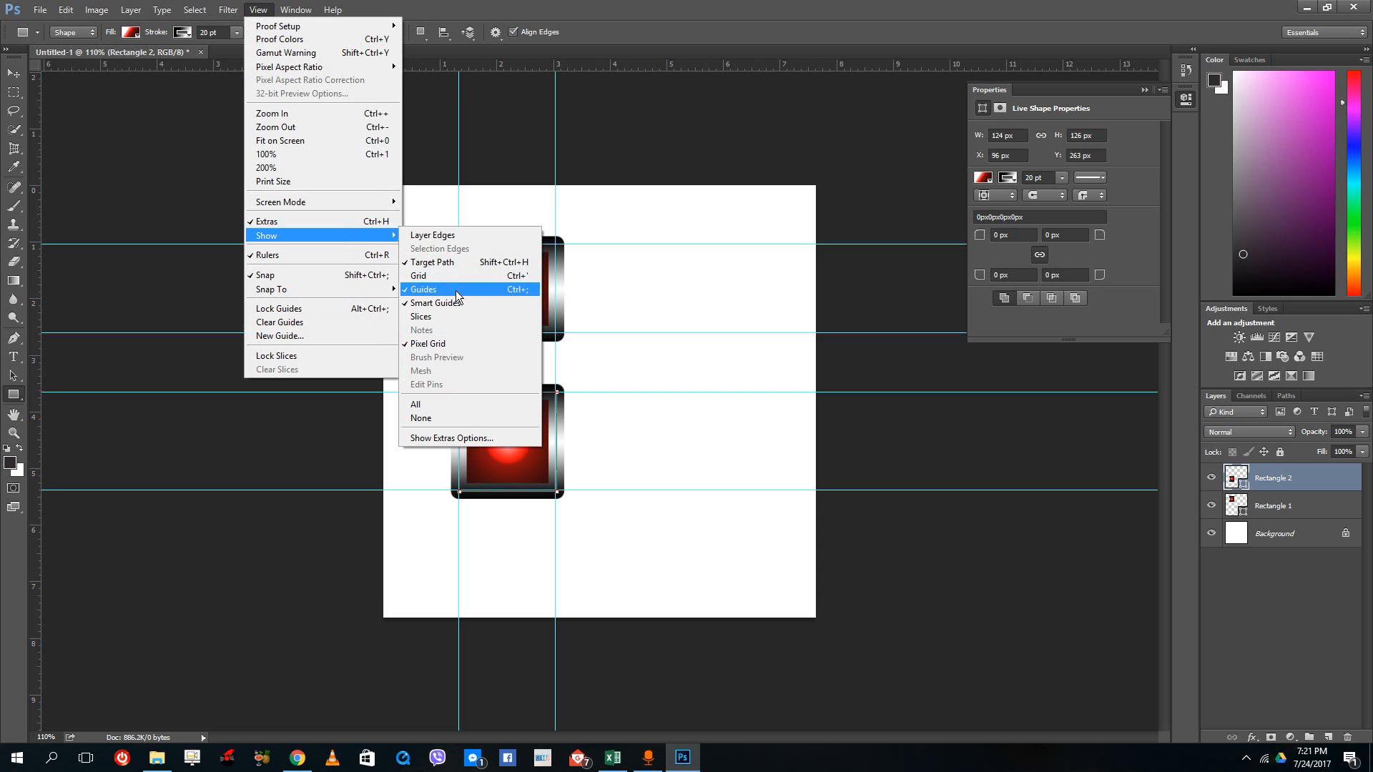
left_click(424, 289)
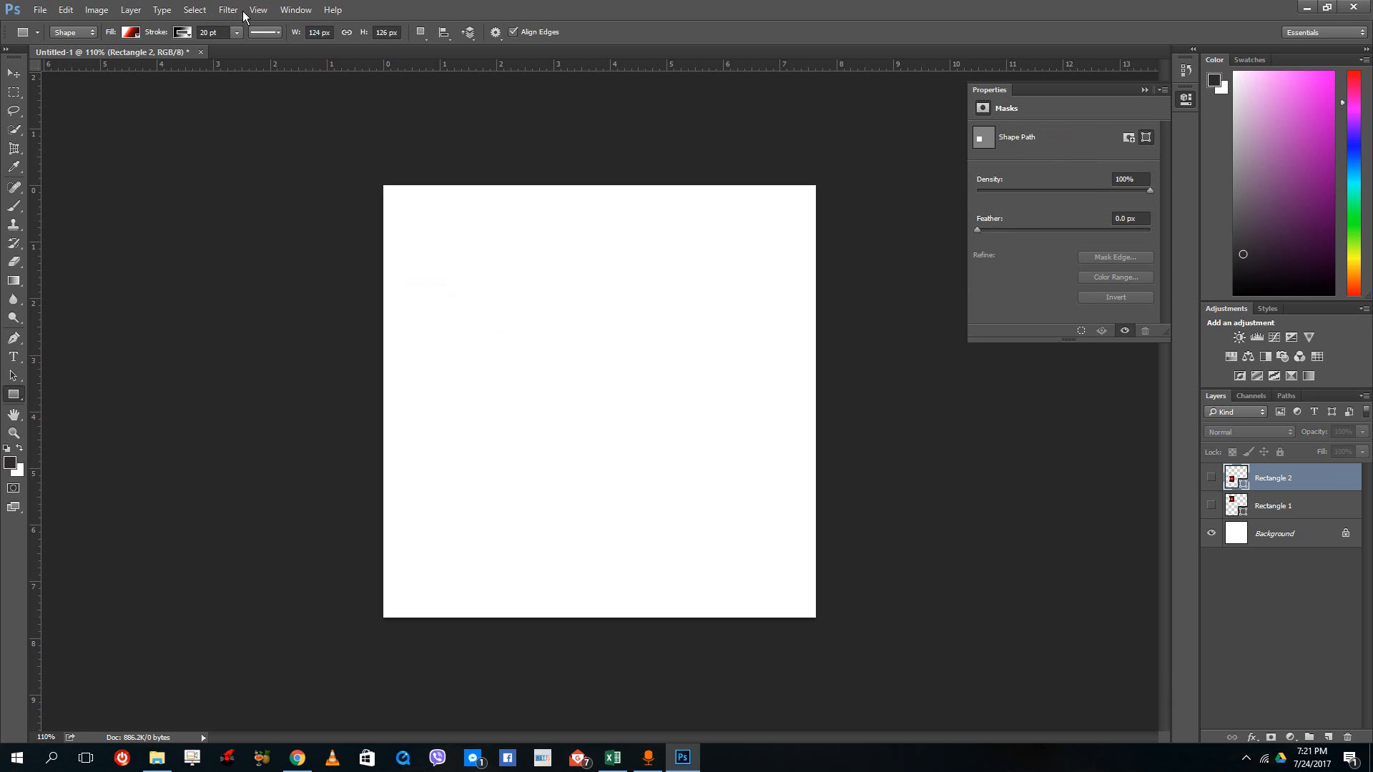
- Turn the grid back on and draw a wide glossy button rectangle snapped to it
left_click(273, 9)
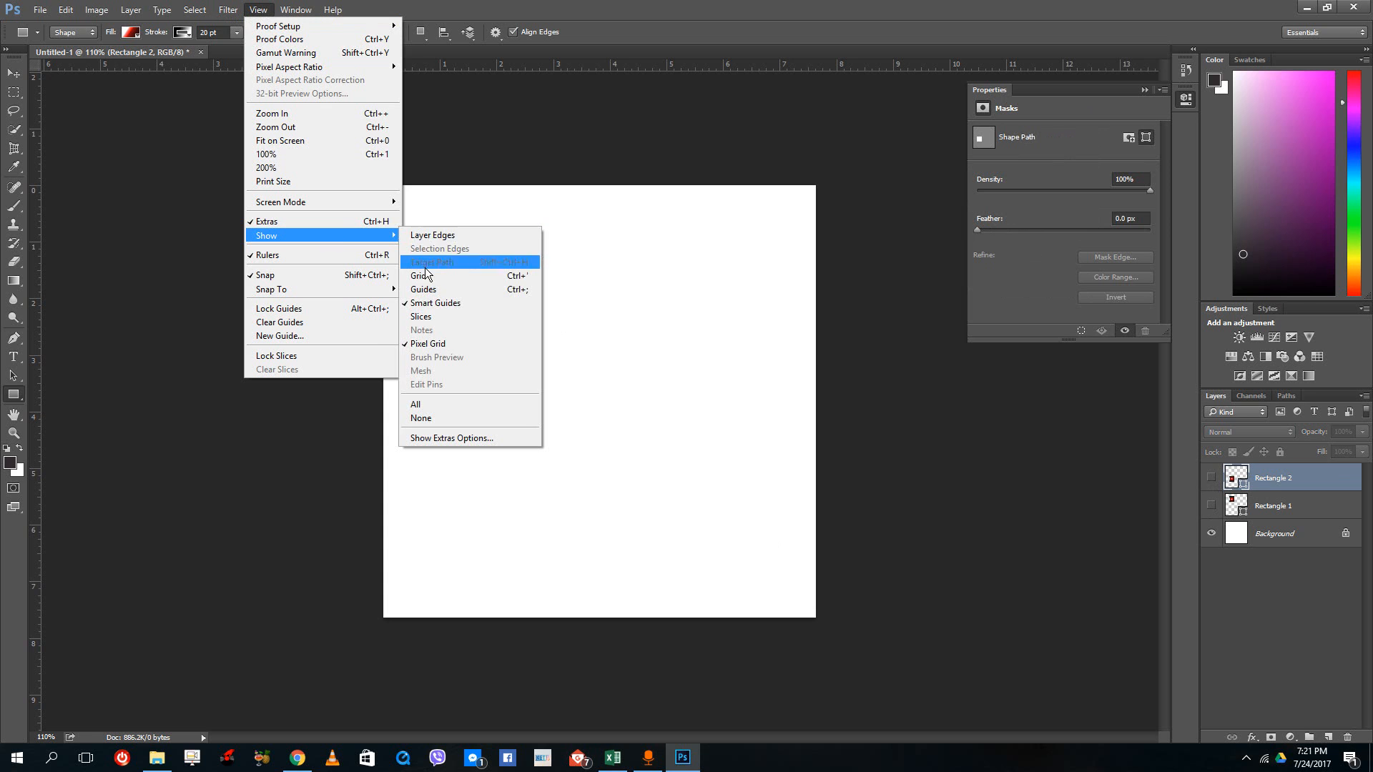
left_click(418, 276)
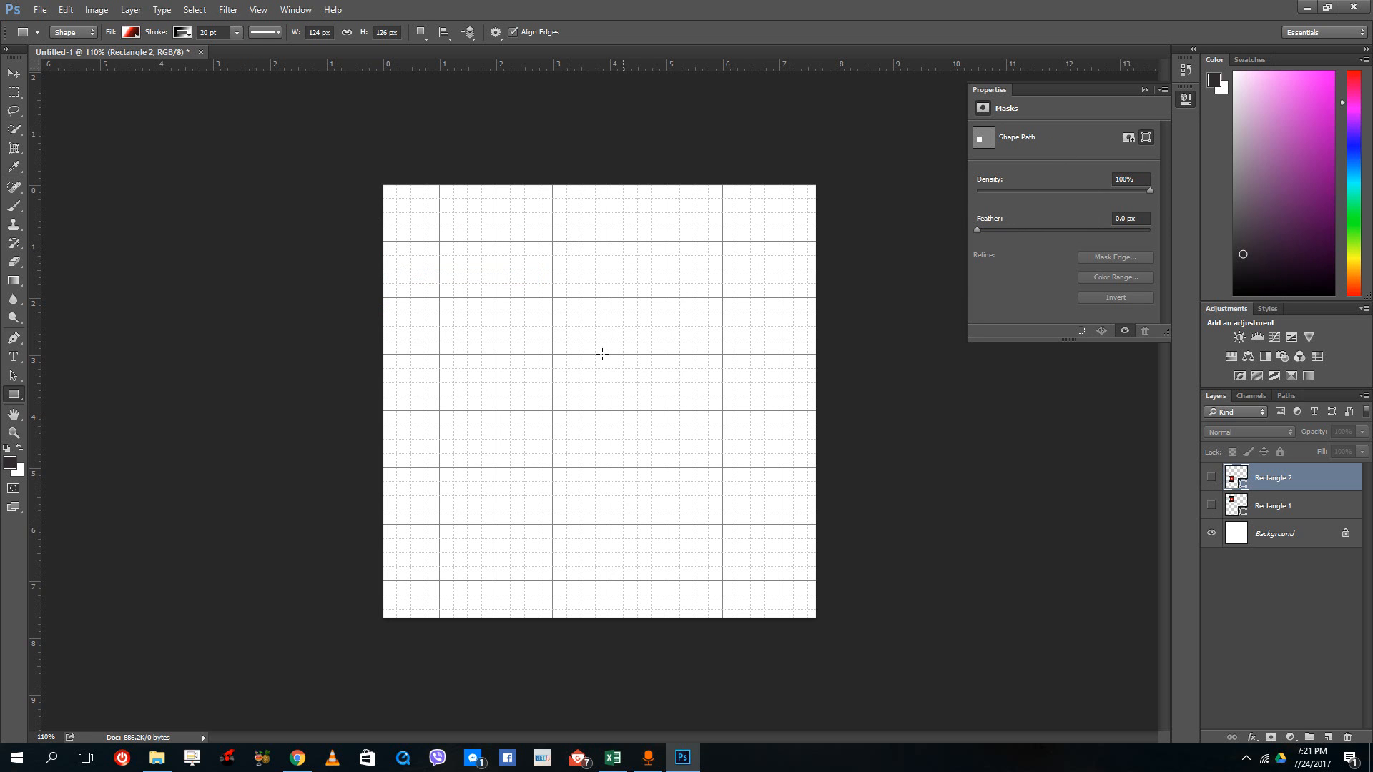
mouse_move(607, 364)
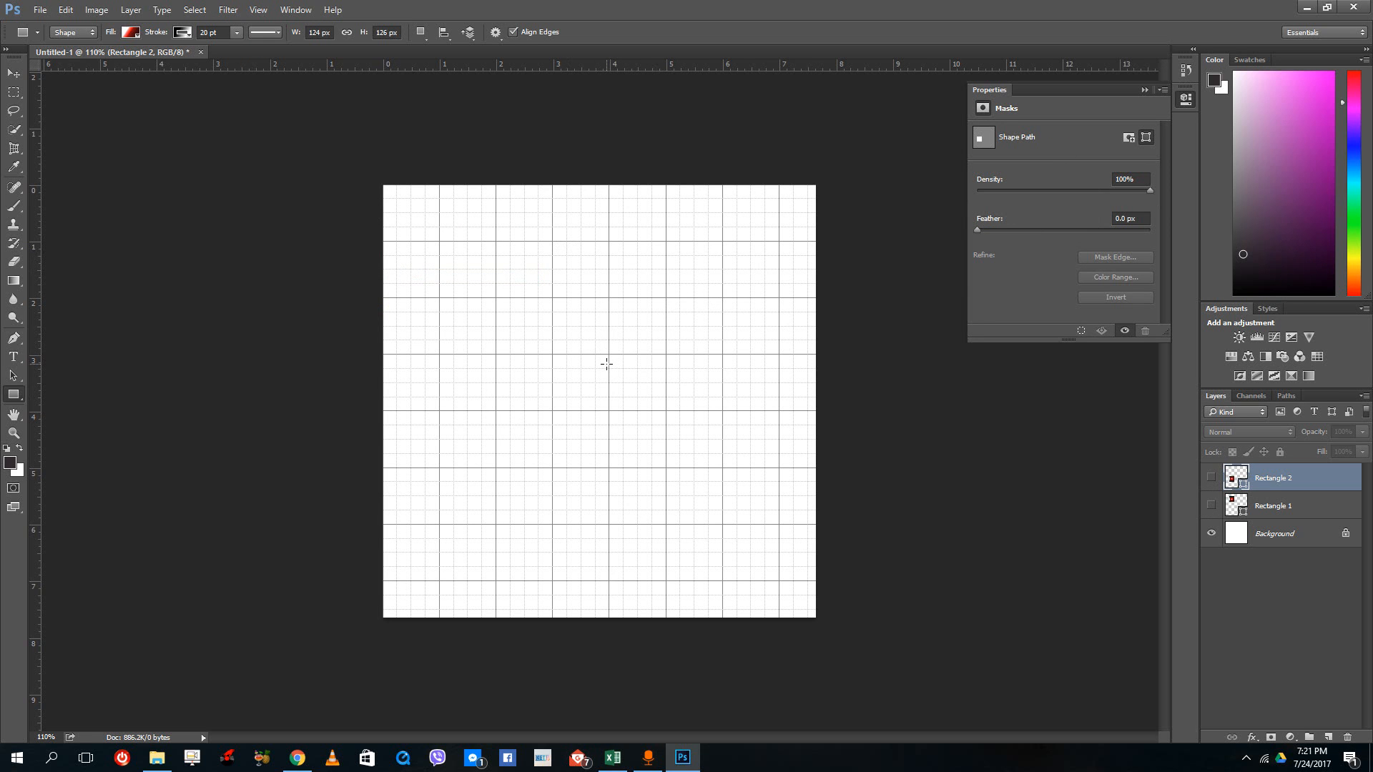
left_click_drag(507, 314, 529, 352)
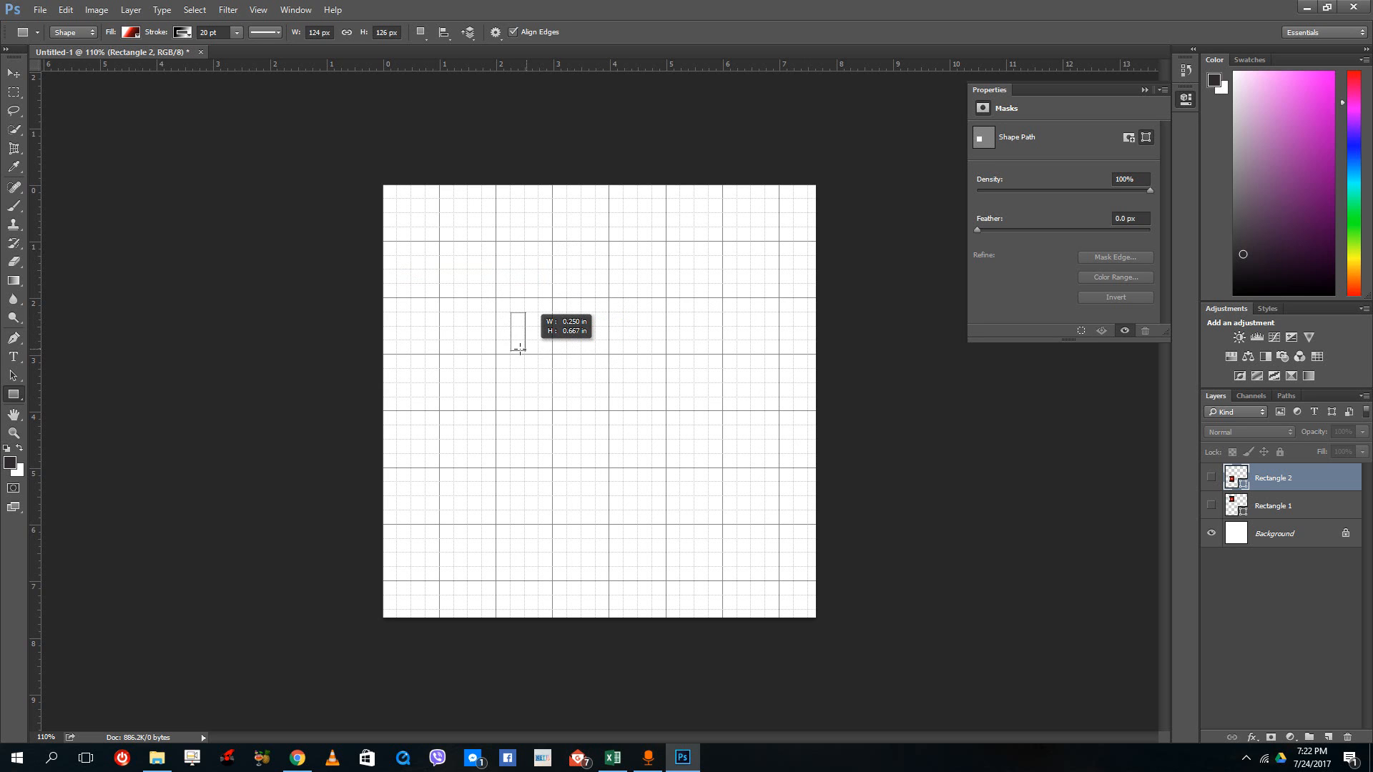
left_click_drag(510, 313, 610, 359)
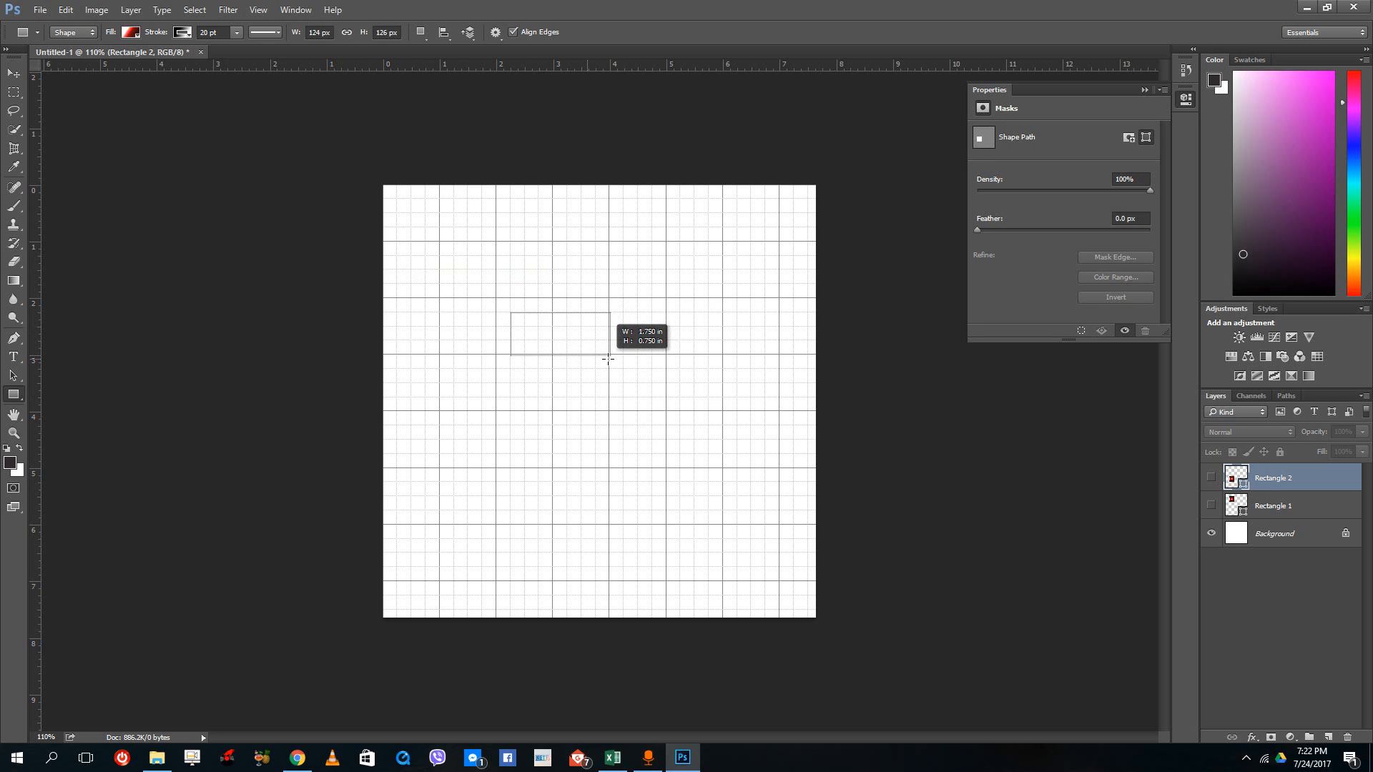
left_click_drag(510, 315, 615, 352)
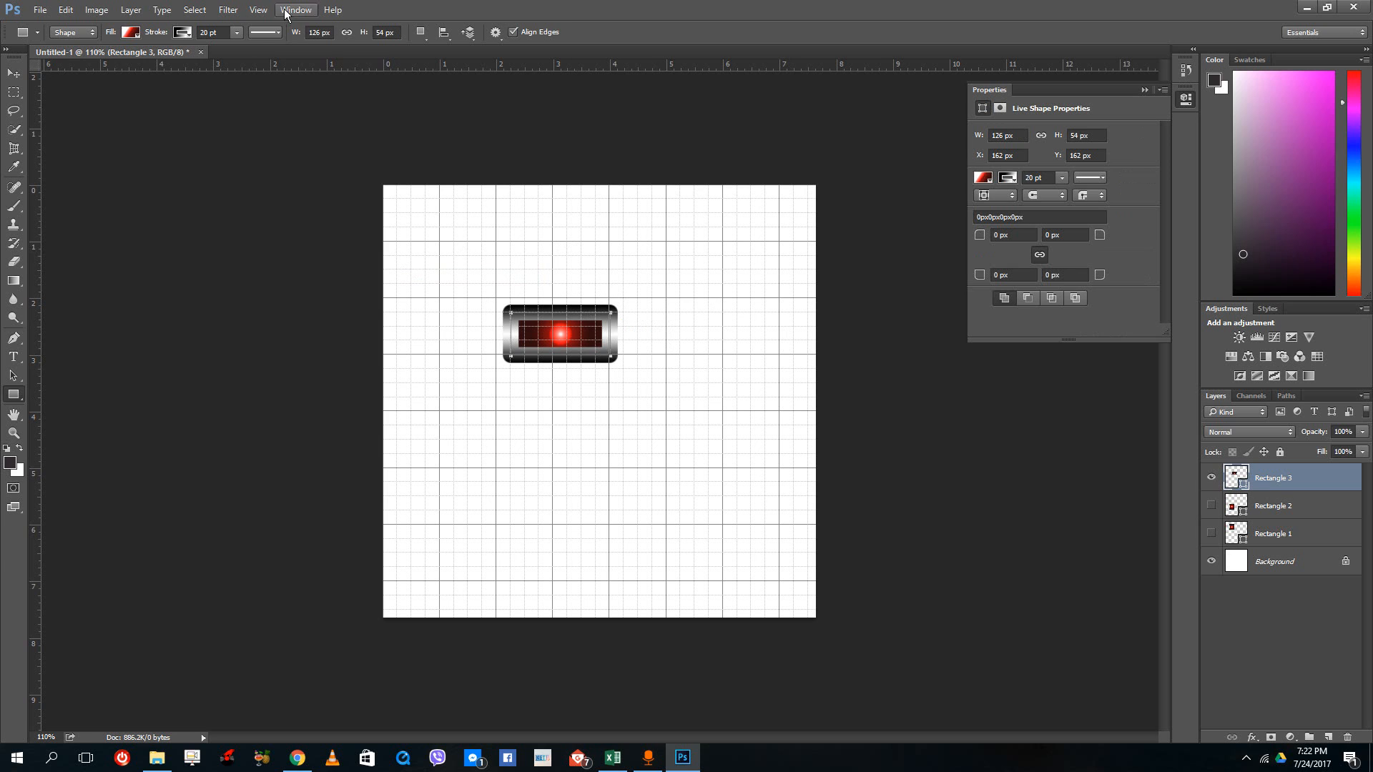
- Draw two small button rectangles, one left of the wide button and one near the top
left_click(264, 10)
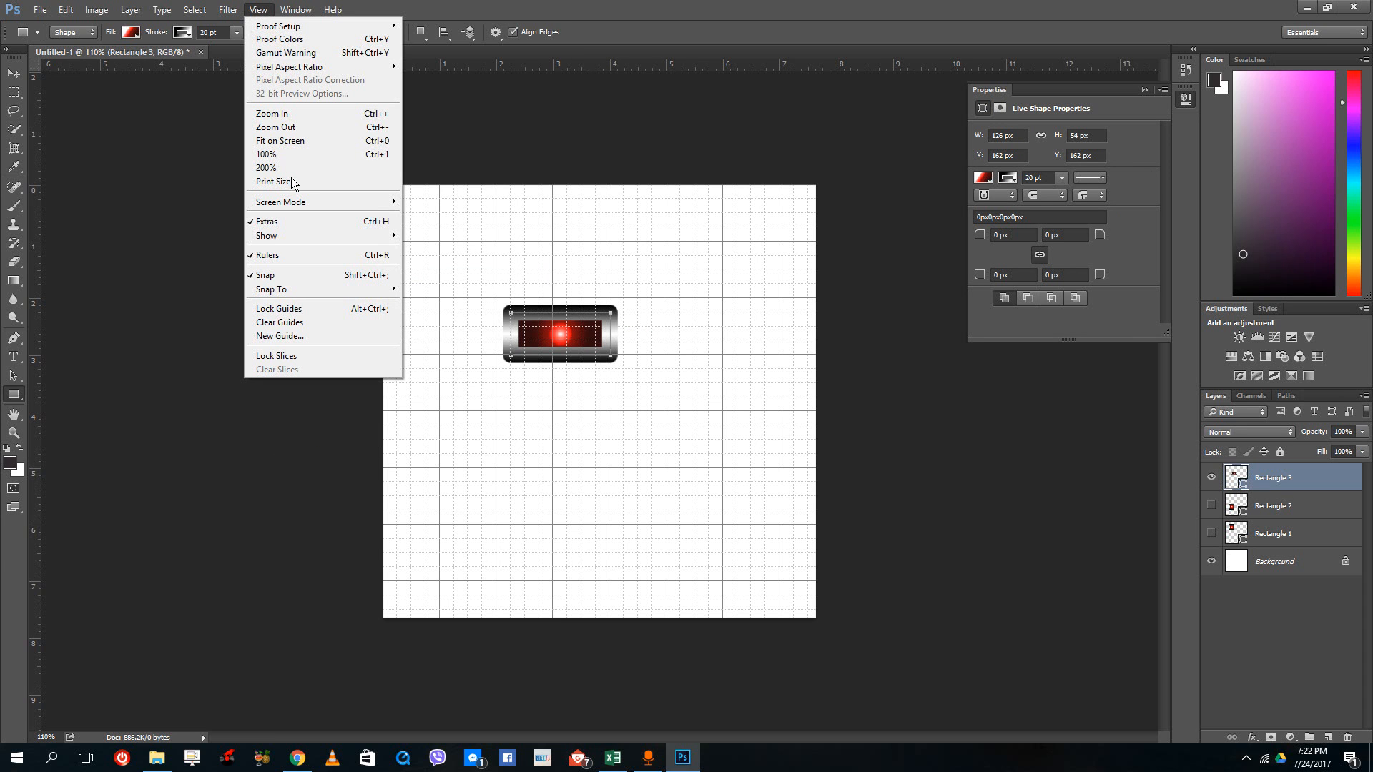
mouse_move(272, 276)
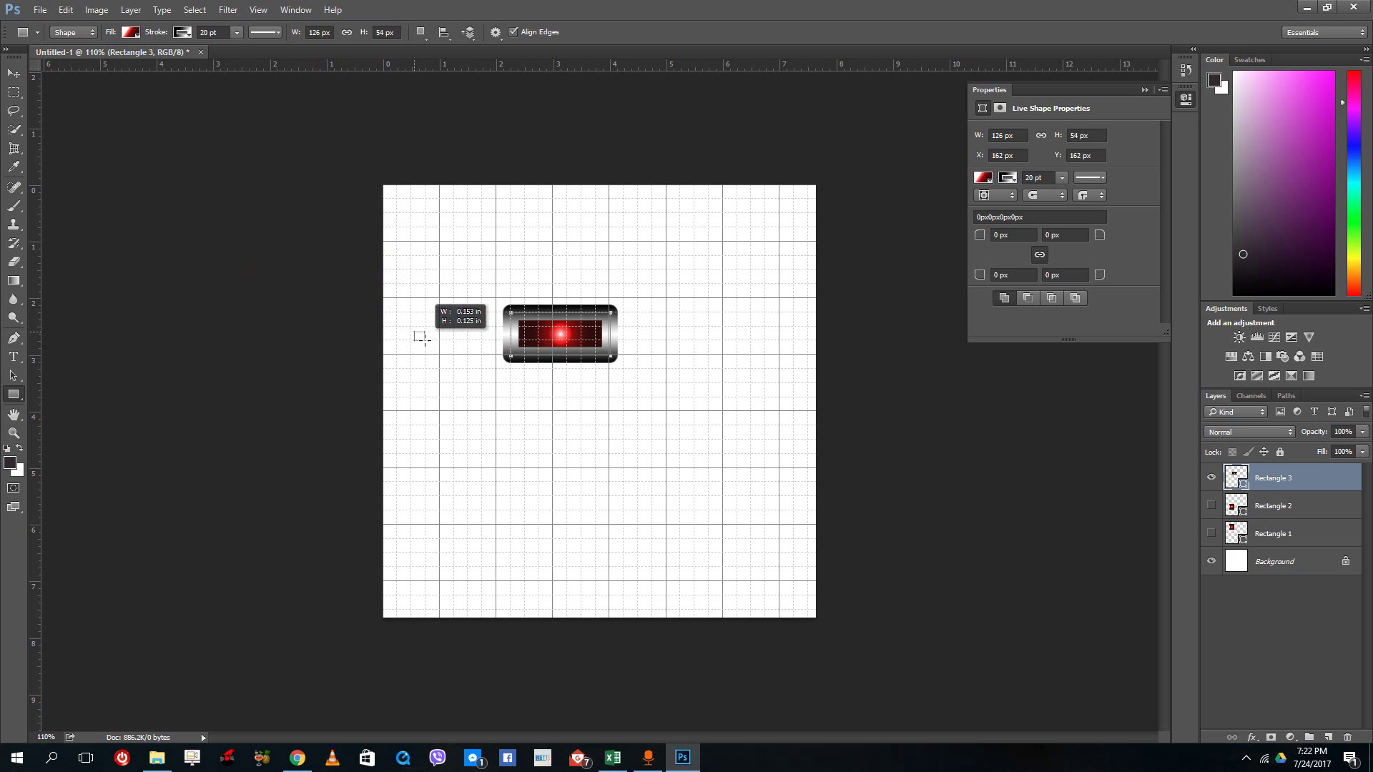
left_click_drag(419, 322, 453, 346)
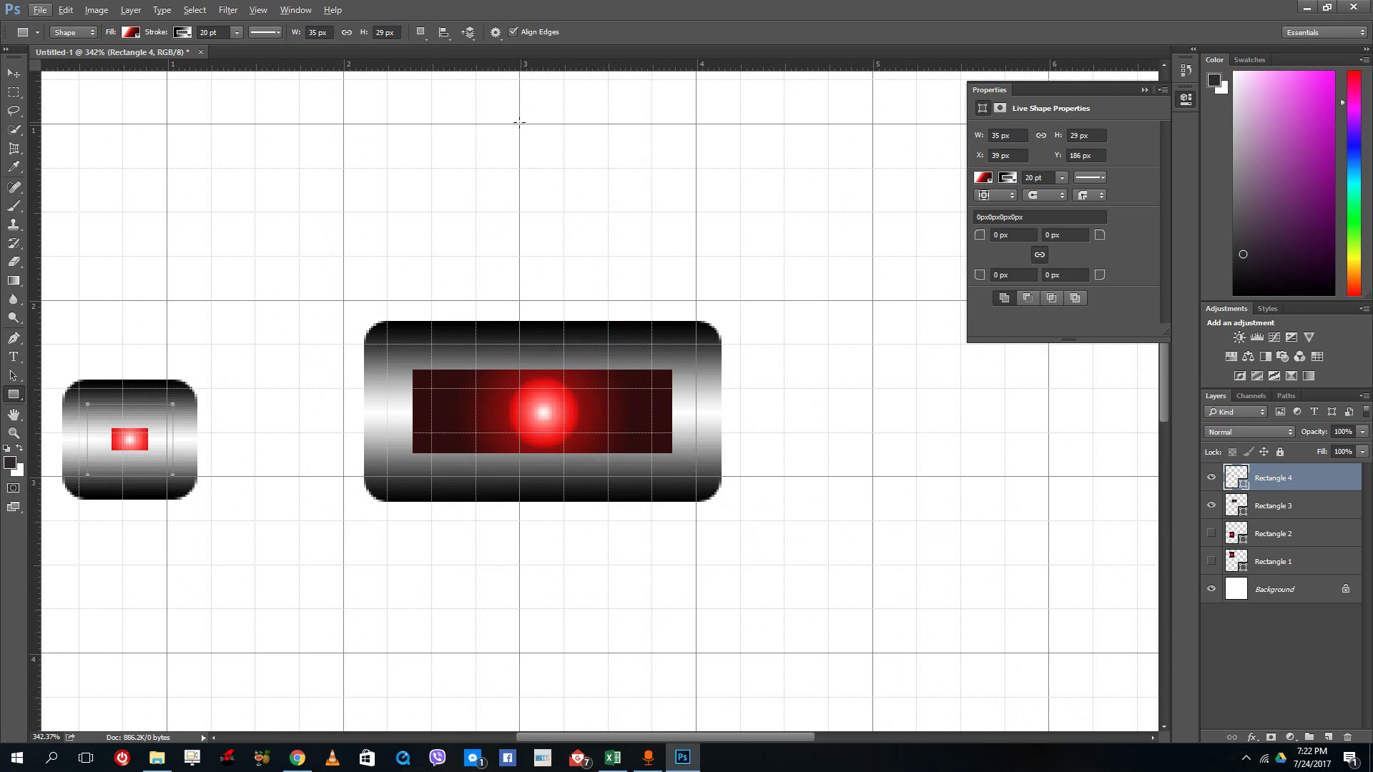
left_click_drag(396, 115, 465, 165)
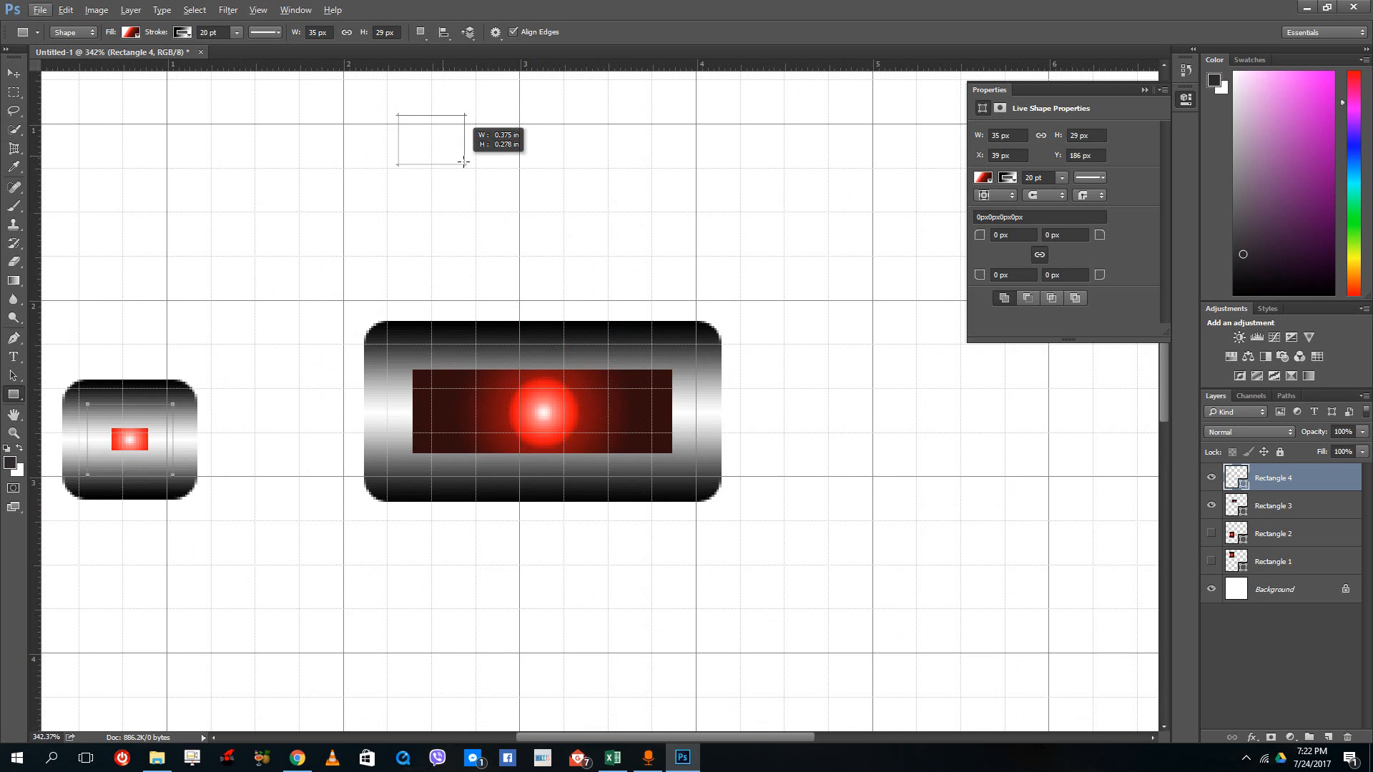
left_click(194, 10)
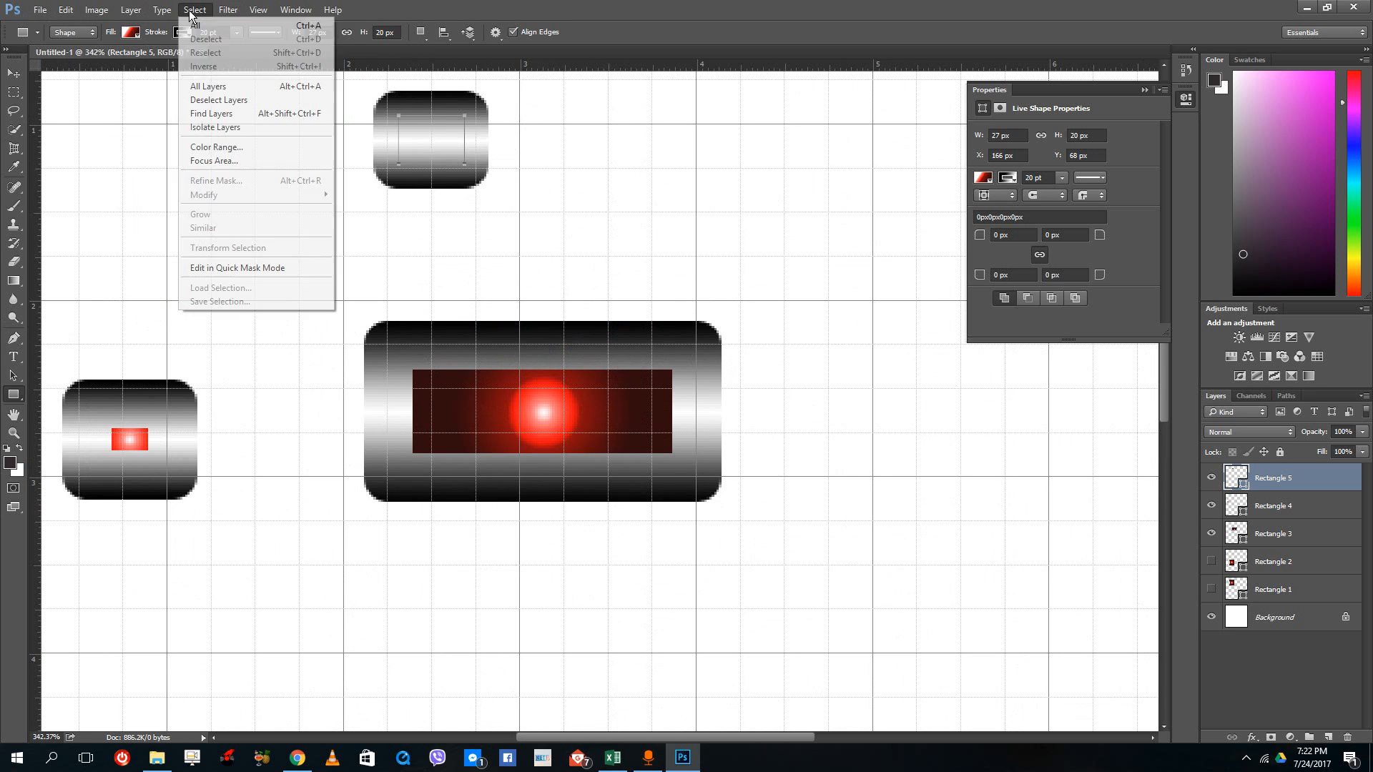
left_click(257, 9)
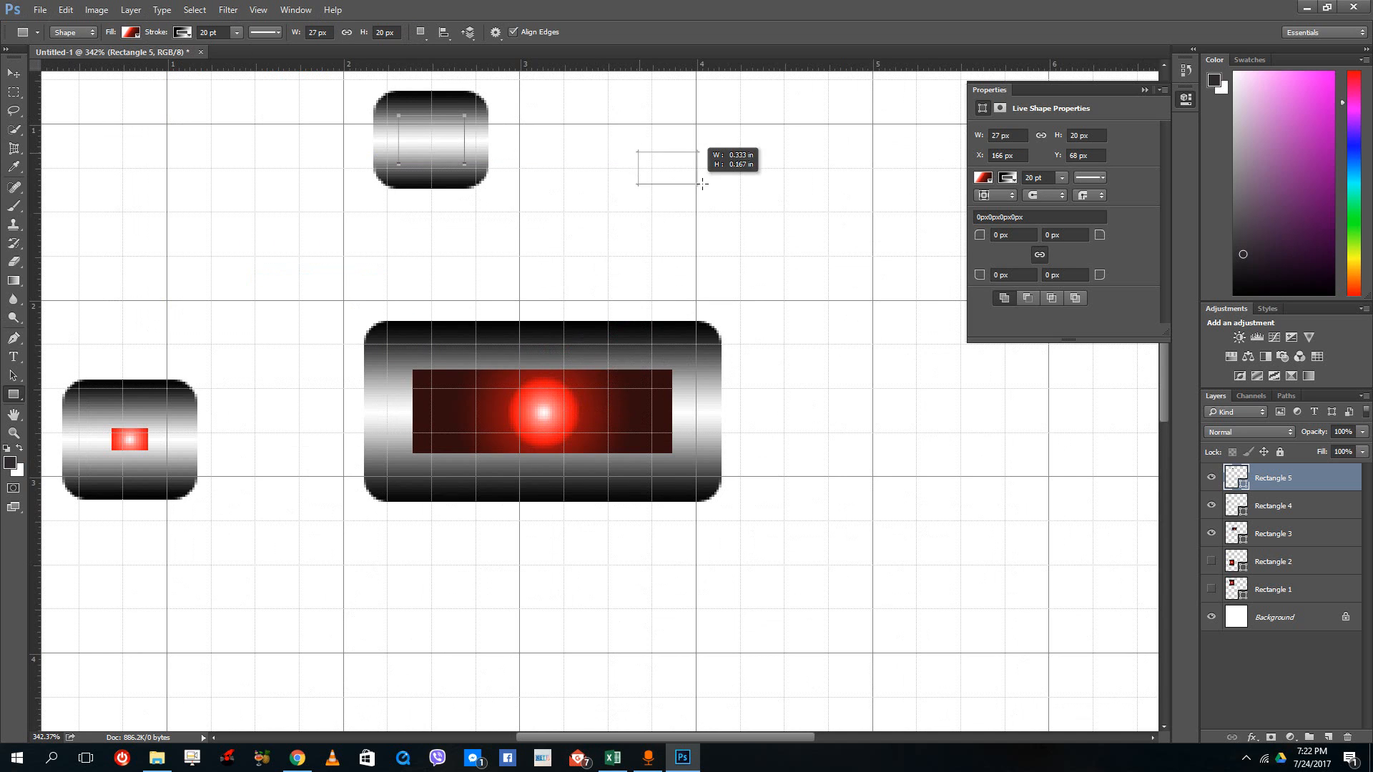
- Draw a large rectangle at the upper right and a tall narrow one on the right
left_click_drag(632, 143, 918, 356)
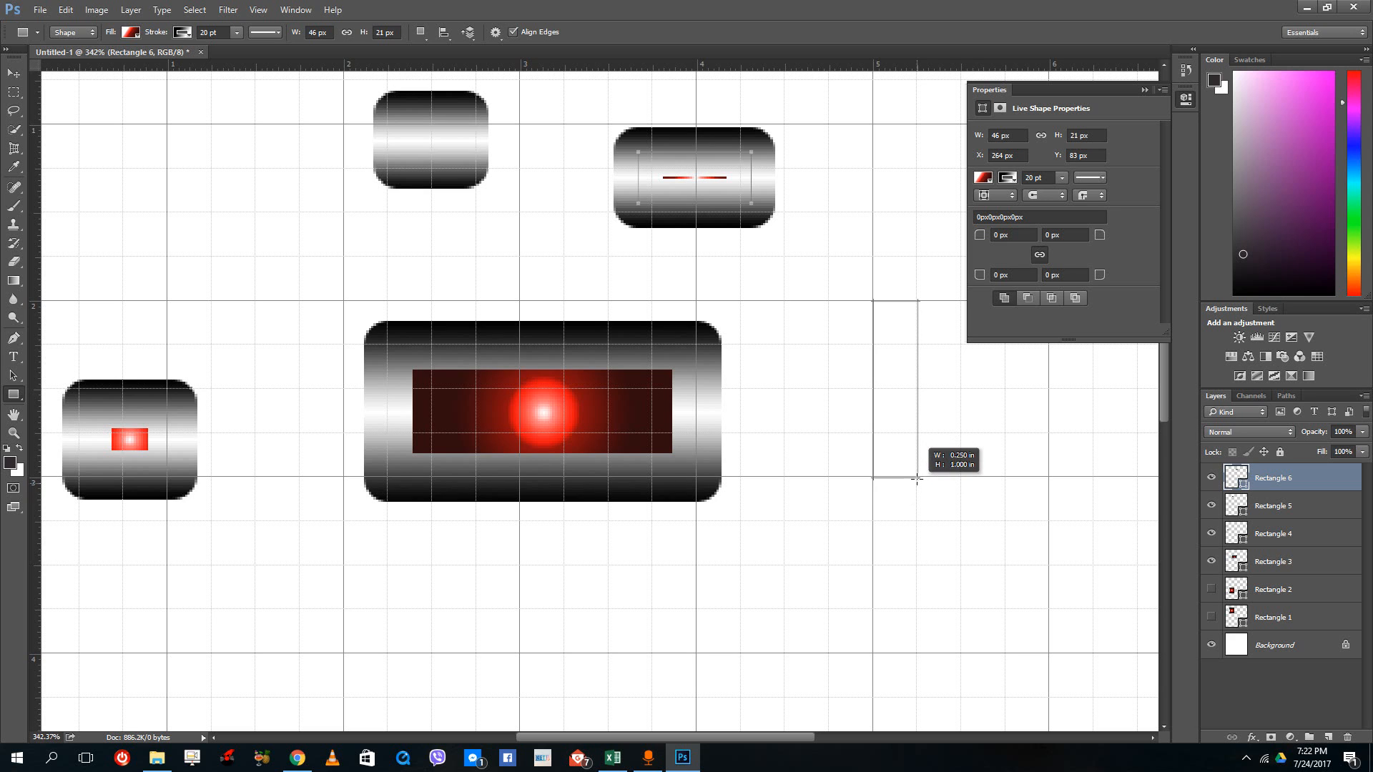
left_click_drag(871, 302, 919, 479)
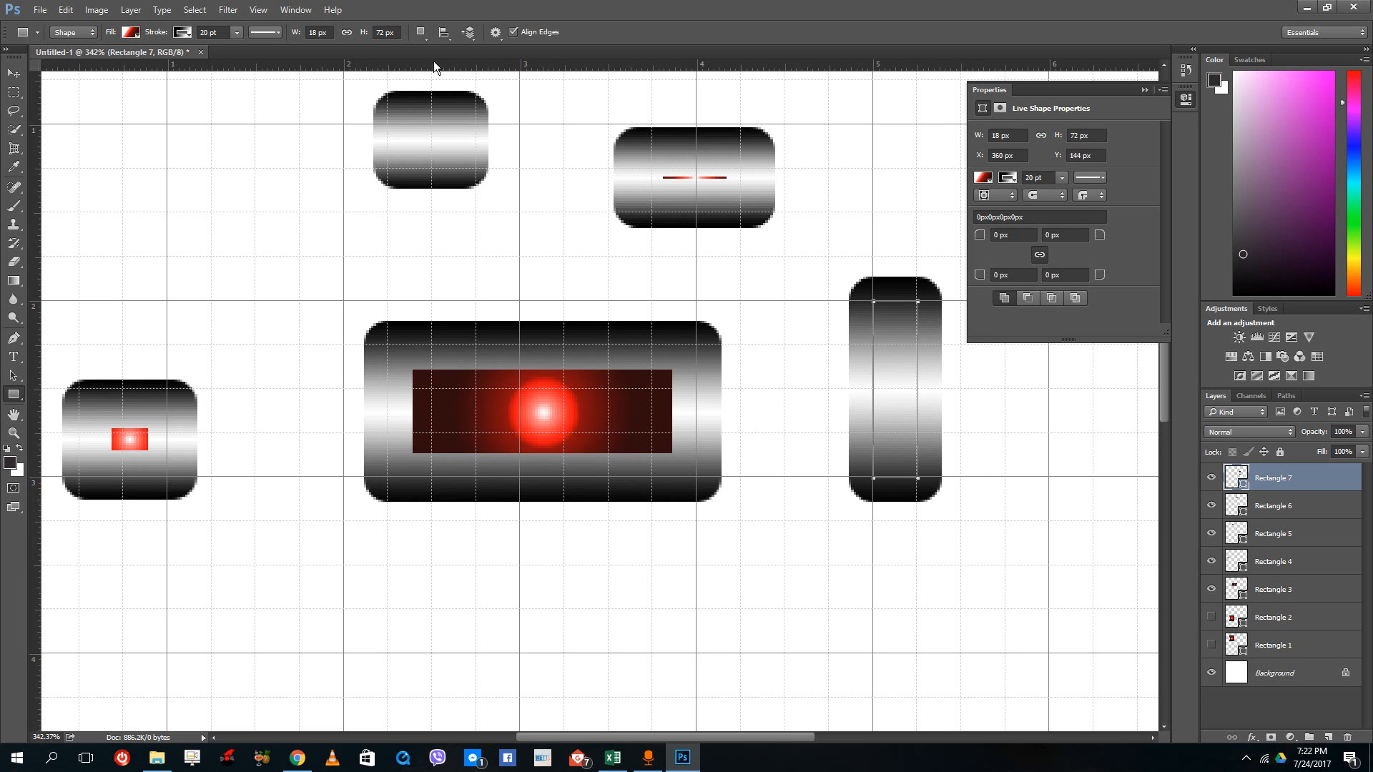
left_click(204, 8)
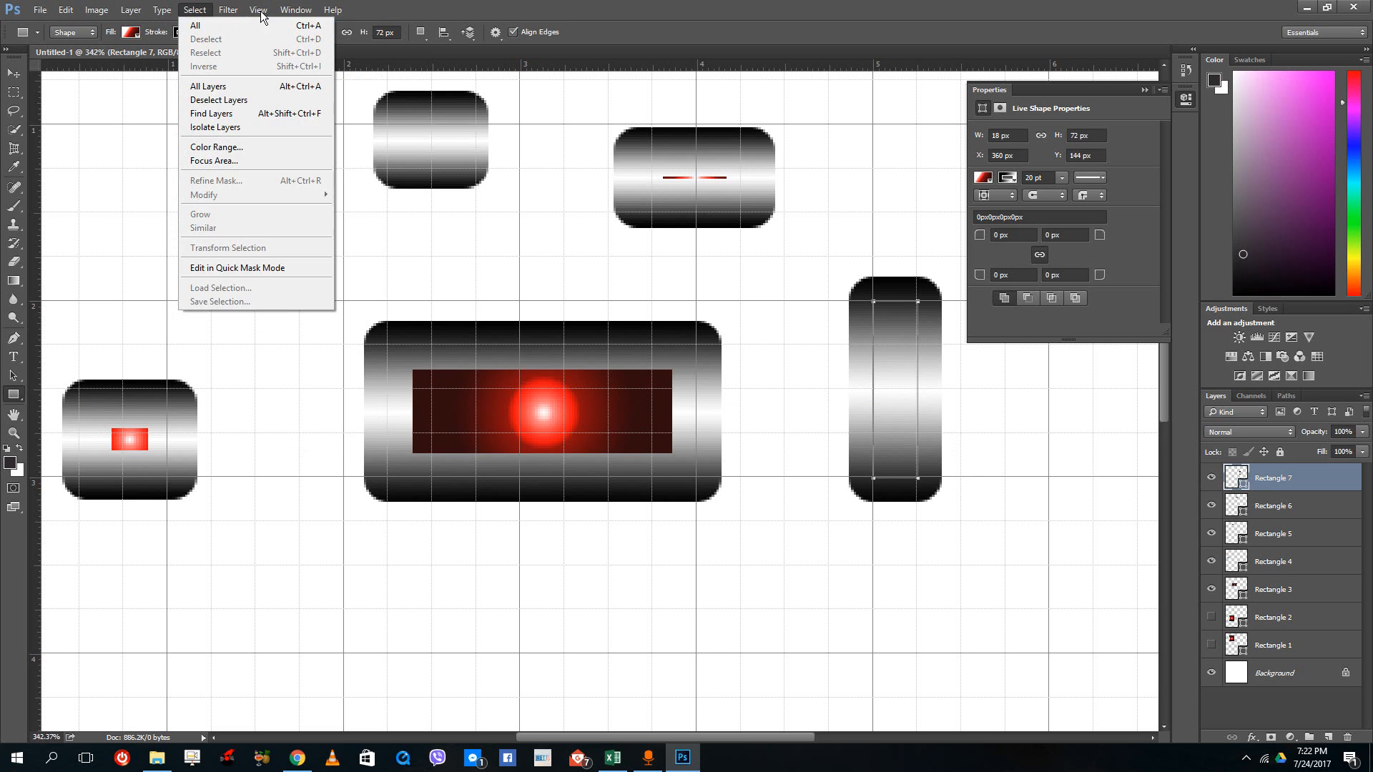
left_click(259, 9)
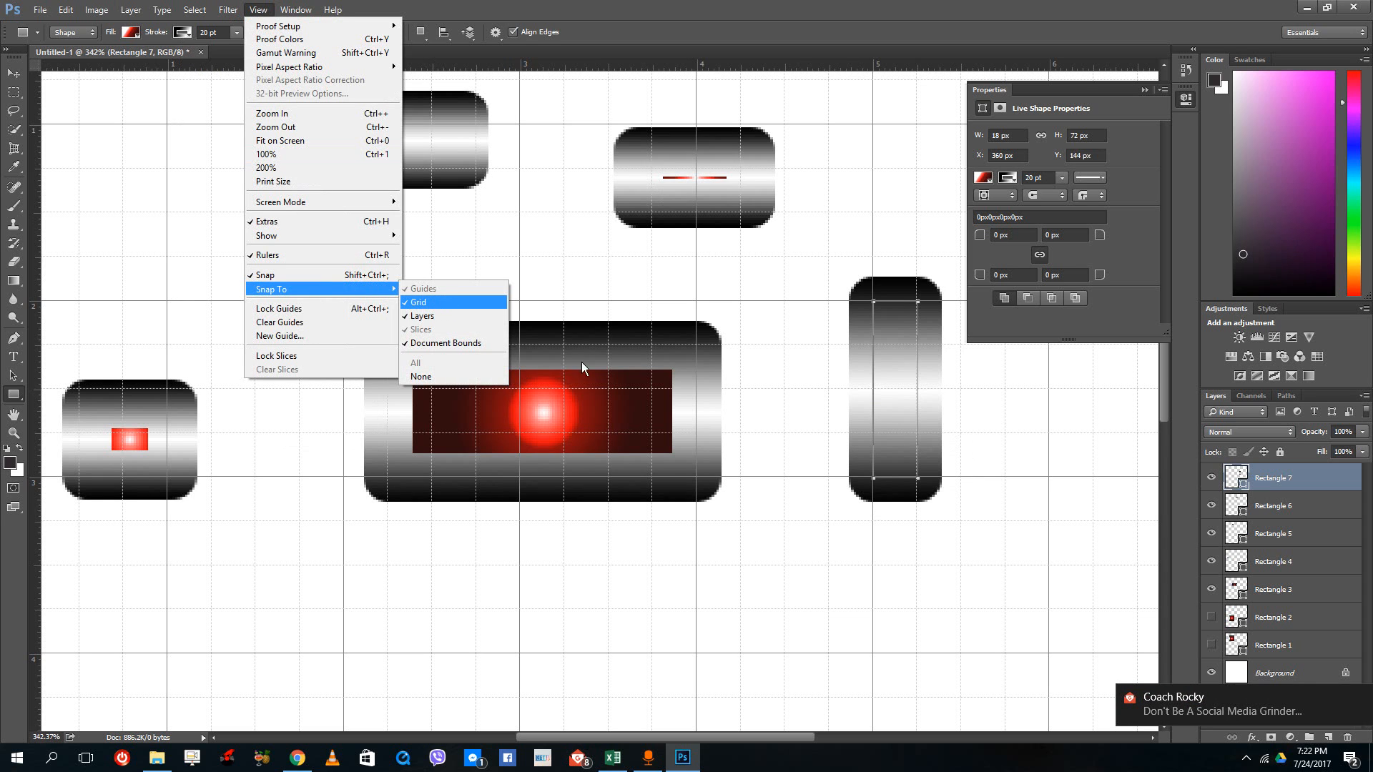
mouse_move(435, 302)
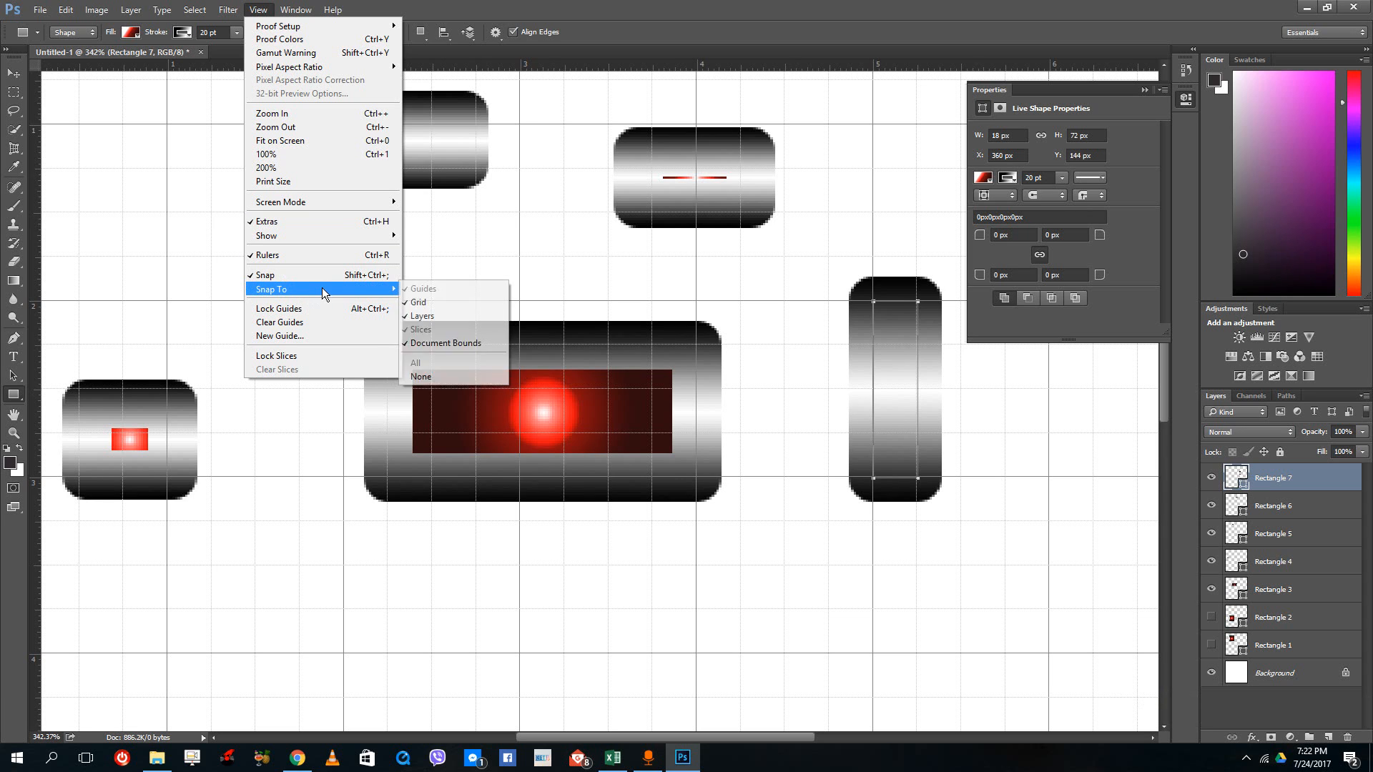
mouse_move(295, 234)
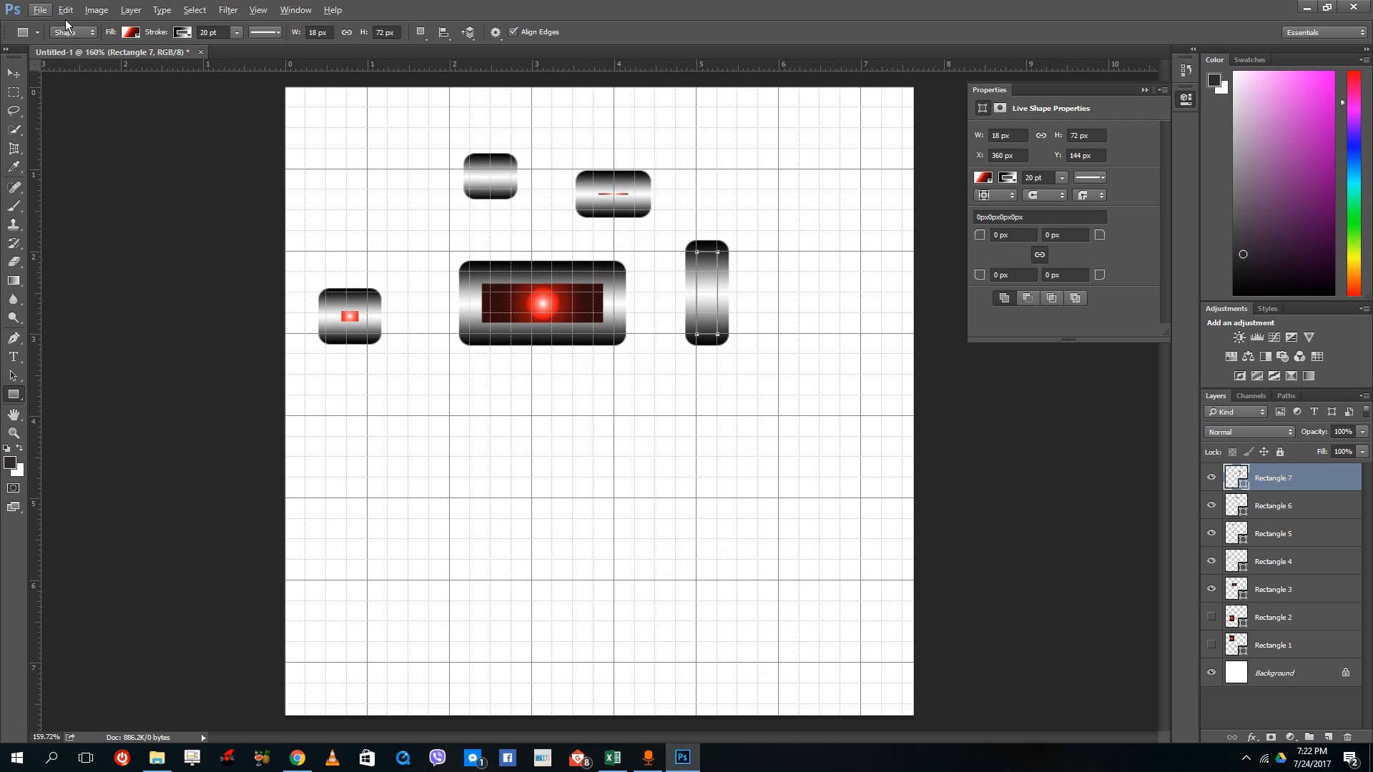
- Open Edit > Preferences > Guides, Grid & Slices
left_click(66, 11)
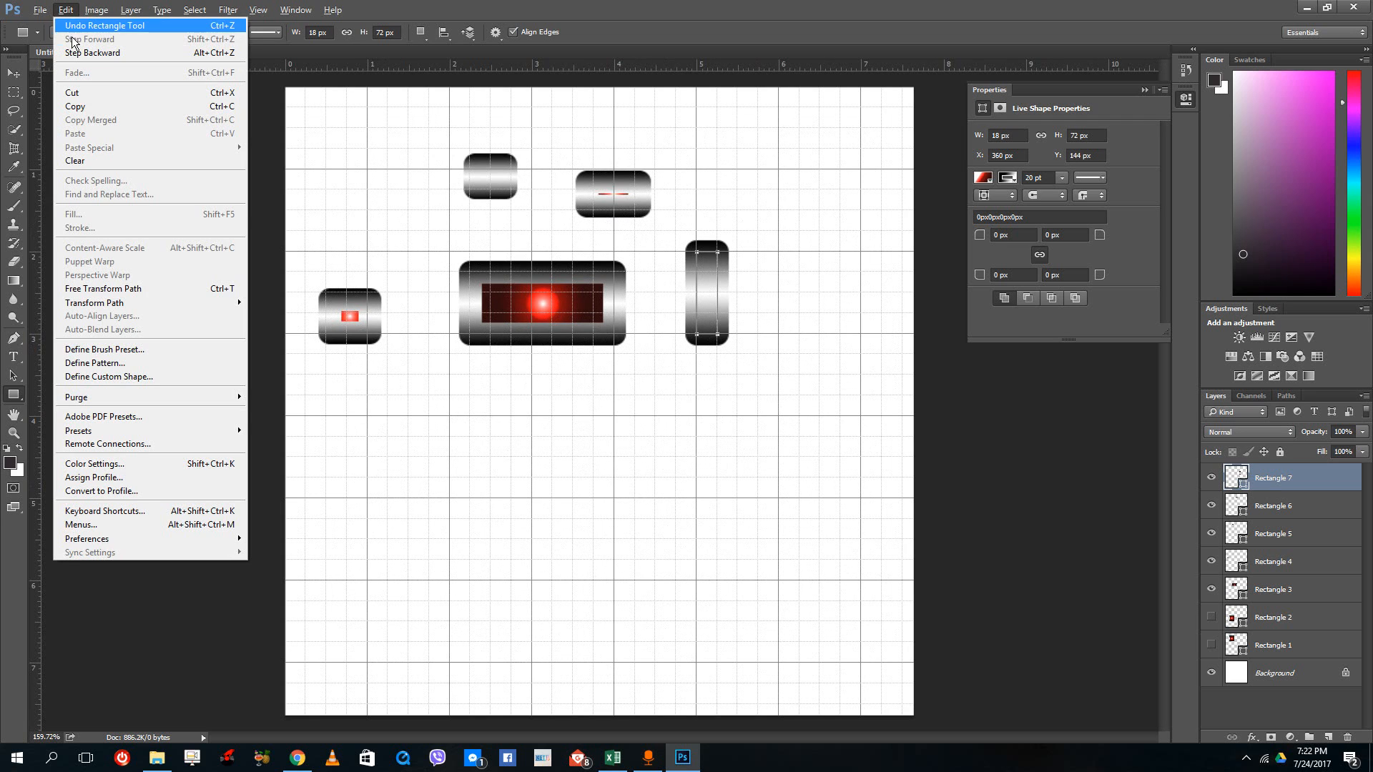
mouse_move(103, 135)
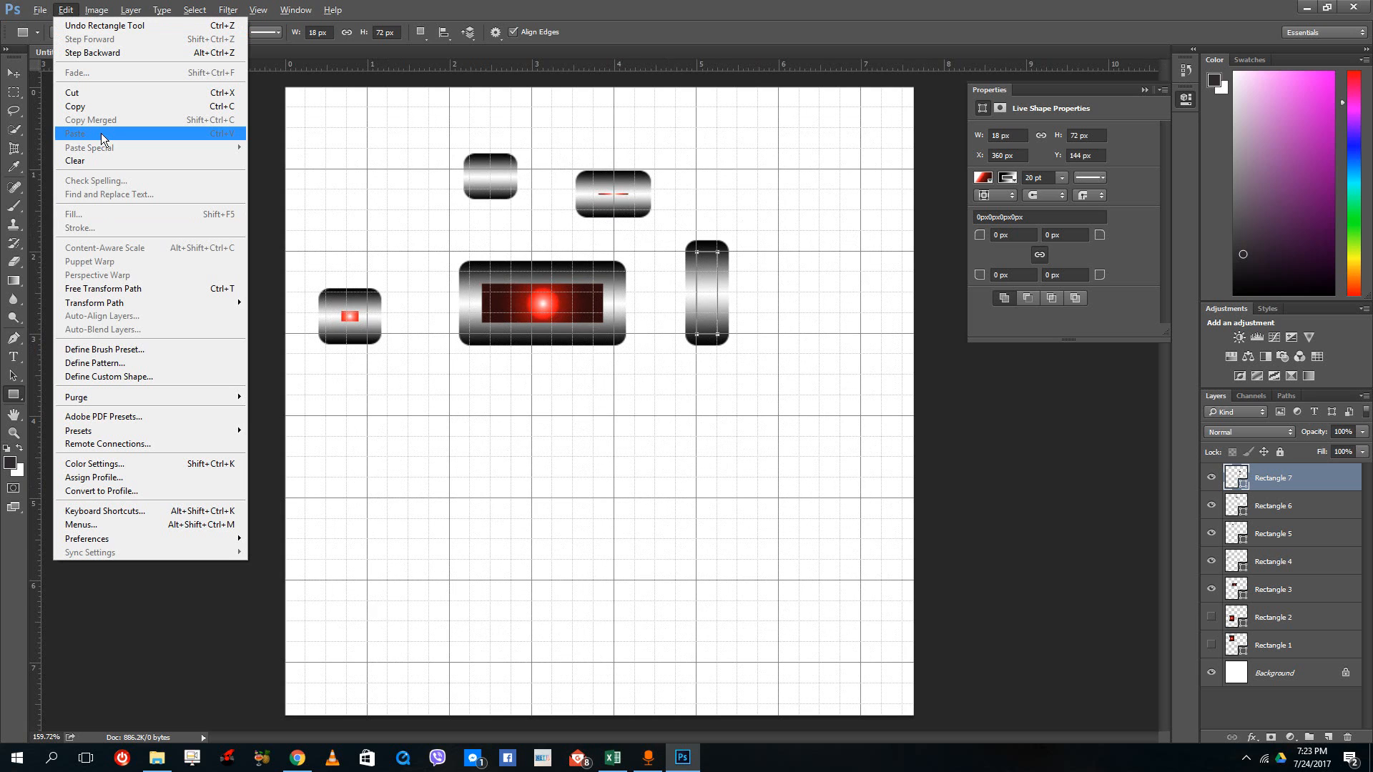
left_click(44, 11)
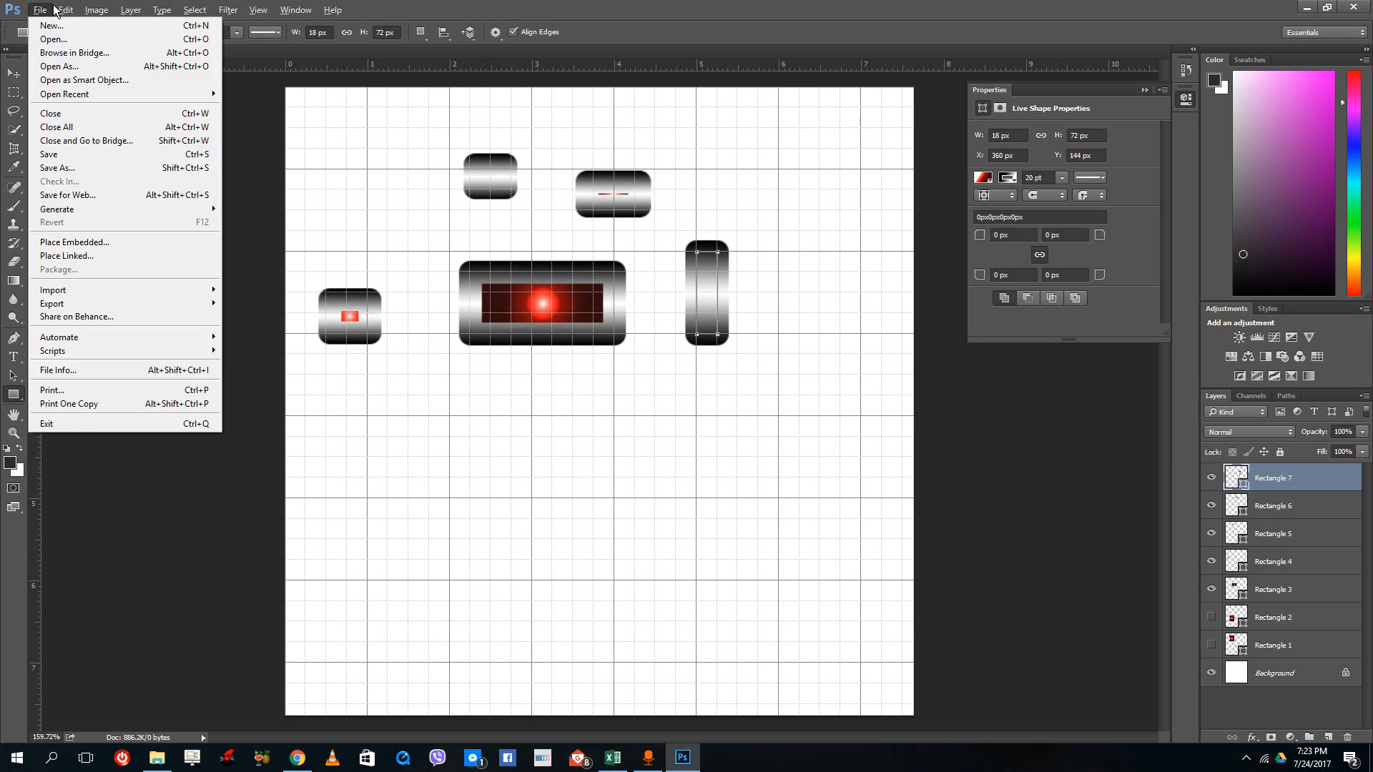
left_click(60, 7)
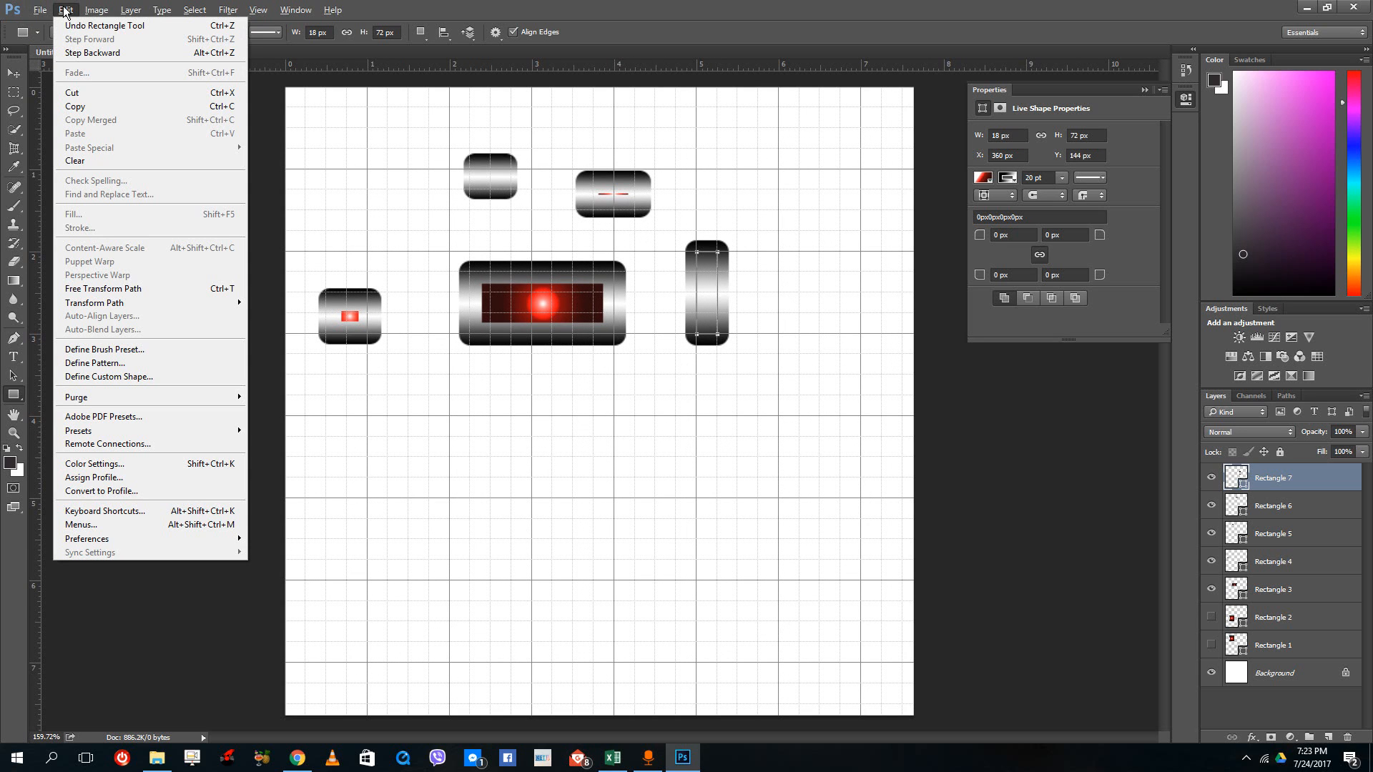
mouse_move(168, 392)
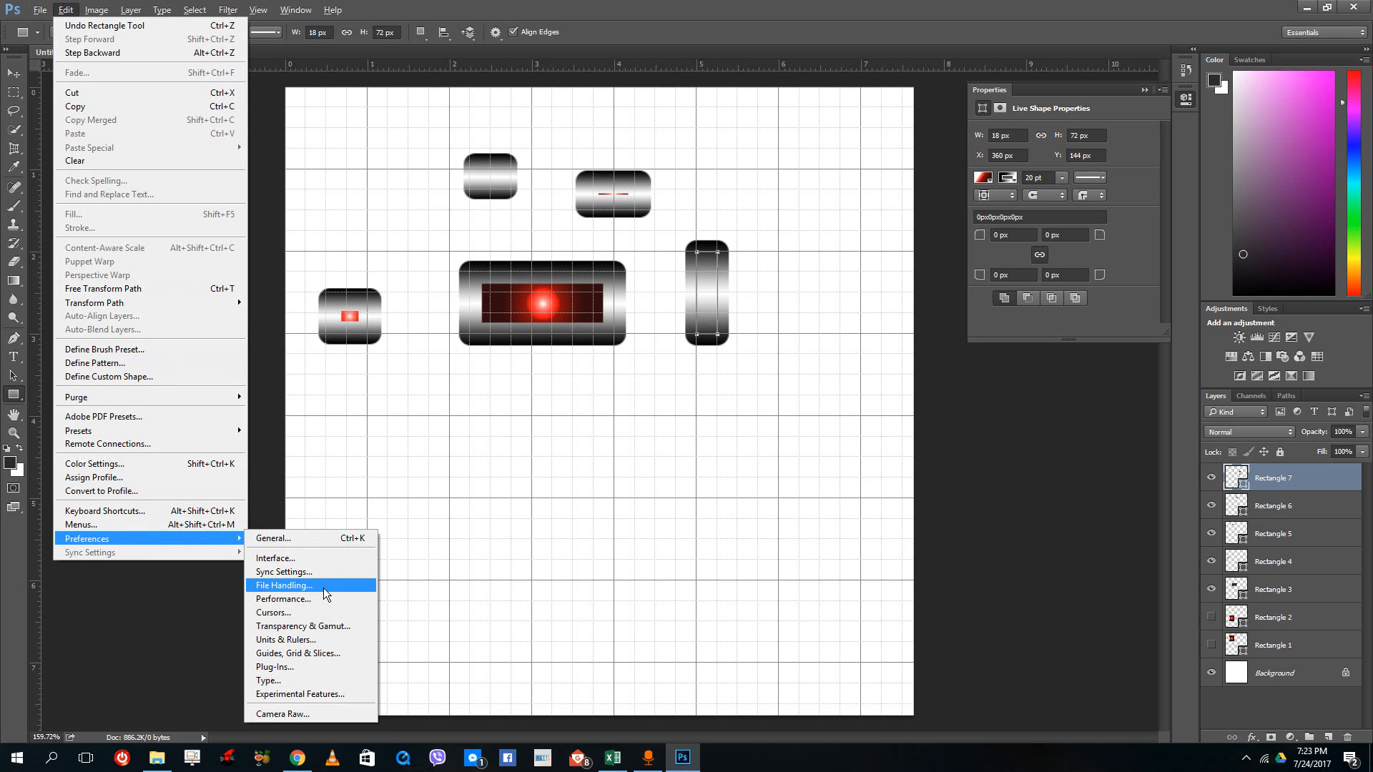
mouse_move(313, 653)
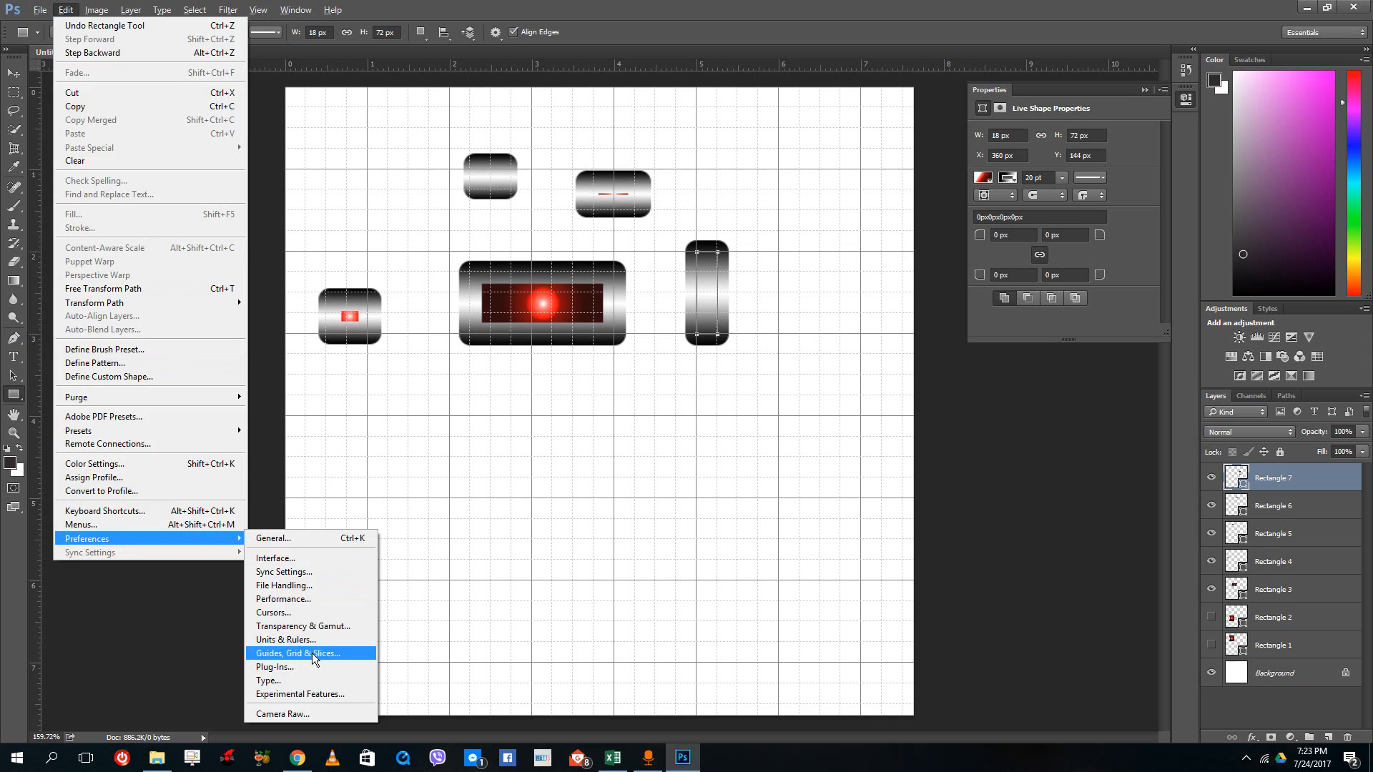
left_click(297, 652)
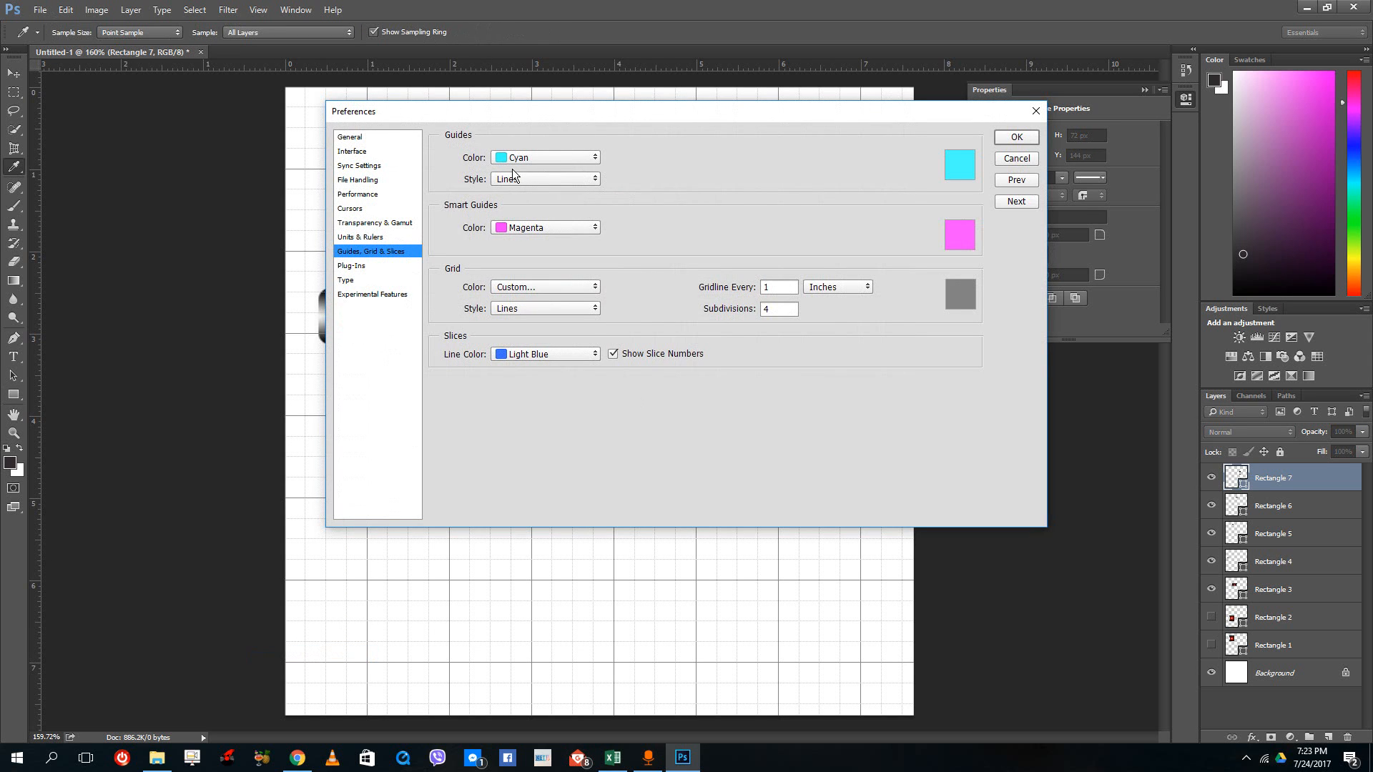
- Set guides to light red solid lines and smart guides to light blue
left_click(544, 157)
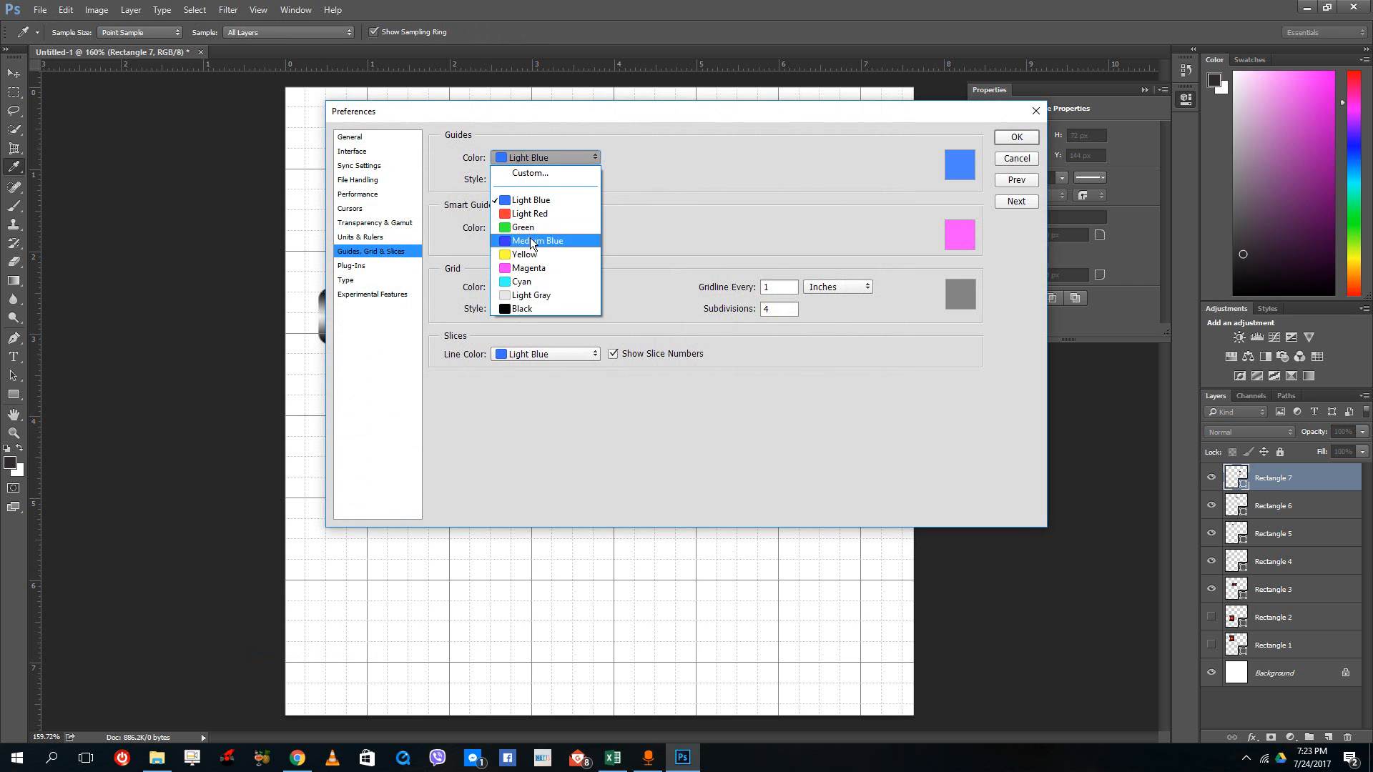
mouse_move(547, 215)
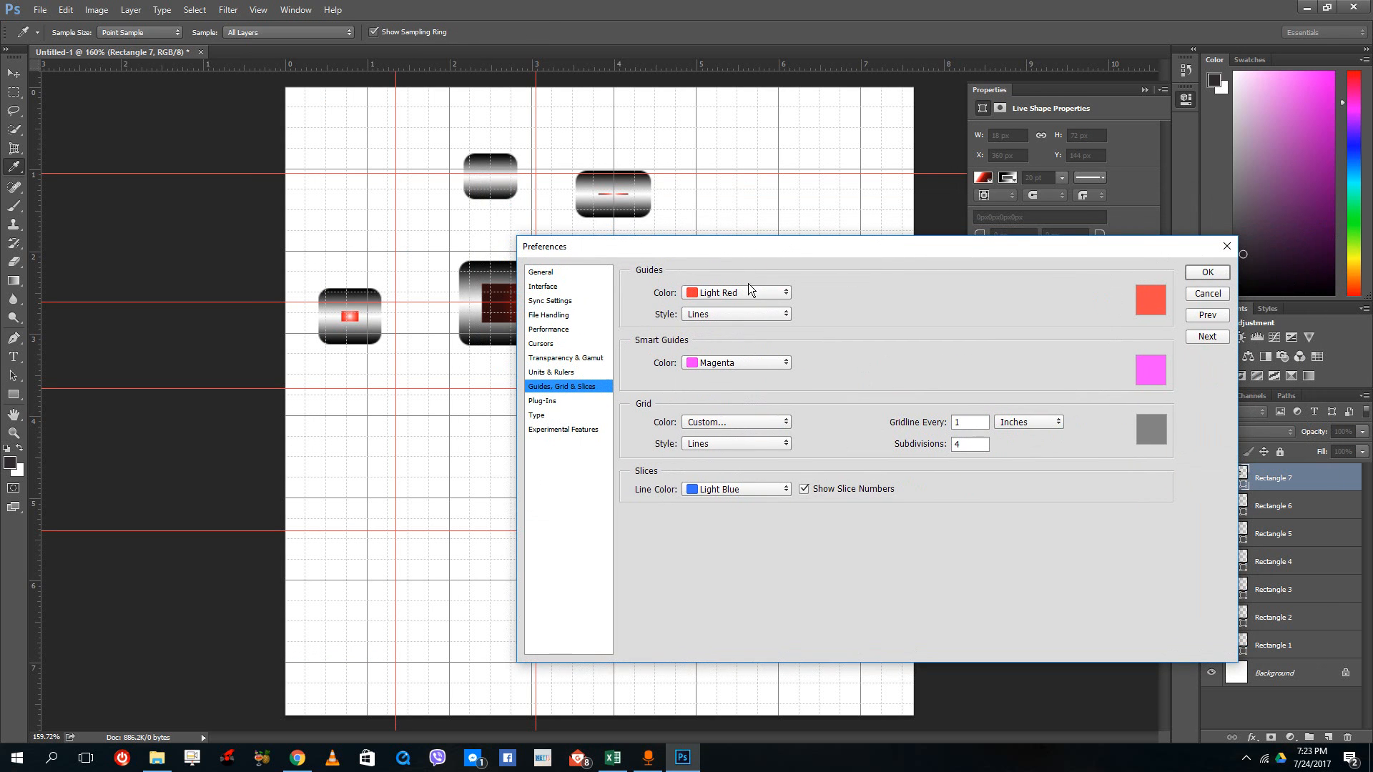
left_click(736, 313)
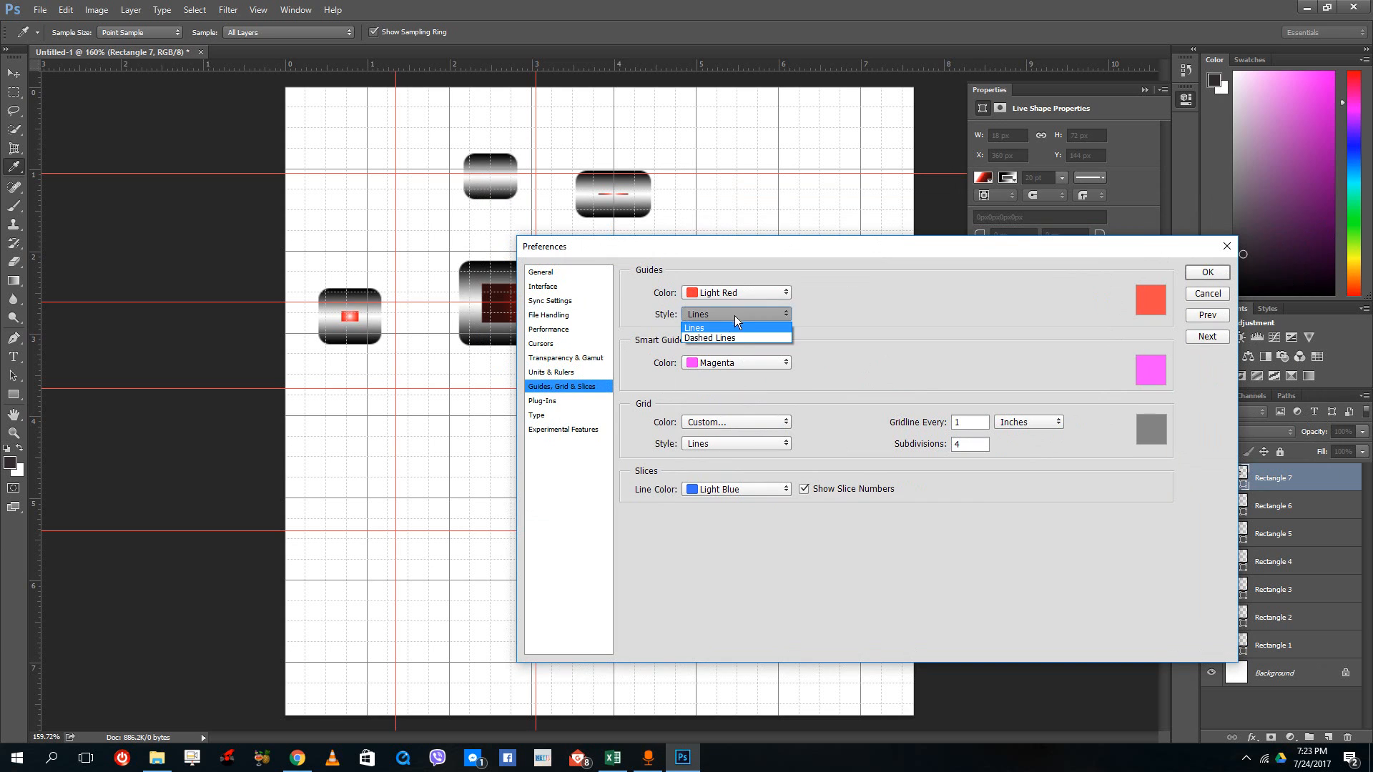
left_click(710, 337)
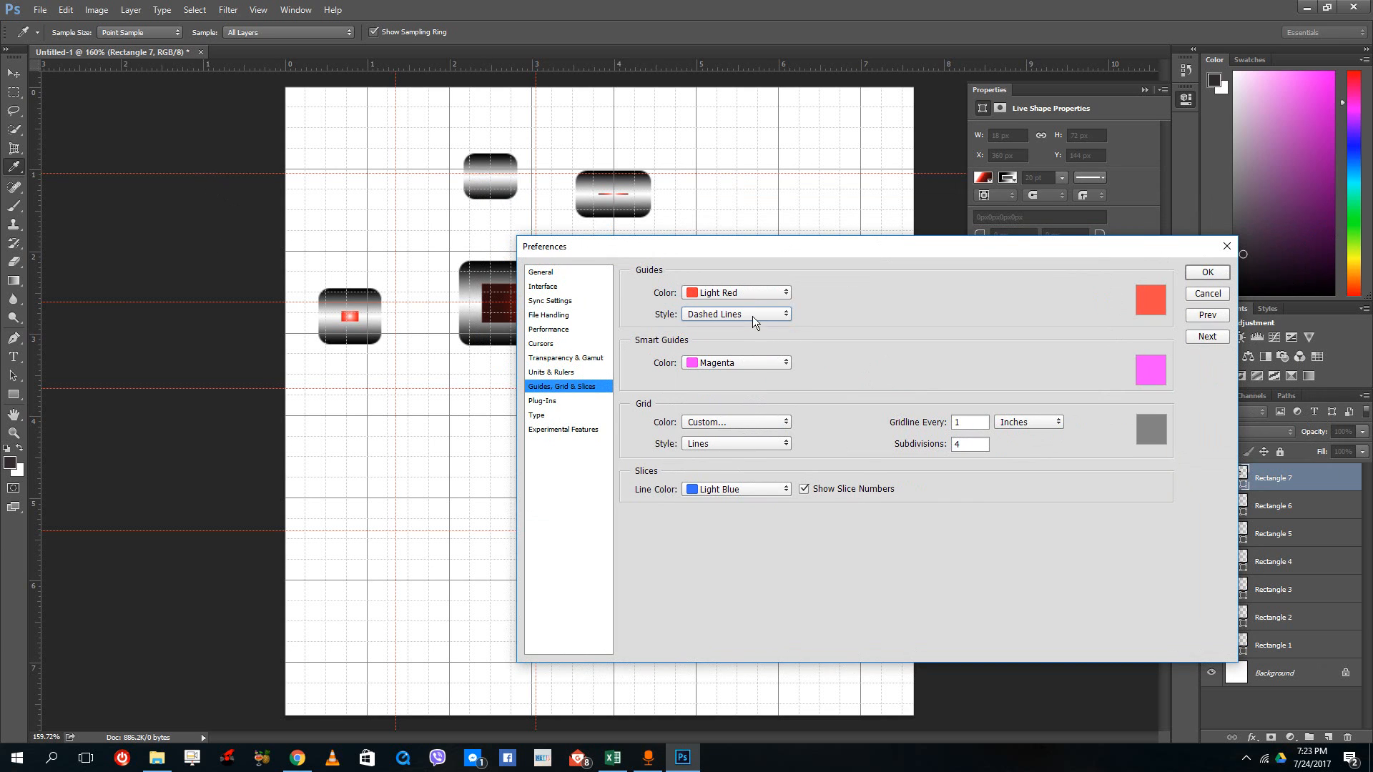
left_click(735, 313)
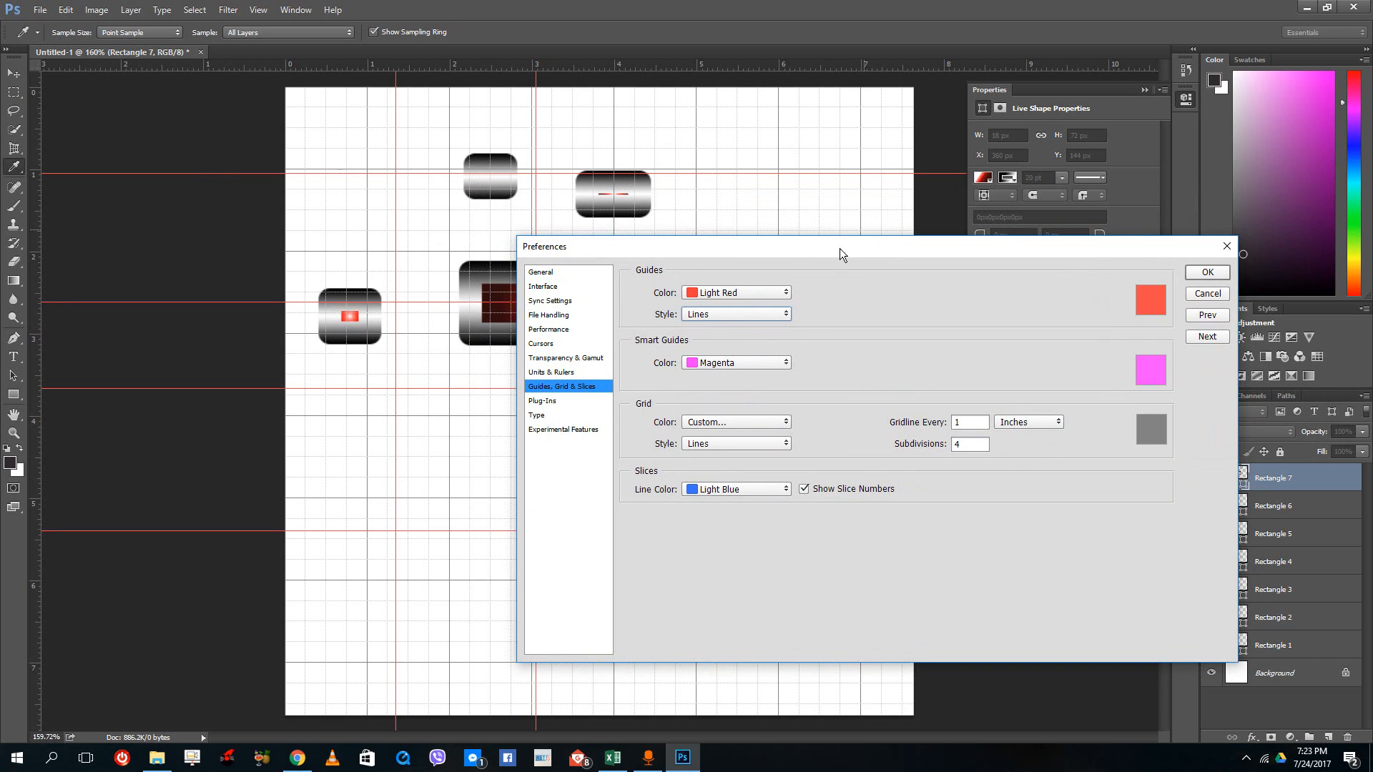
left_click(735, 363)
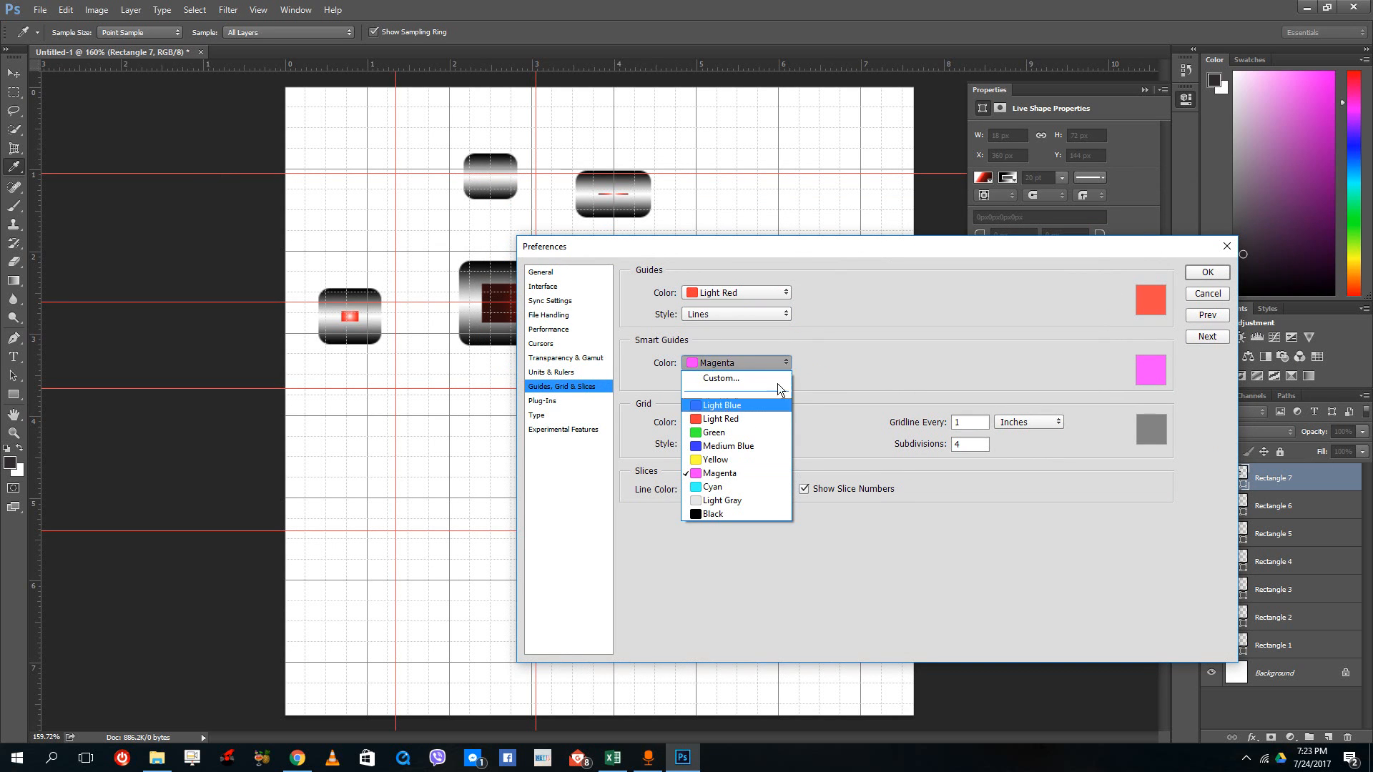
left_click(722, 405)
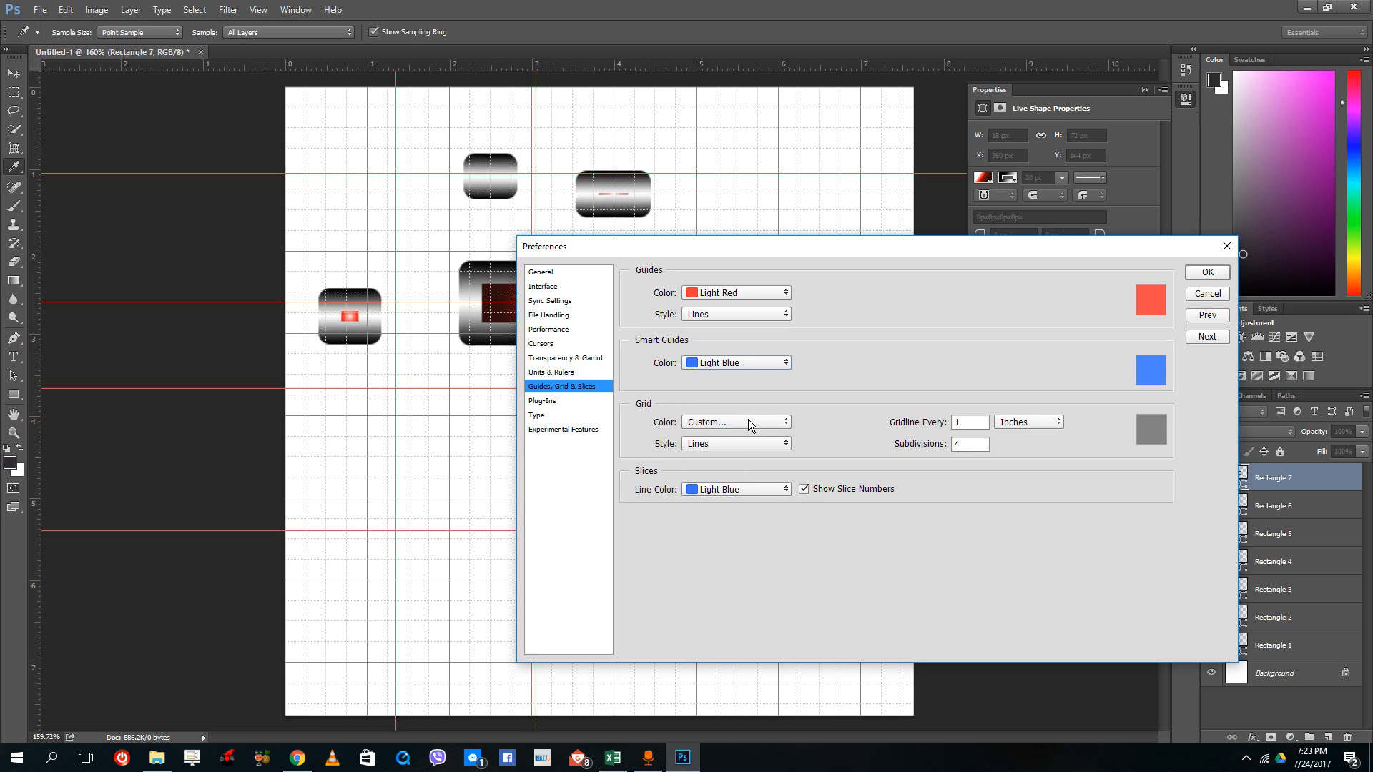
- Make the grid green with a gridline every 20 pixels and 20 subdivisions, then apply with OK
left_click(737, 422)
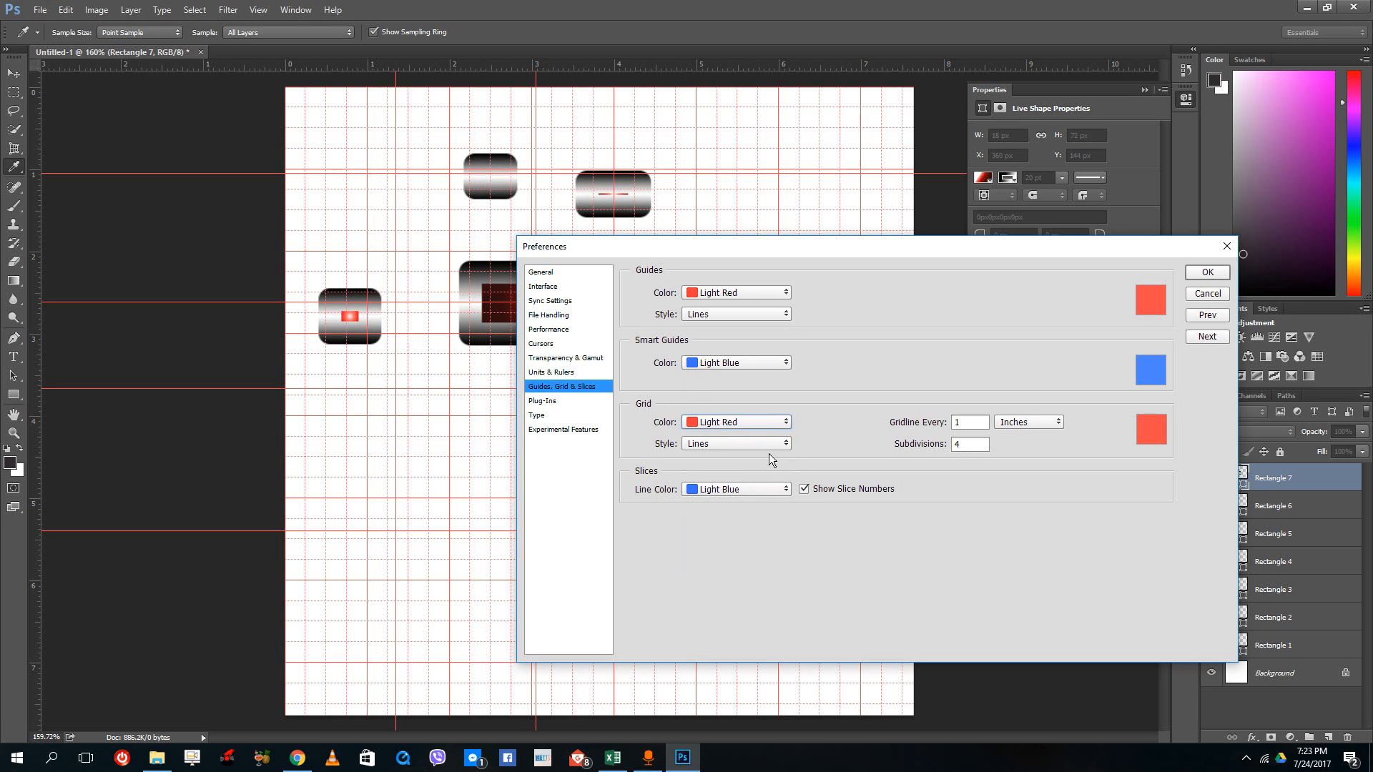
left_click(736, 421)
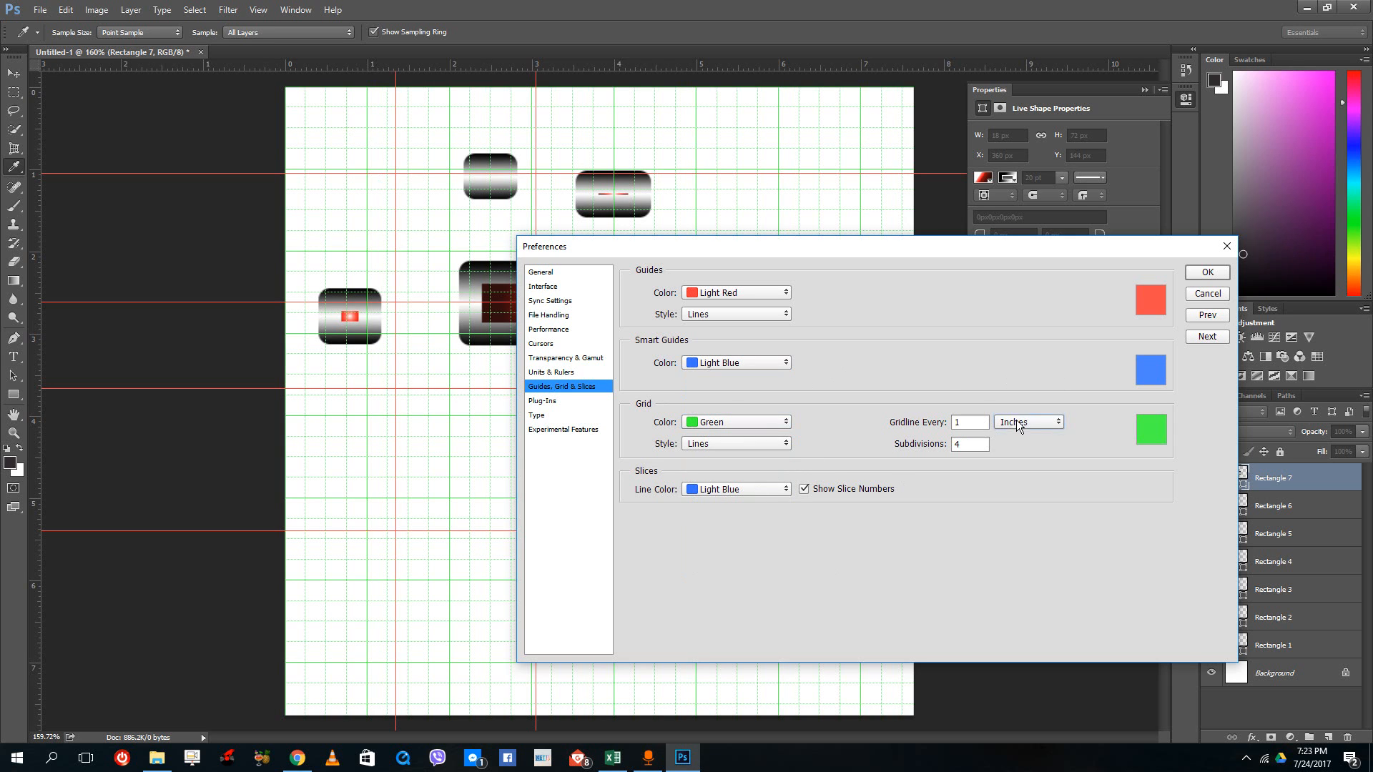
left_click(1028, 422)
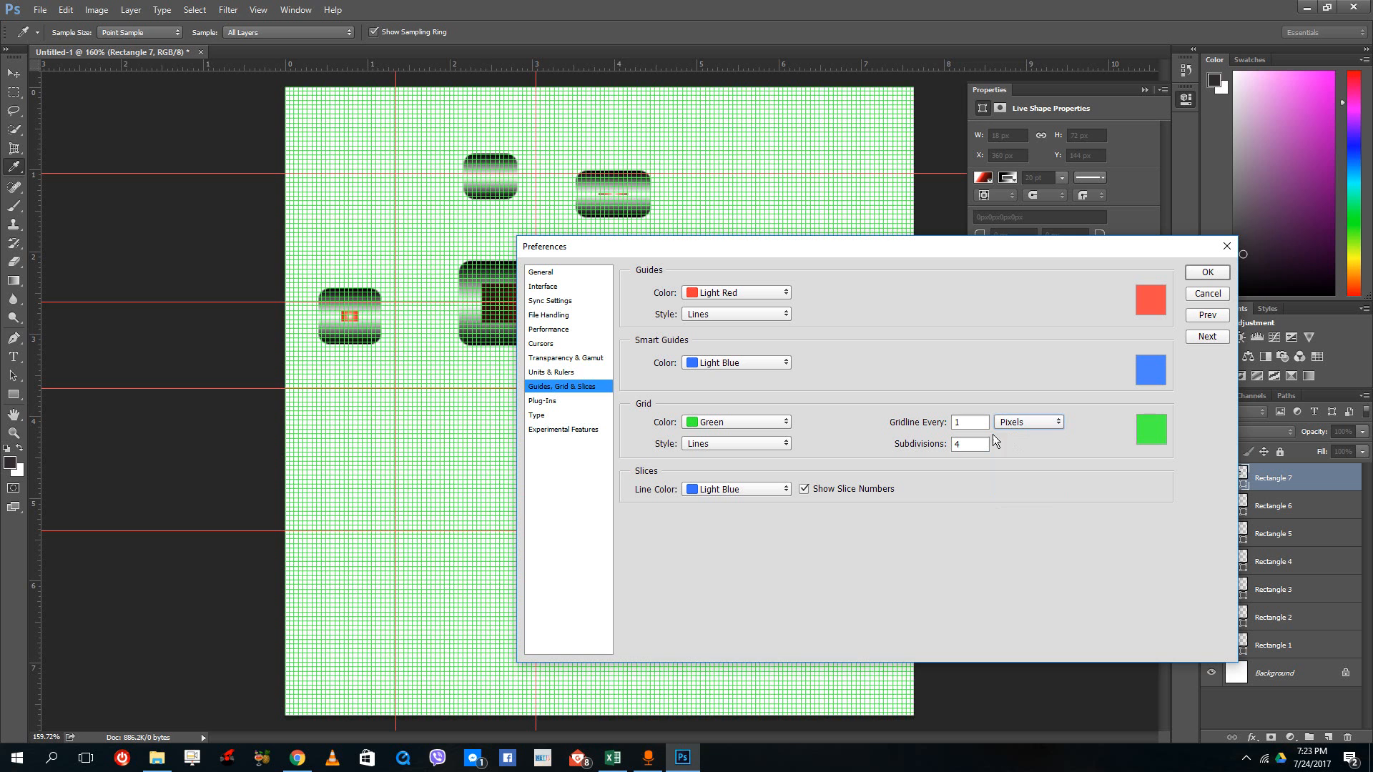
left_click(967, 422)
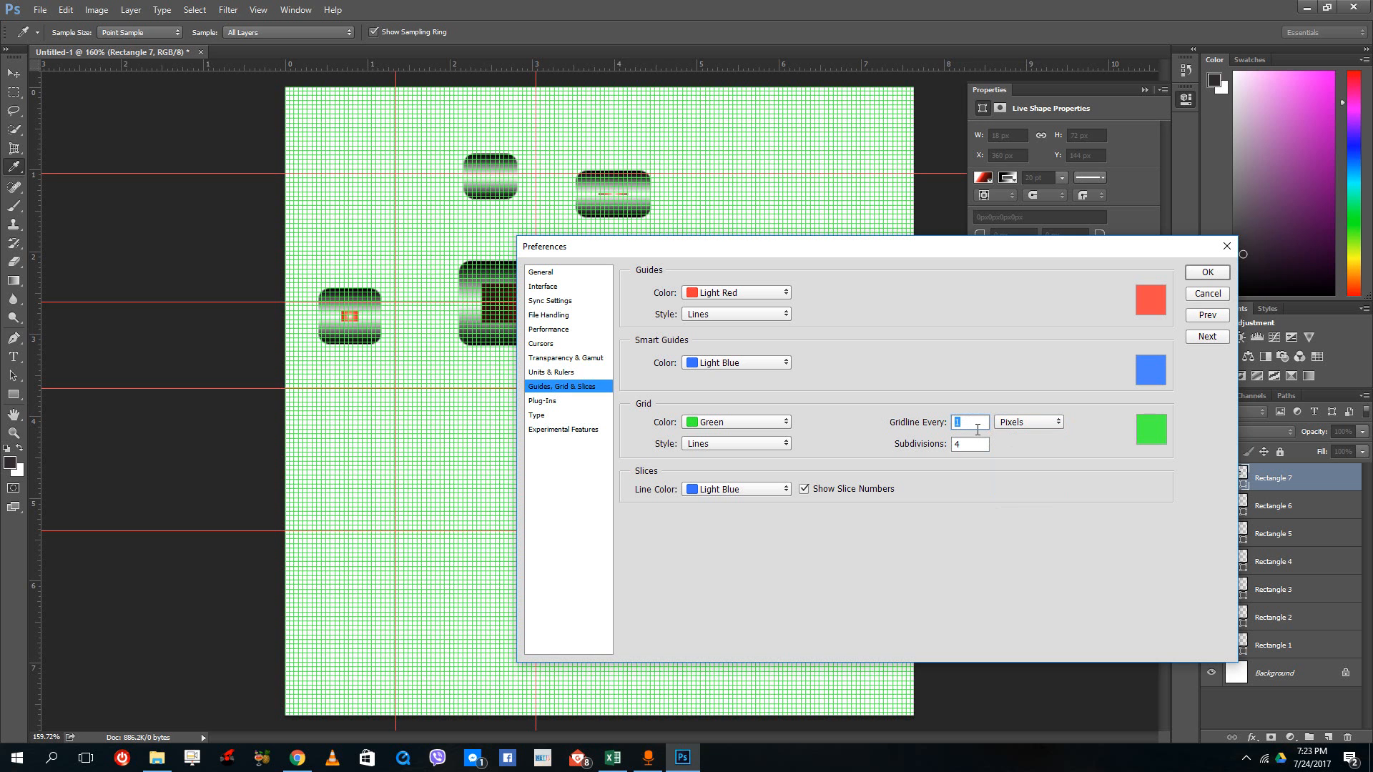
type("2")
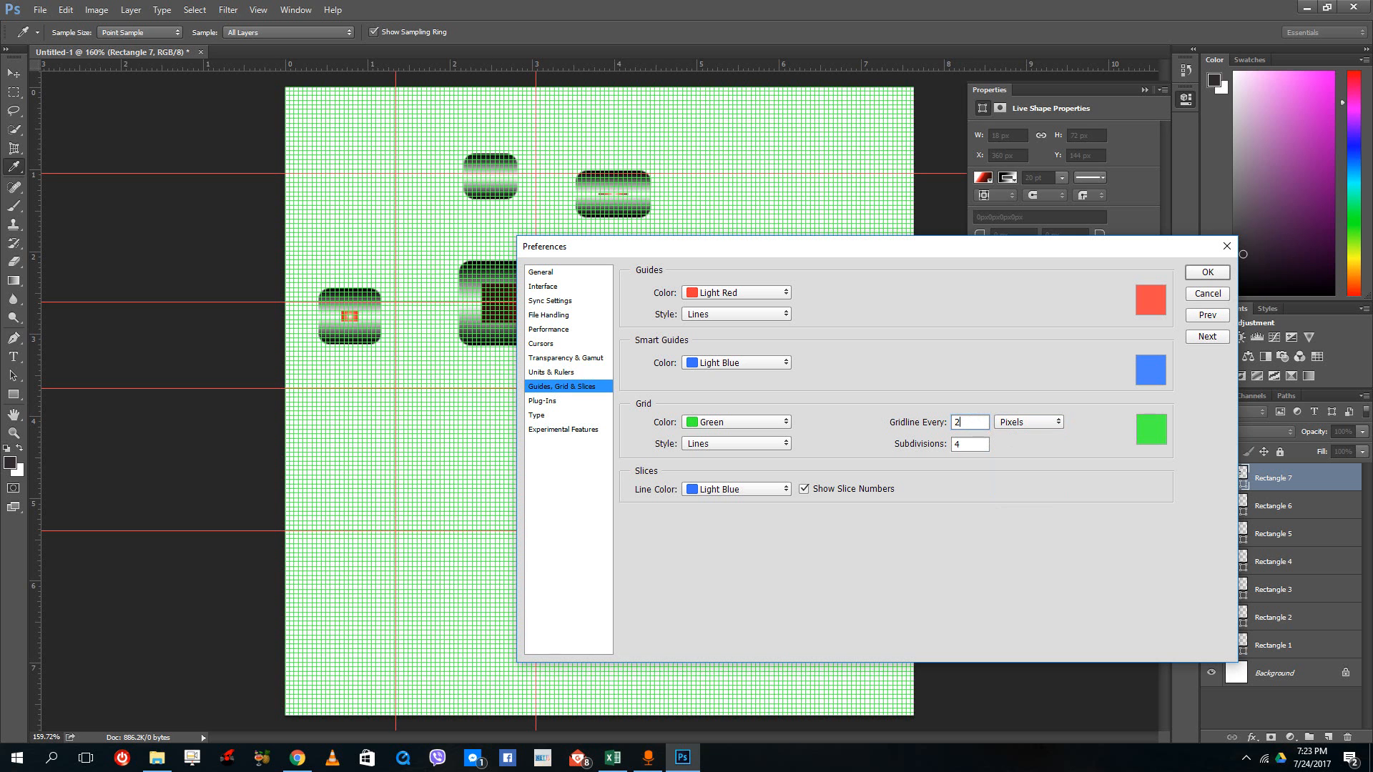
type("0")
left_click(969, 443)
type("20")
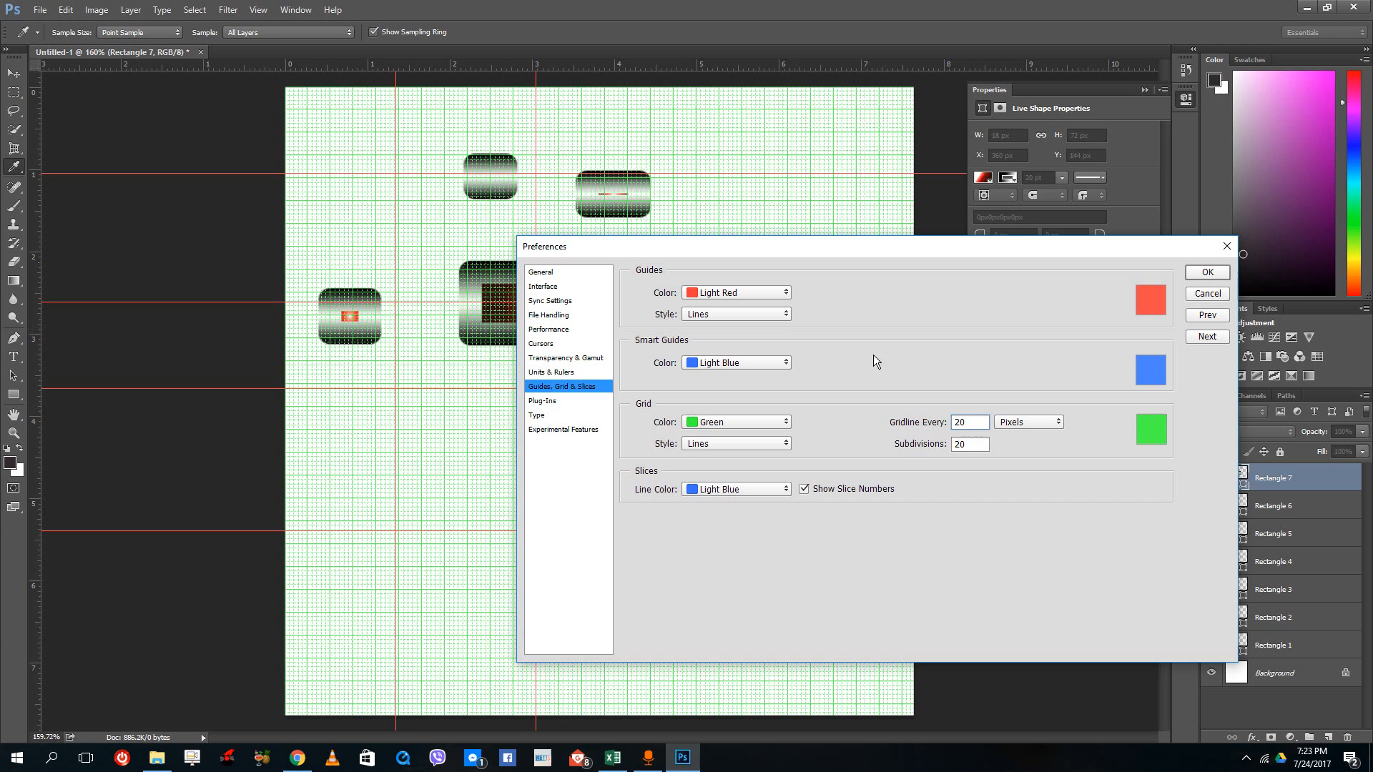
left_click(969, 422)
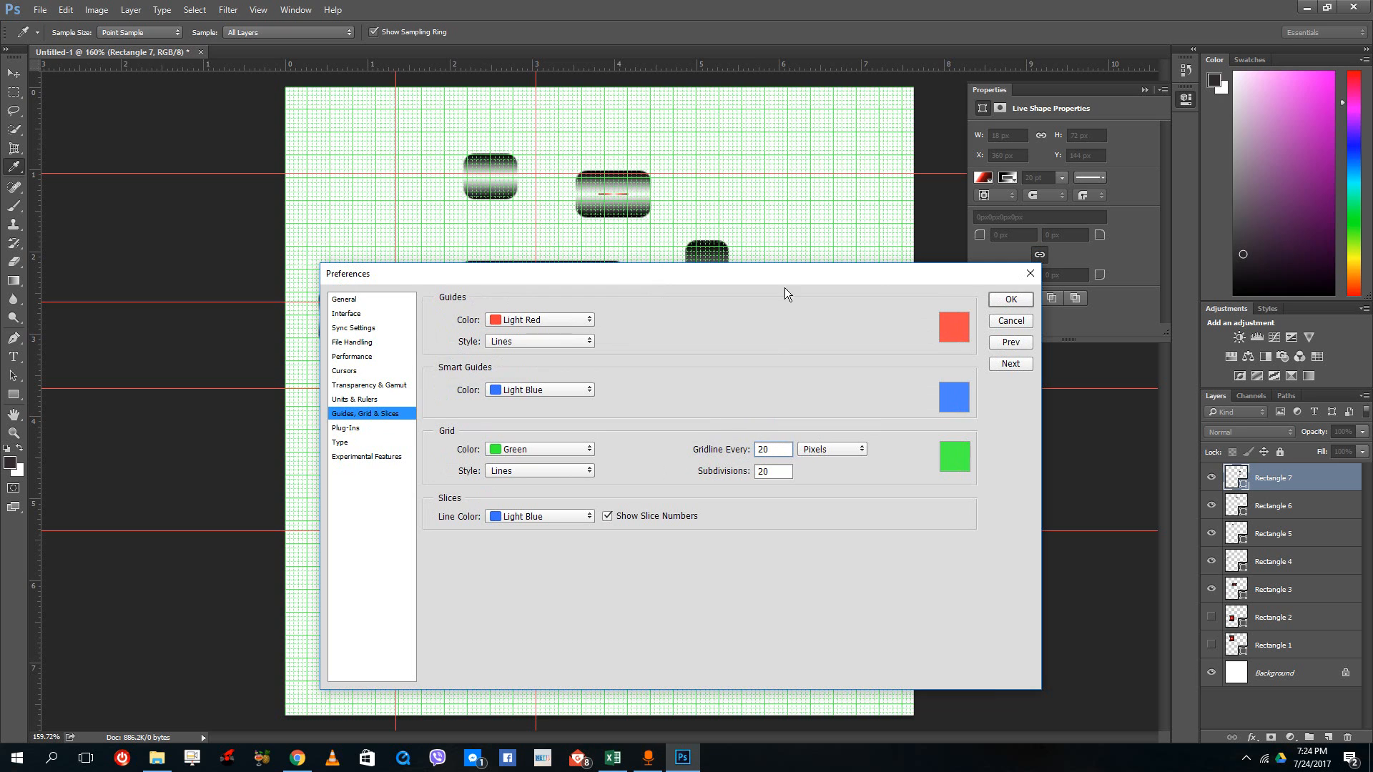
mouse_move(716, 214)
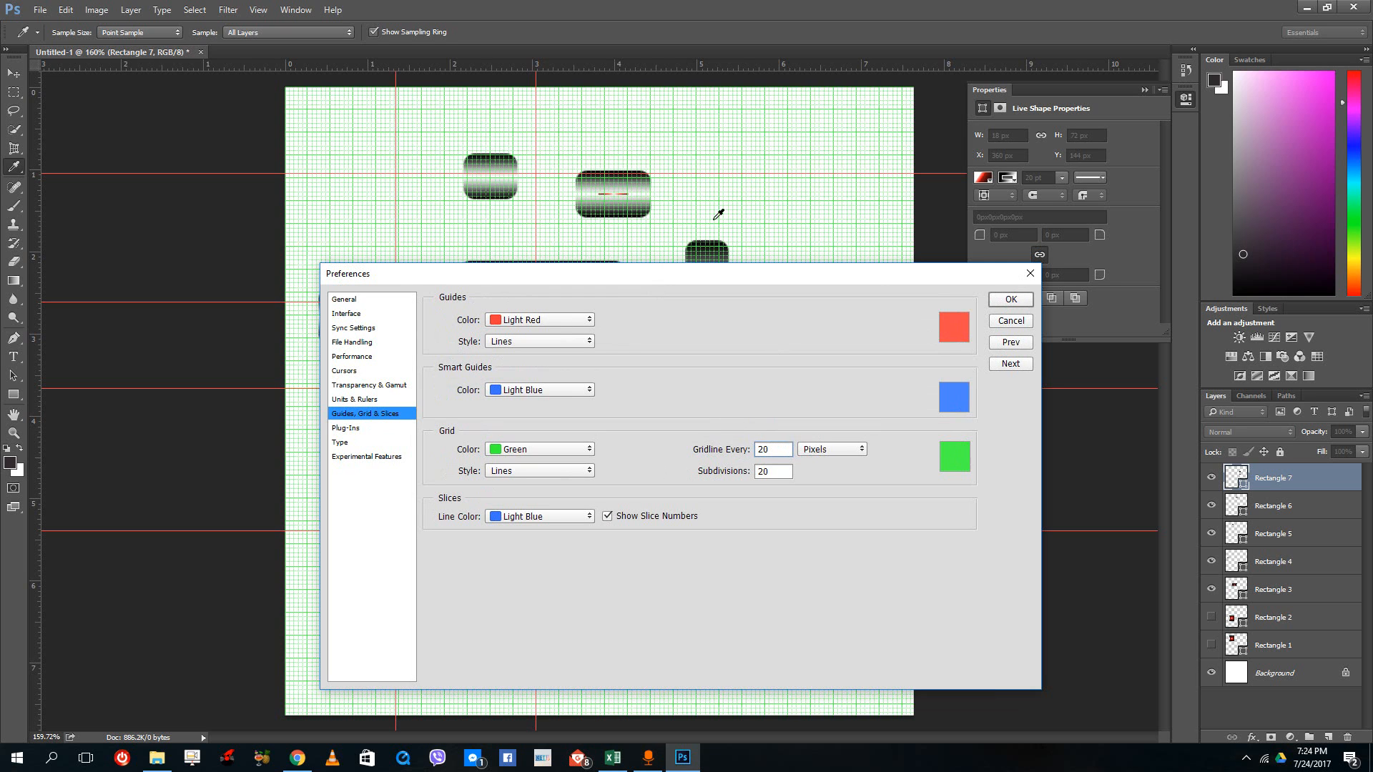
mouse_move(1021, 304)
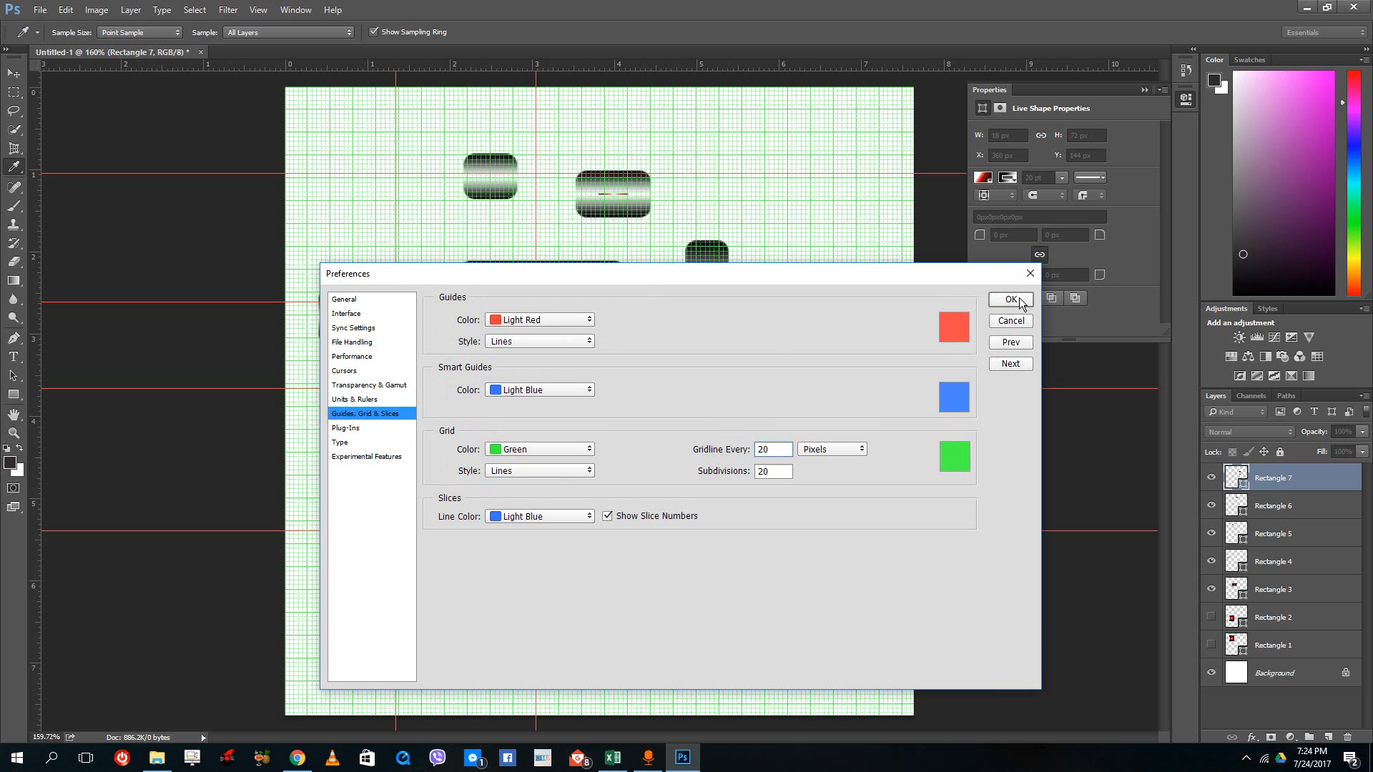
left_click(1009, 301)
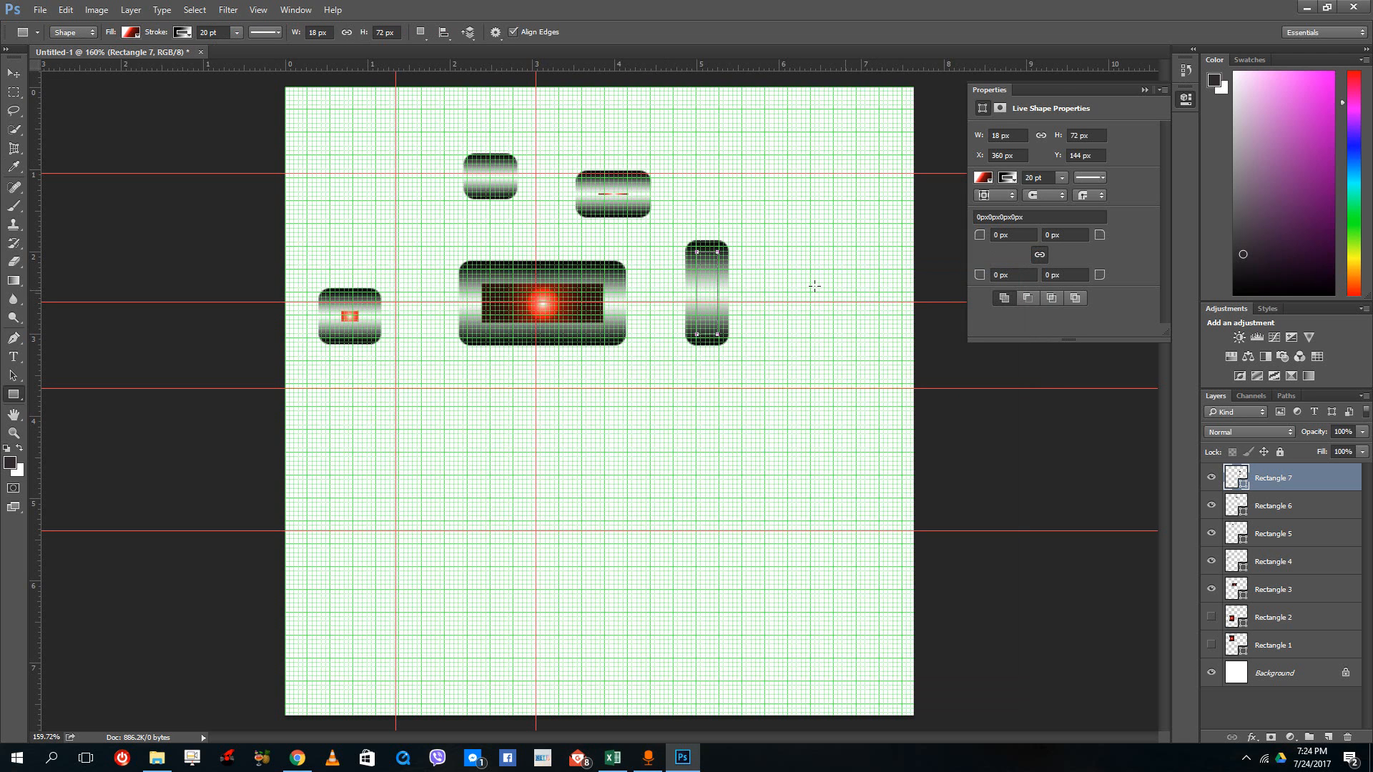
mouse_move(757, 371)
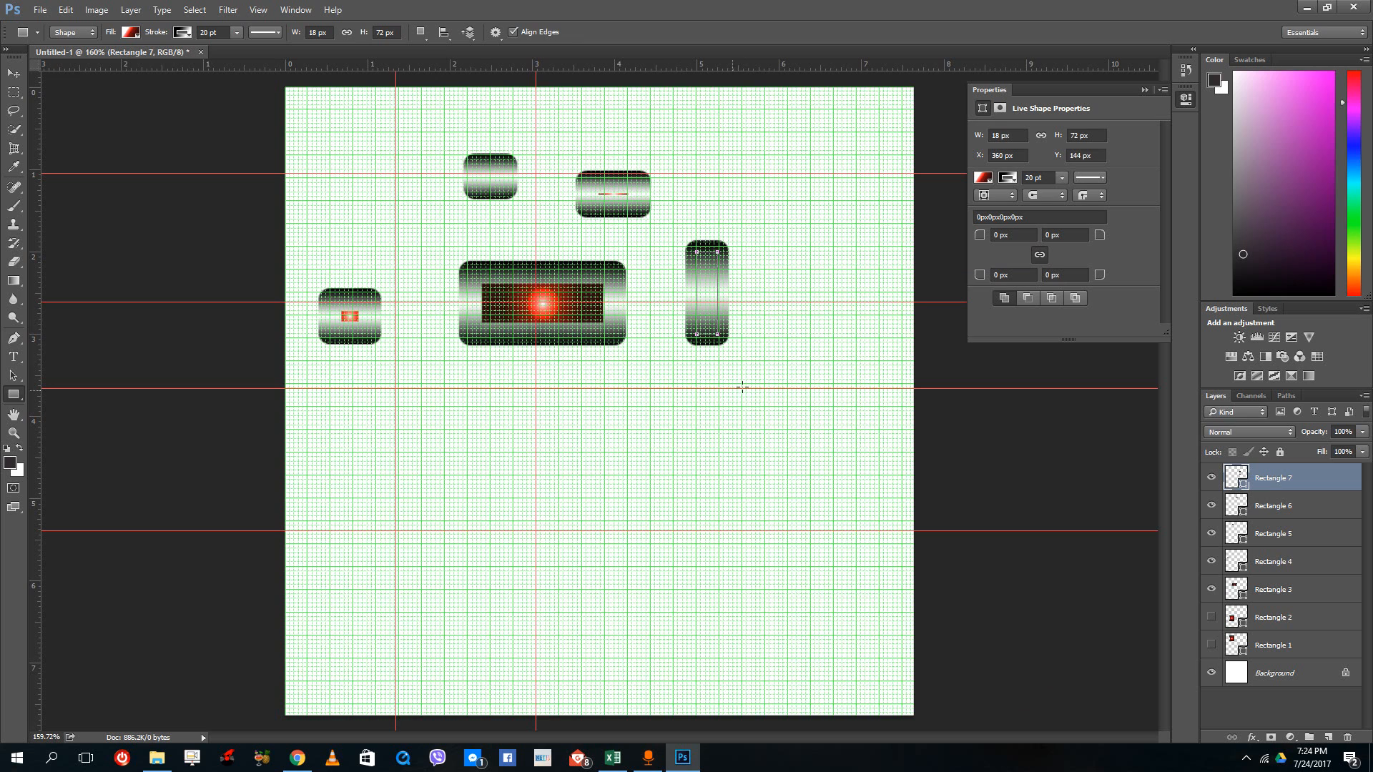
mouse_move(758, 242)
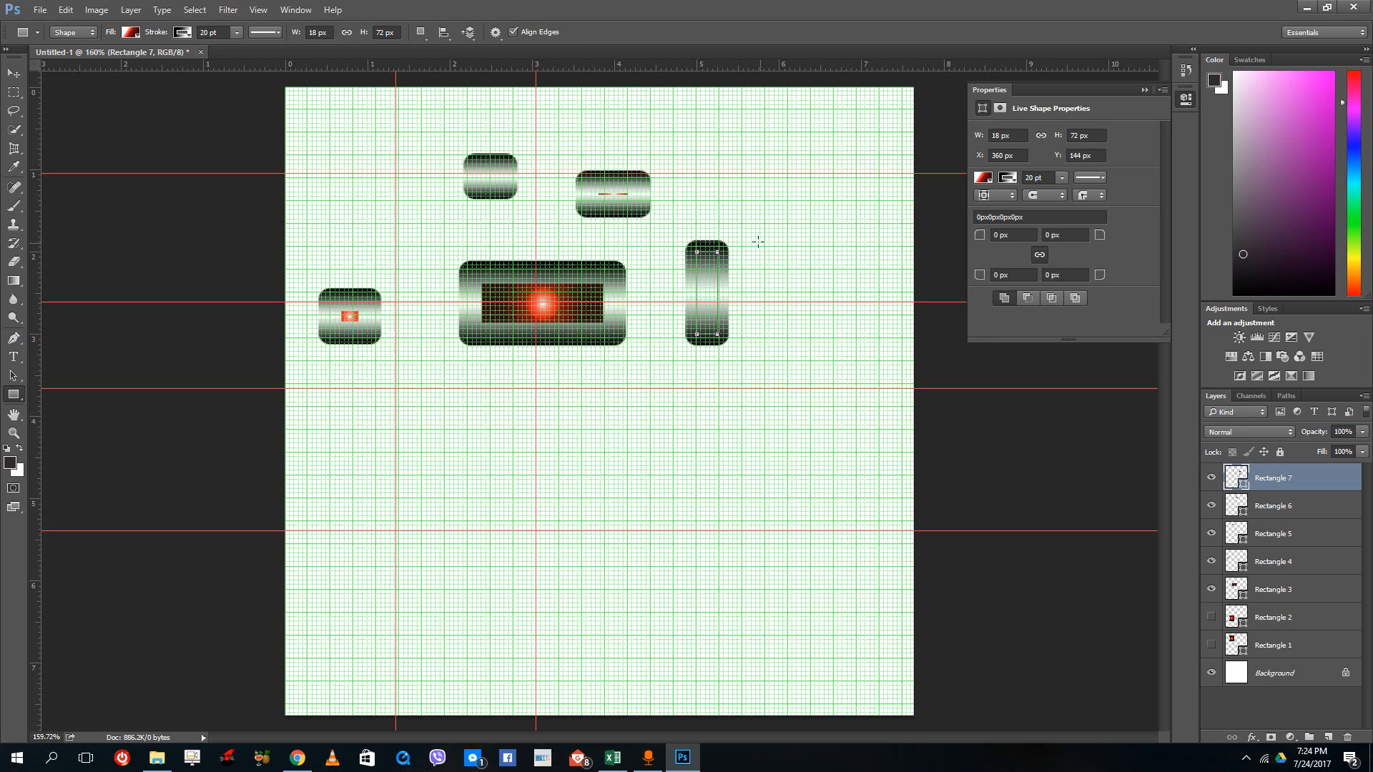
mouse_move(685, 290)
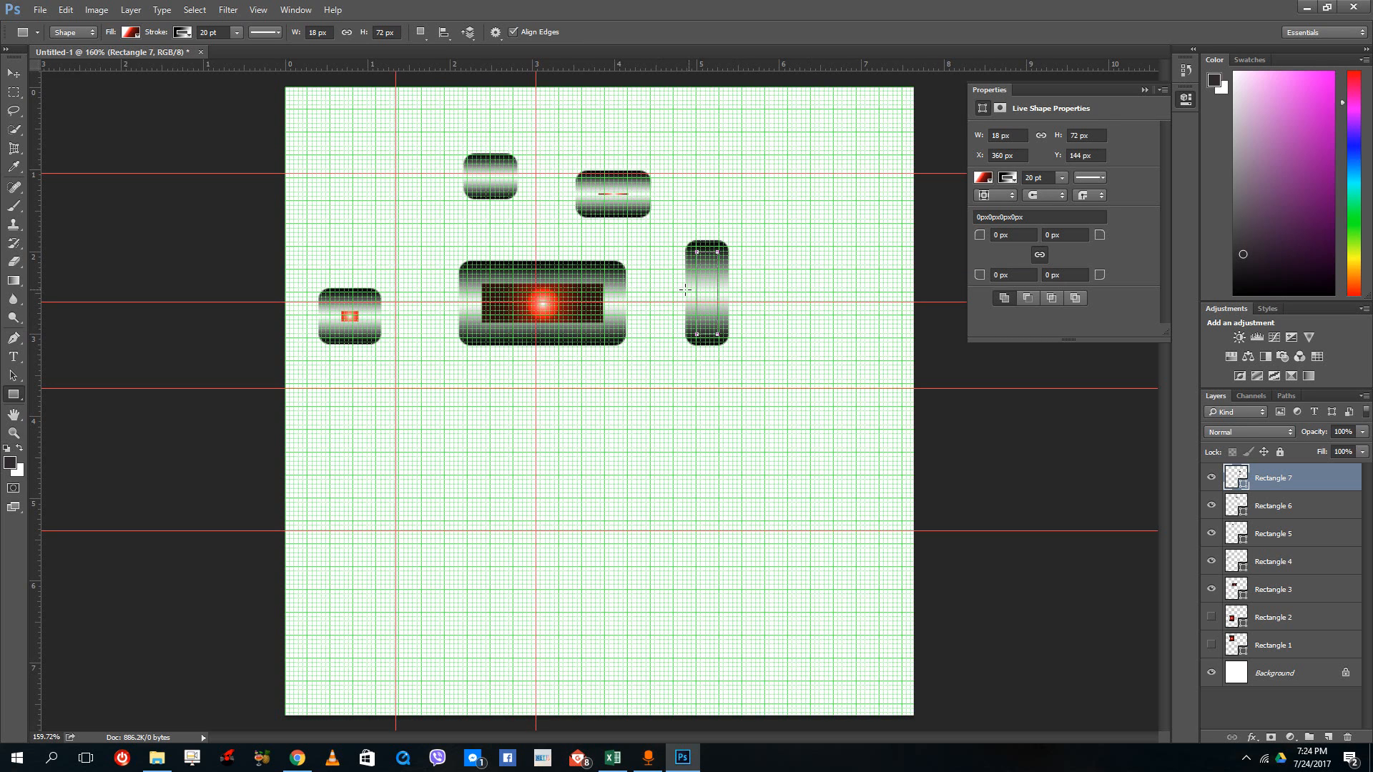
mouse_move(779, 321)
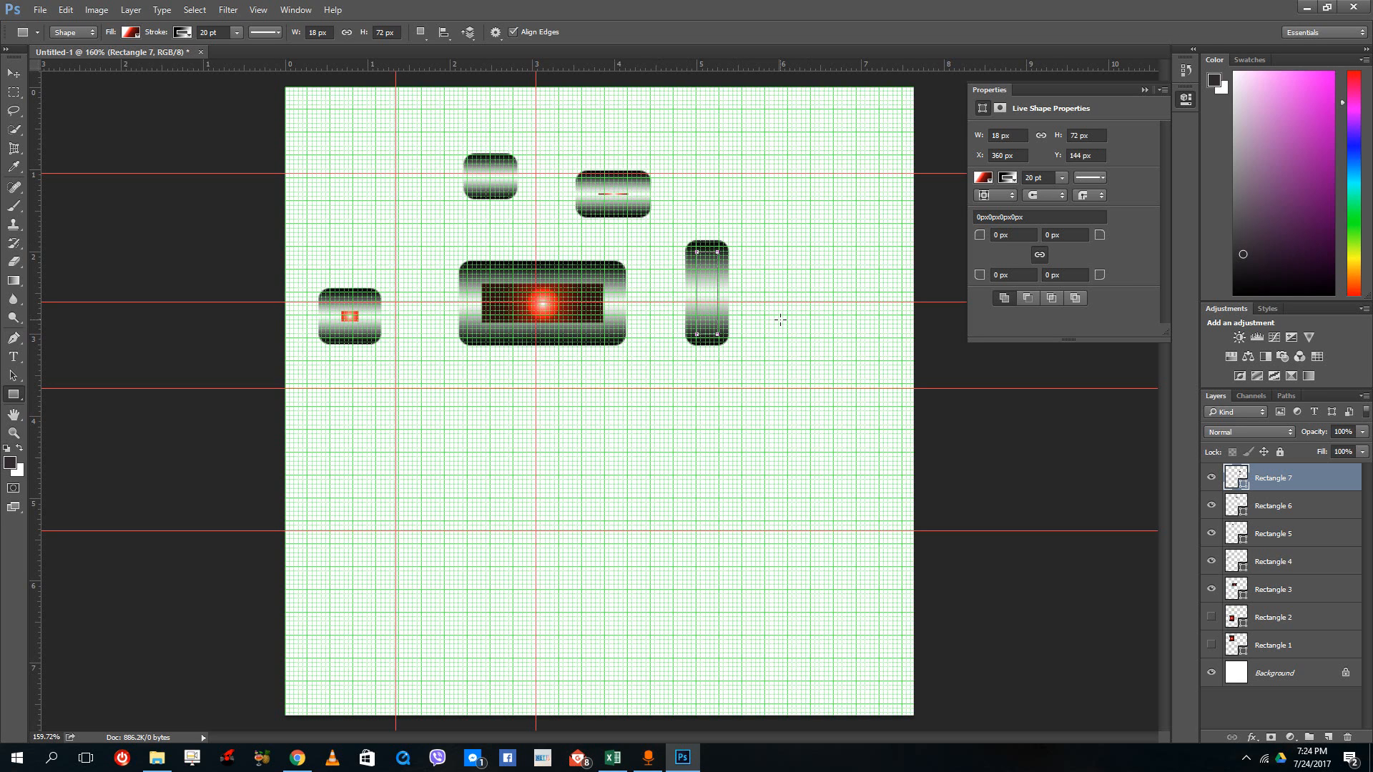